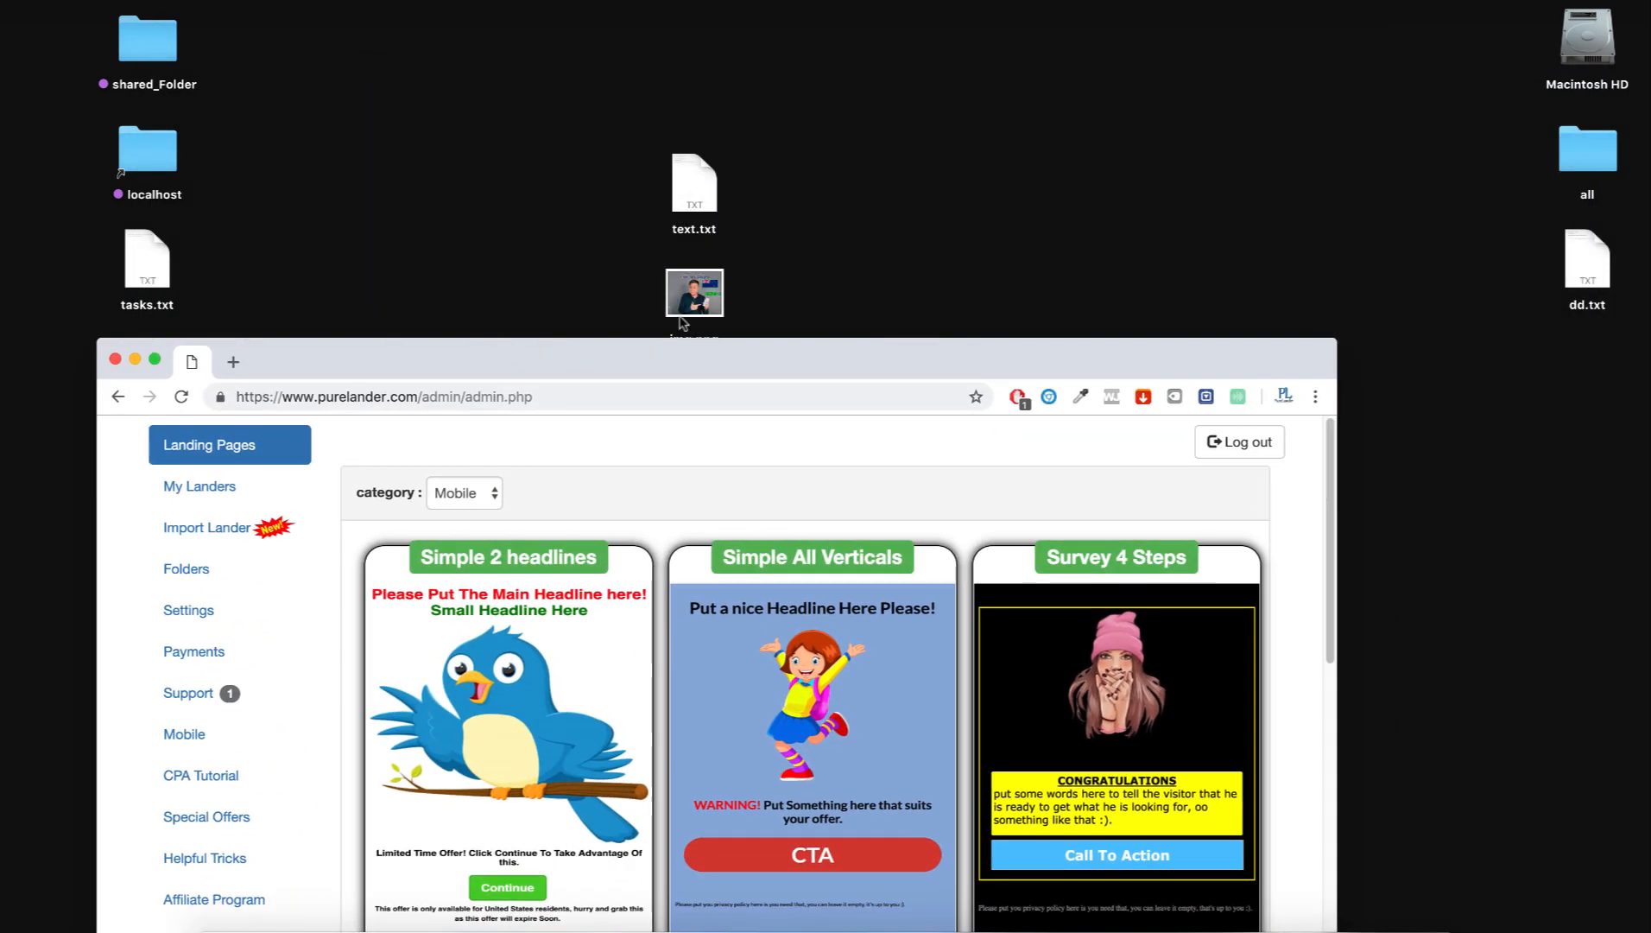
# Step: Preview the New Zealand offer image img.png, close it, and open the text.txt notes
pyautogui.doubleClick(695, 292)
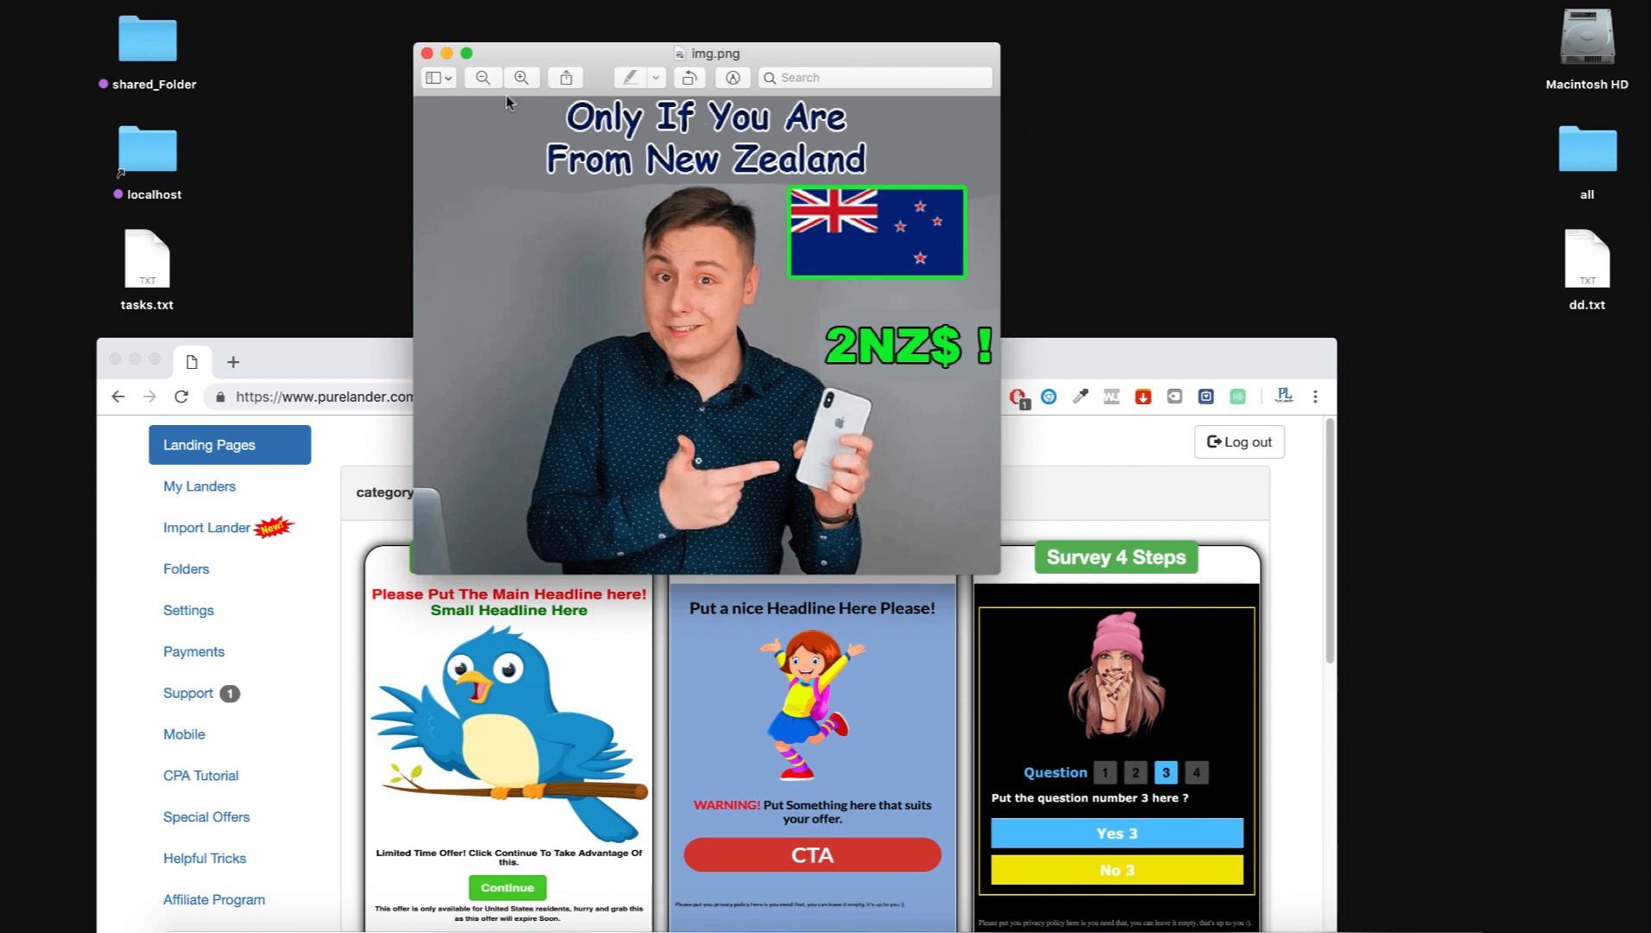
pyautogui.click(428, 54)
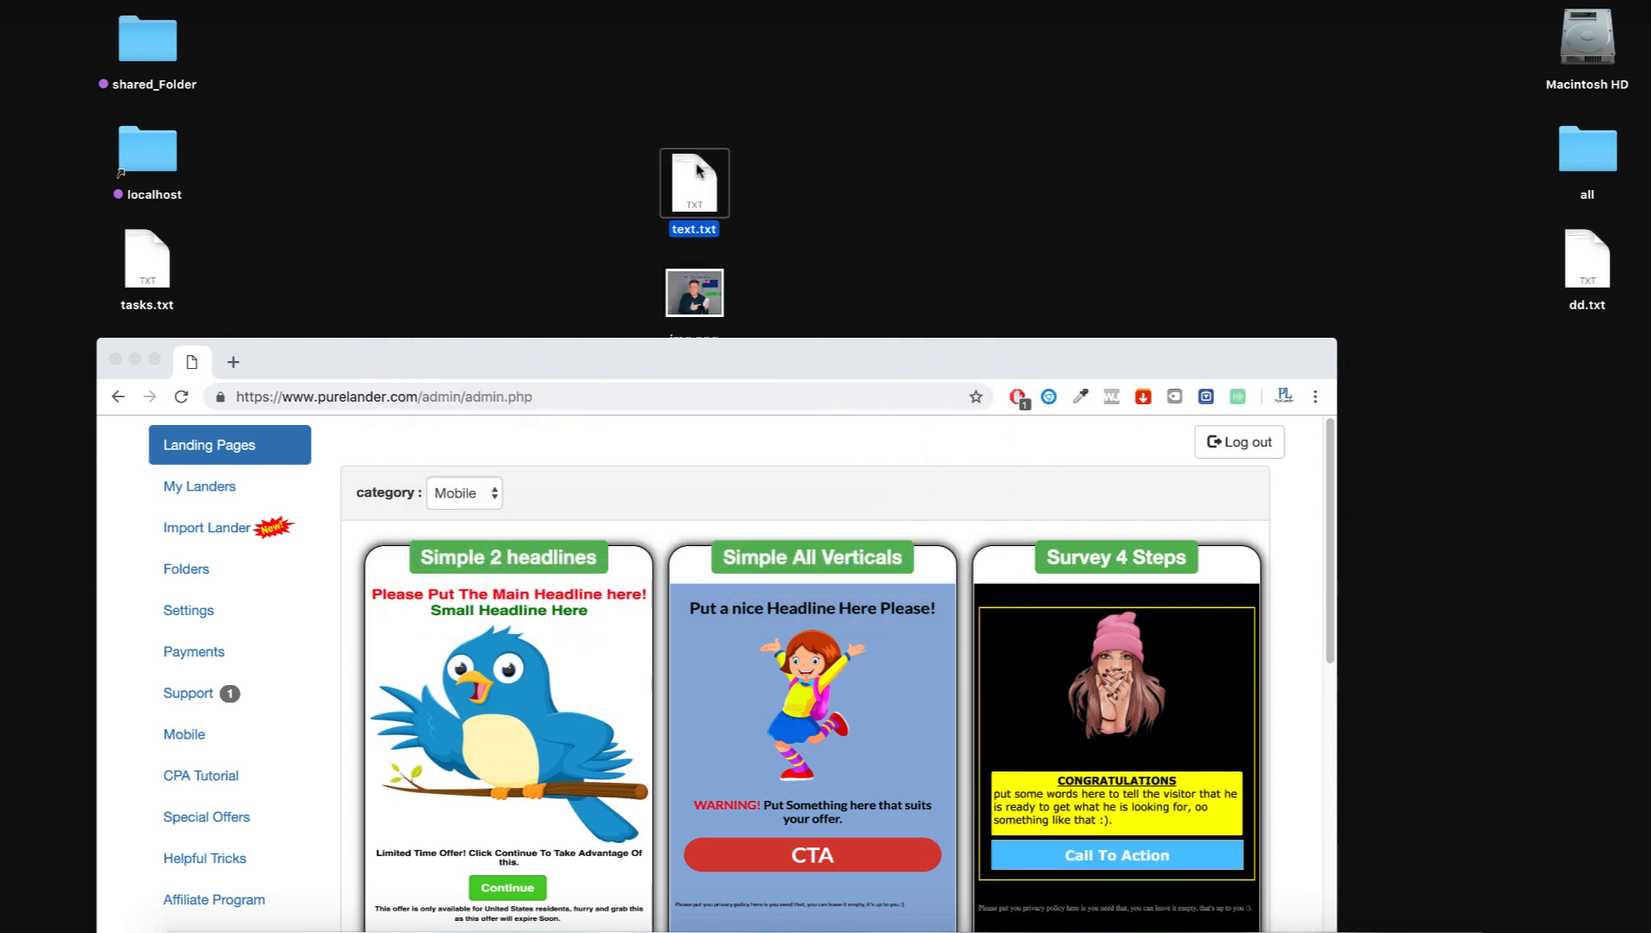
pyautogui.doubleClick(693, 181)
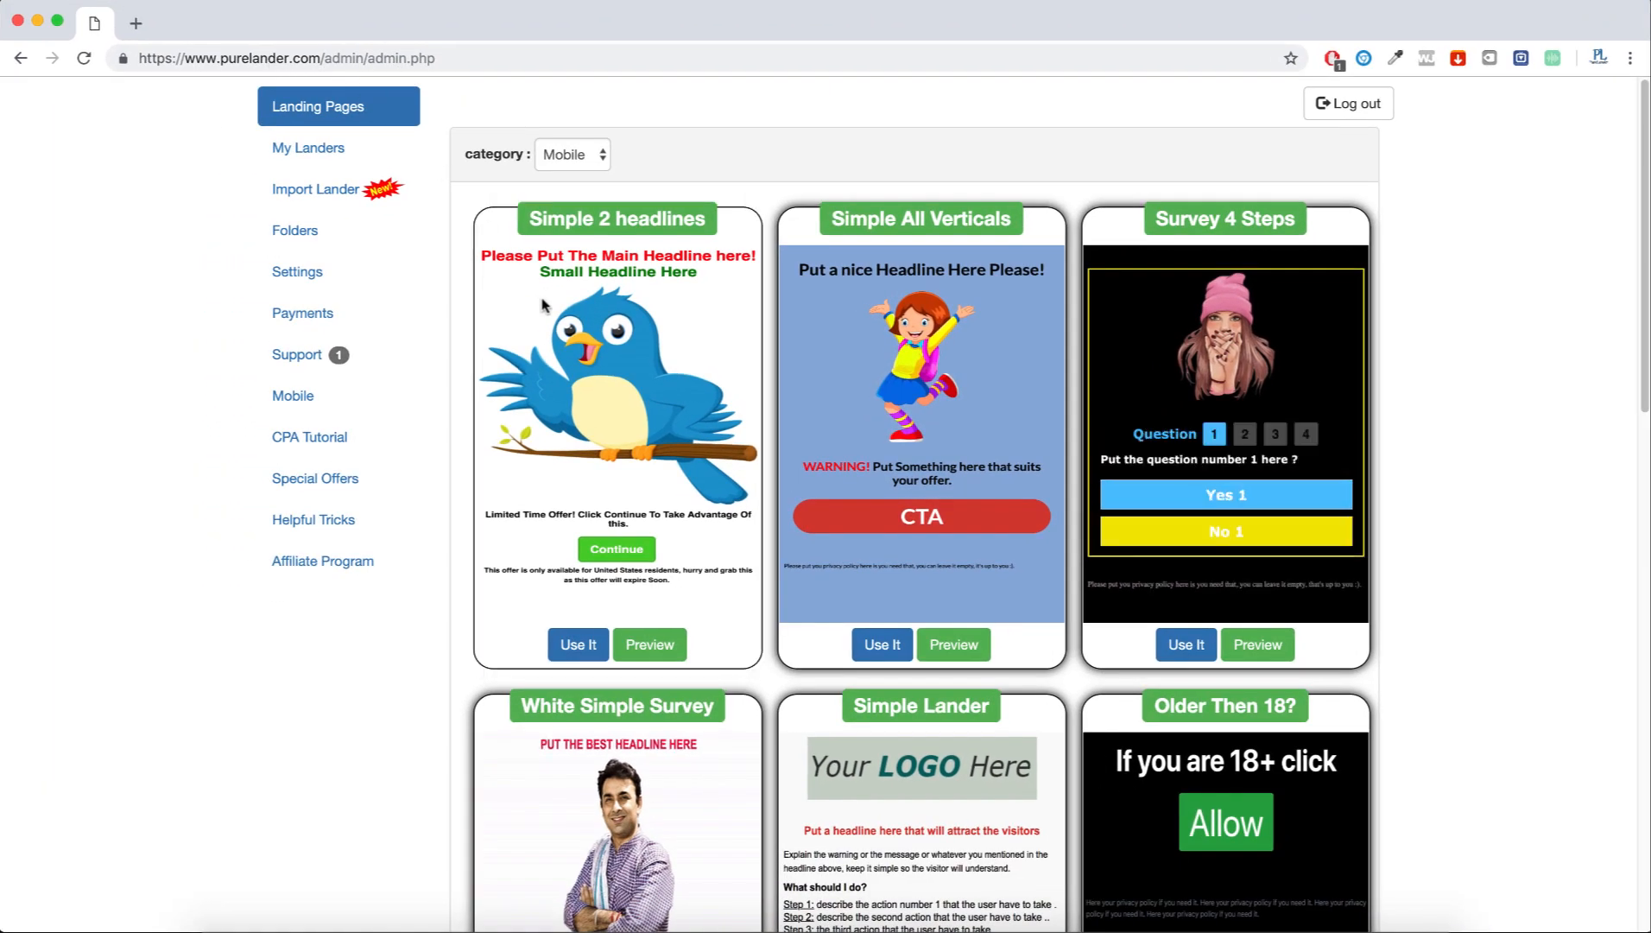
# Step: Create a new lander from the Simple 2 headlines template
pyautogui.click(1275, 434)
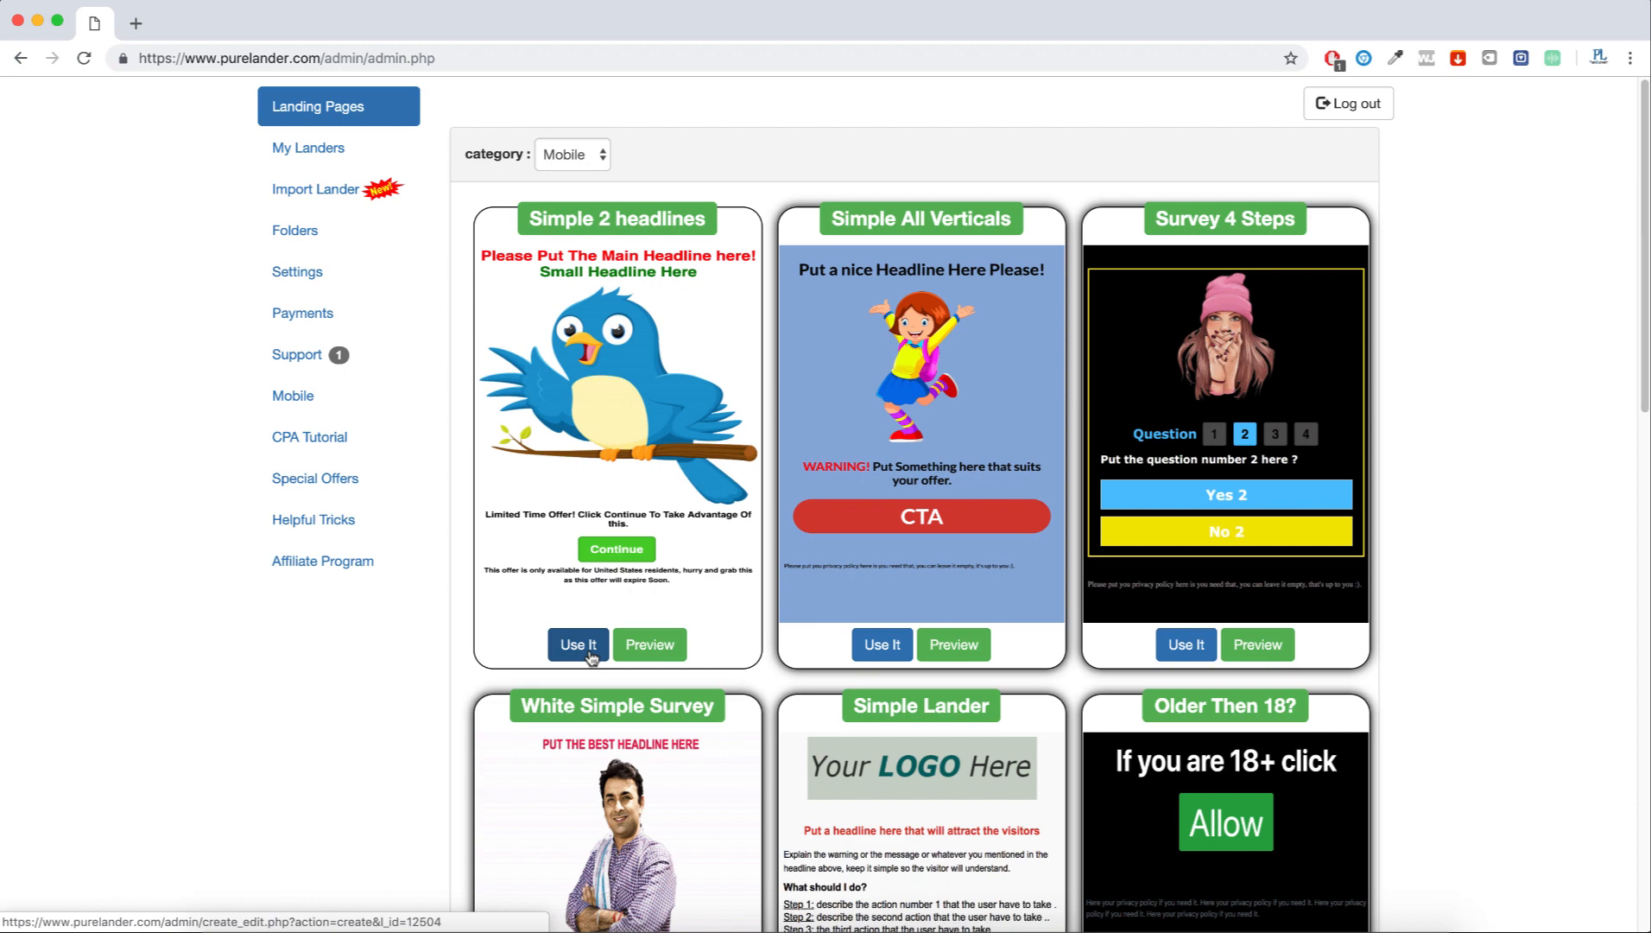
pyautogui.click(577, 644)
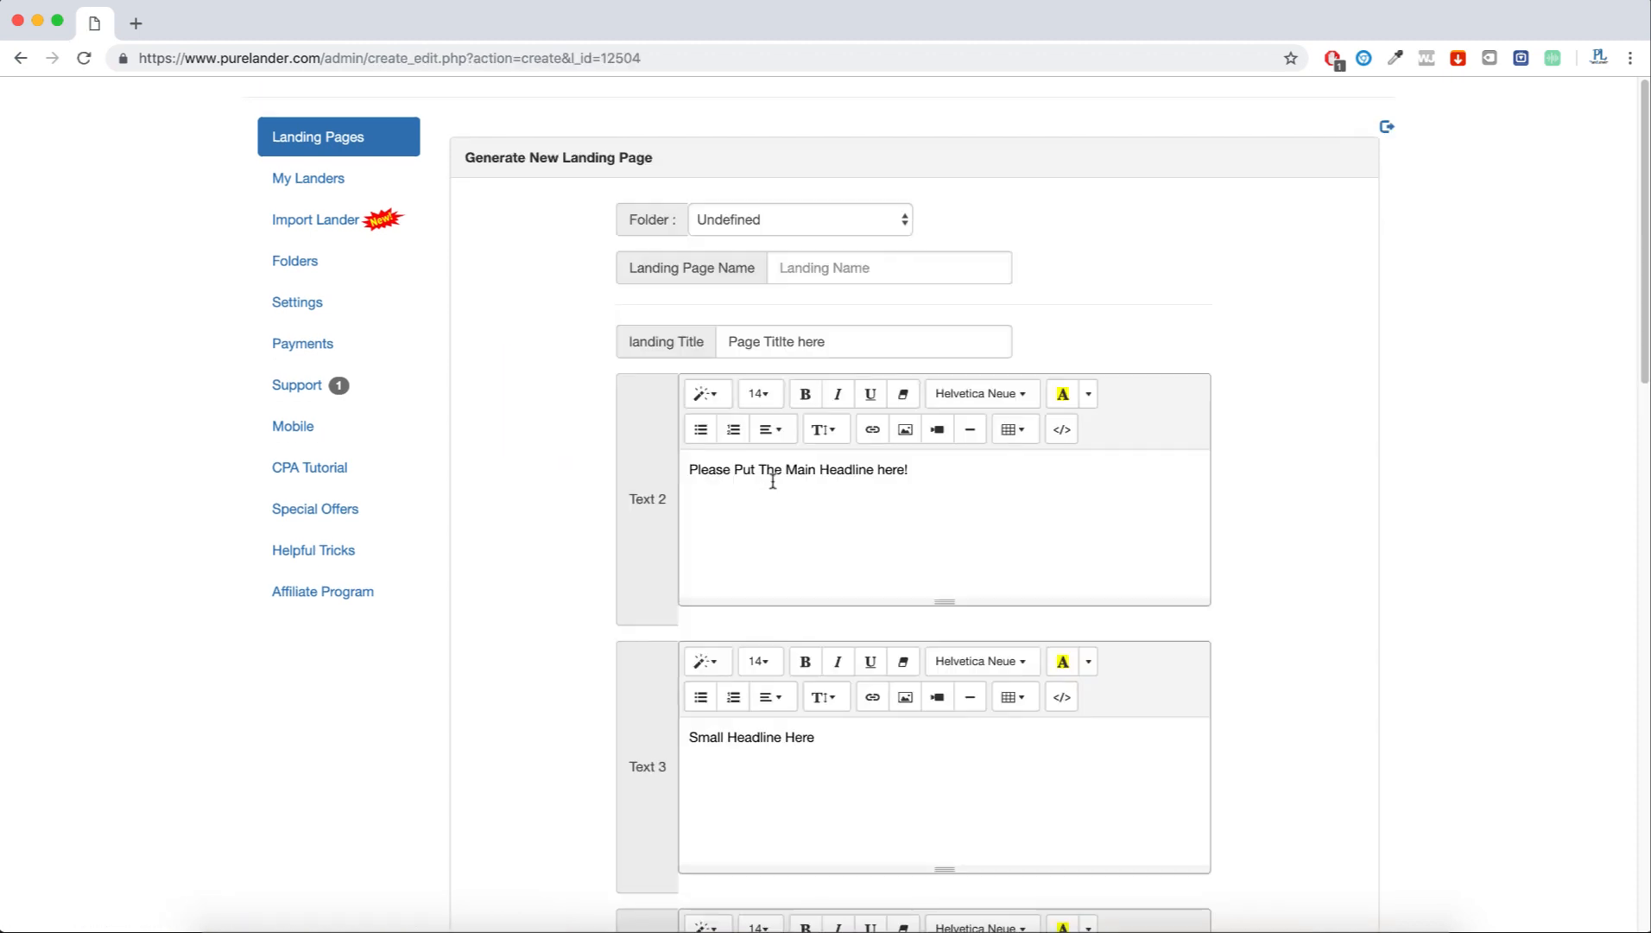
pyautogui.scroll(-3)
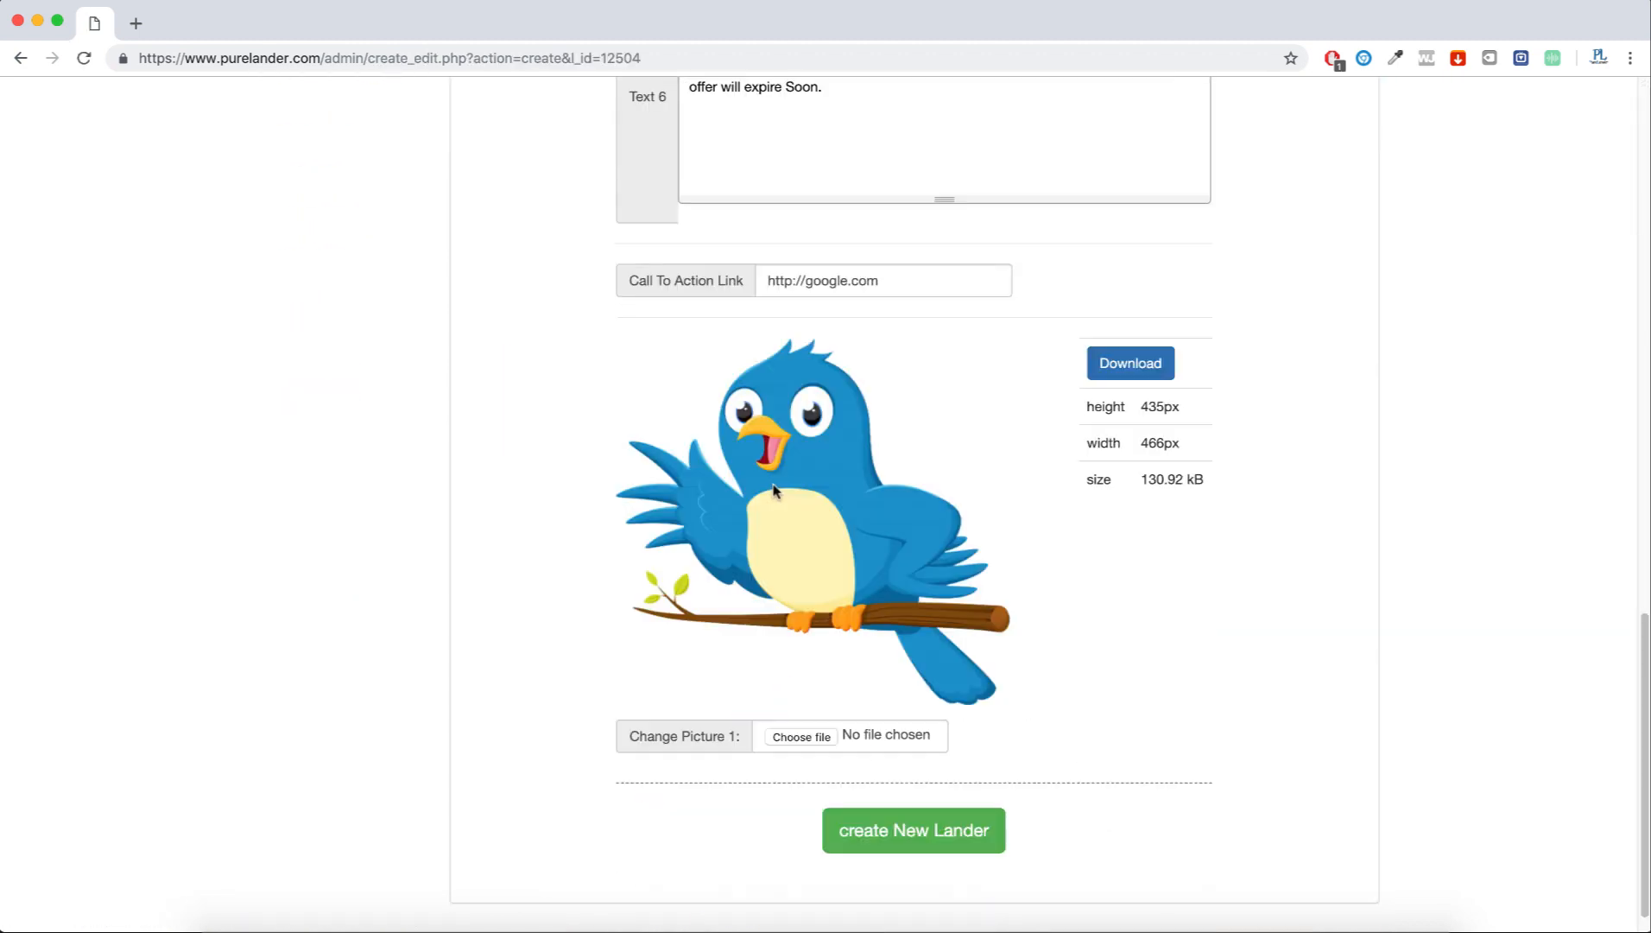
pyautogui.click(912, 829)
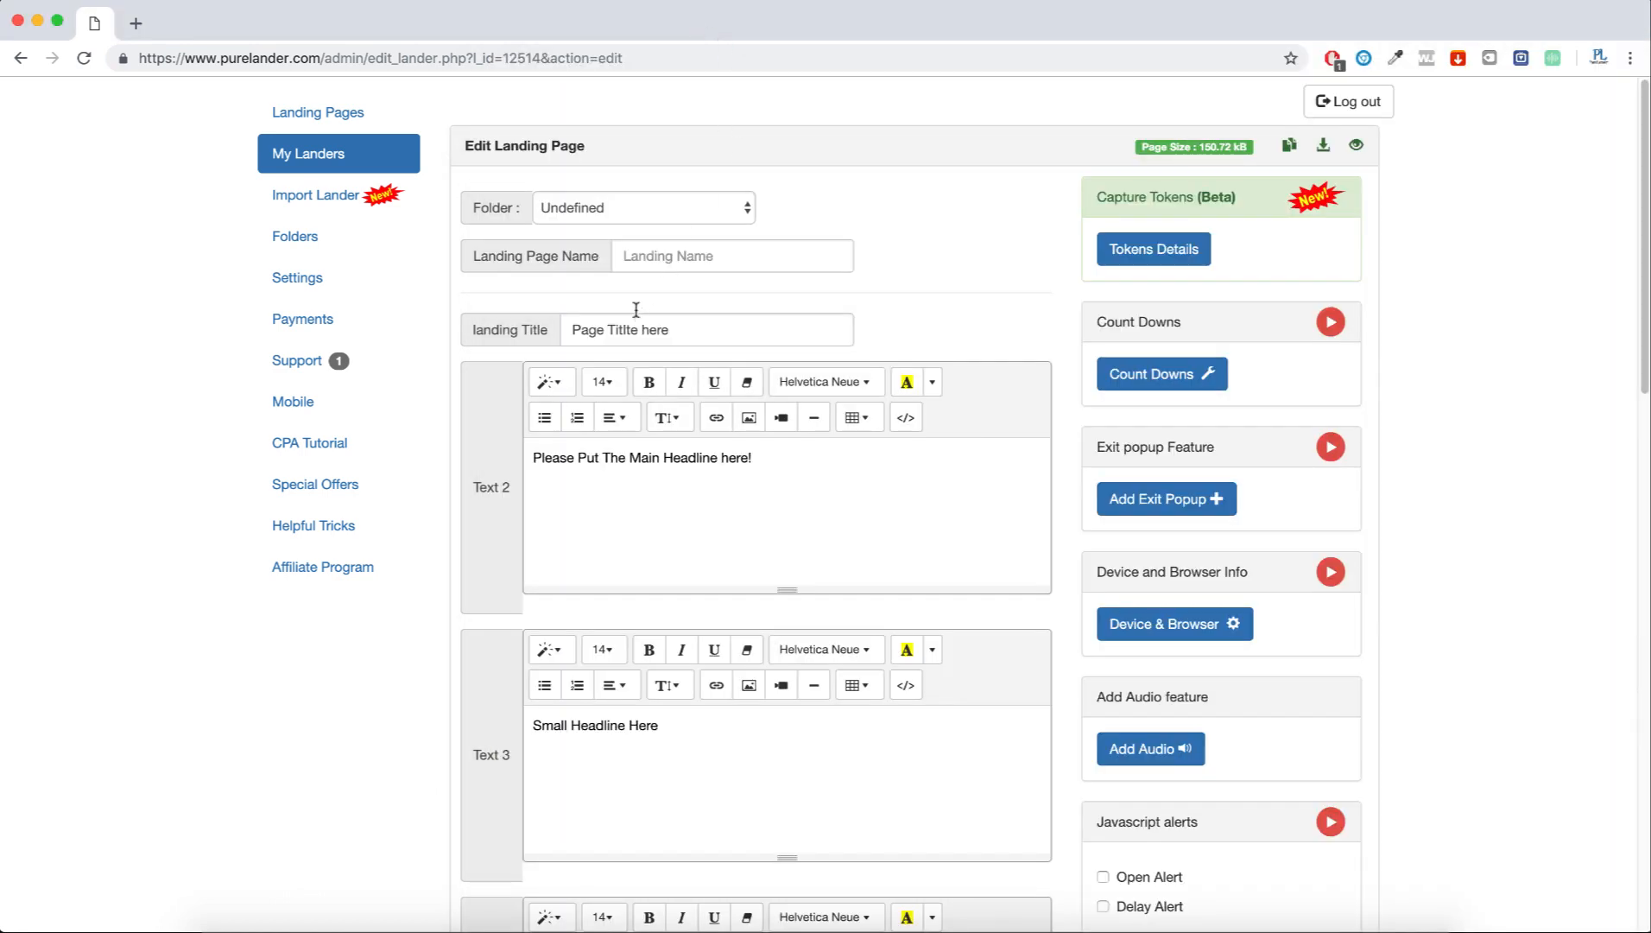
# Step: Title the lander 'Win an iPhone X Today' with headline 'Don't Pay Full Price For iPhone X!'
pyautogui.write('Win an iPhone X Today')
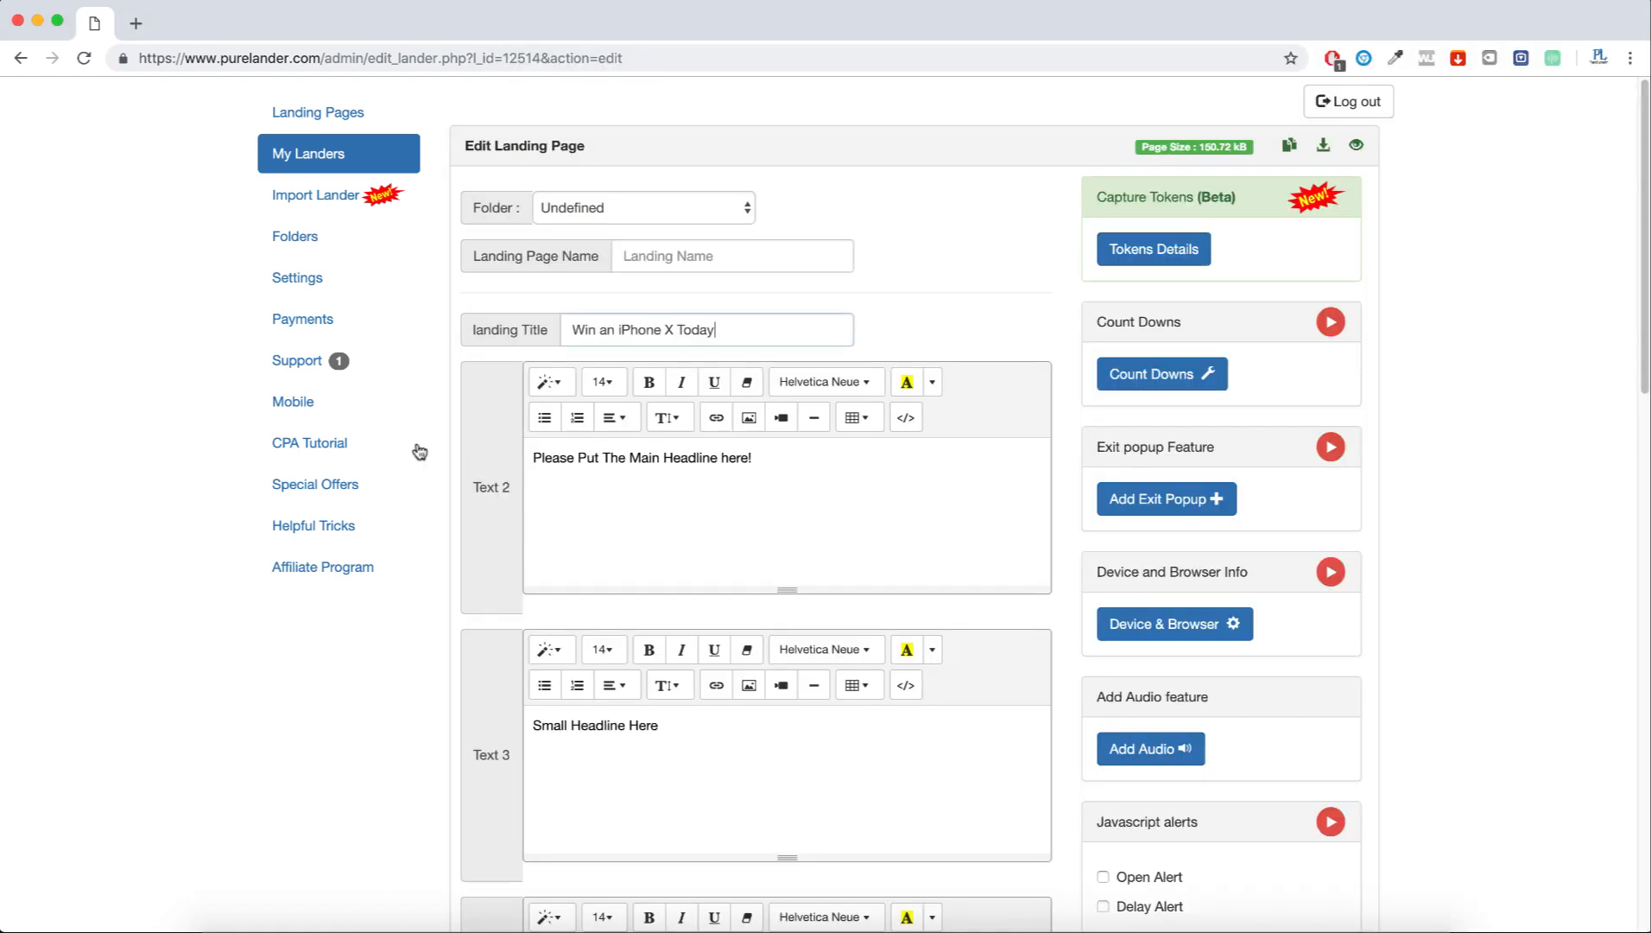
pyautogui.write("Don't Pay Full Price For iPhone X!")
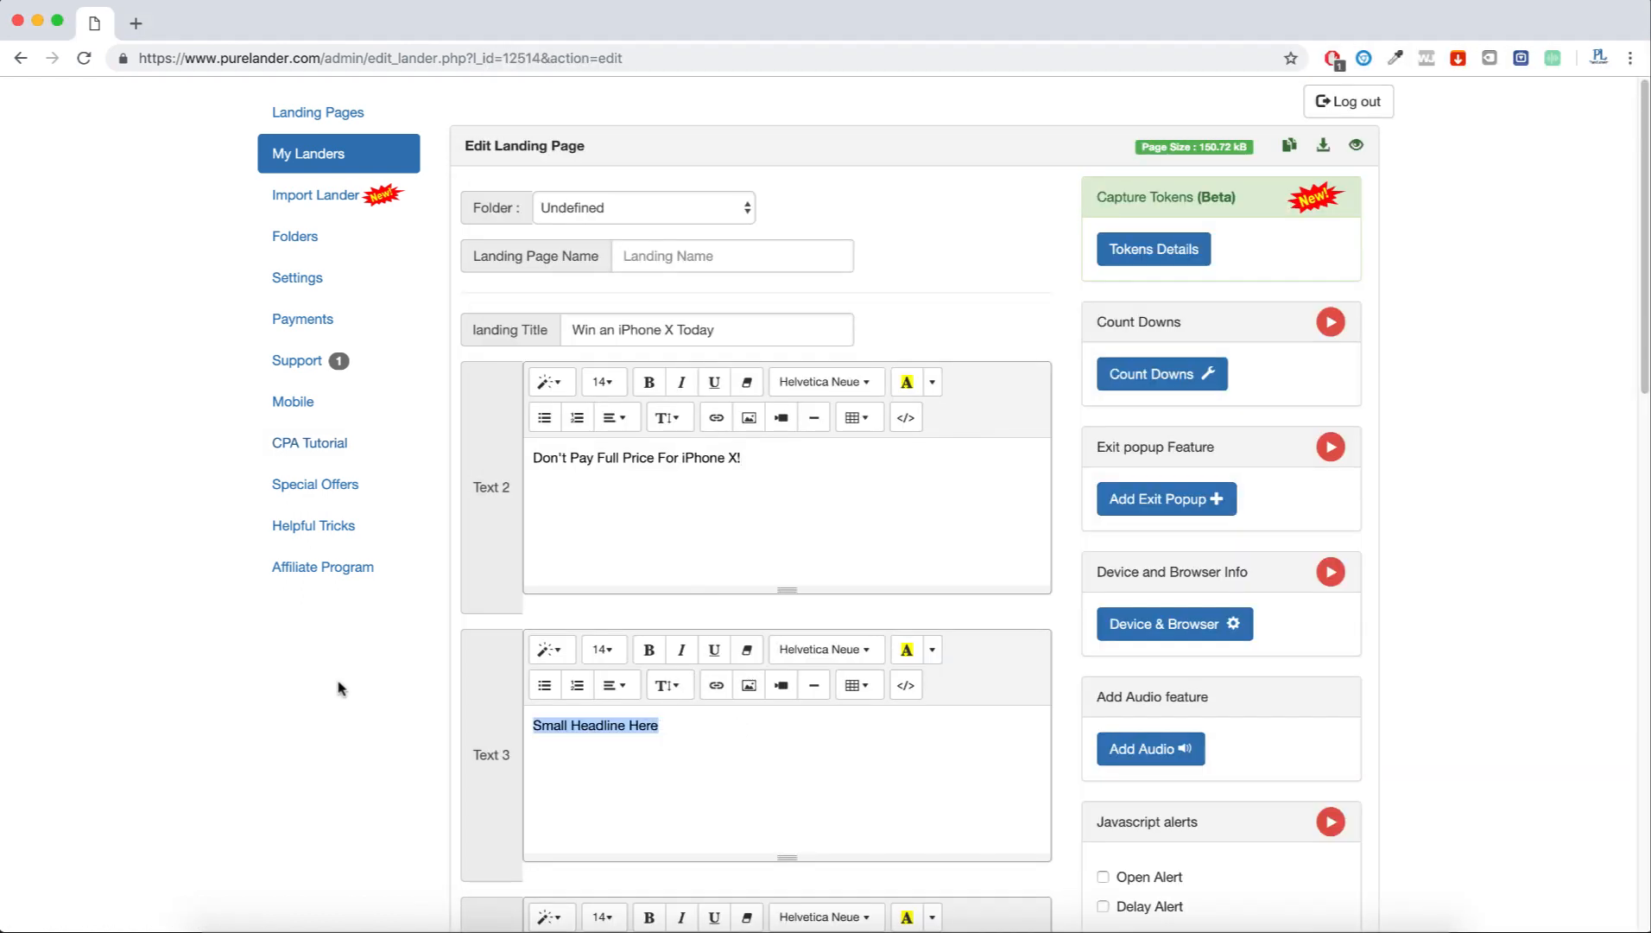
pyautogui.scroll(-3)
pyautogui.write('Get Yours For 2NZ$')
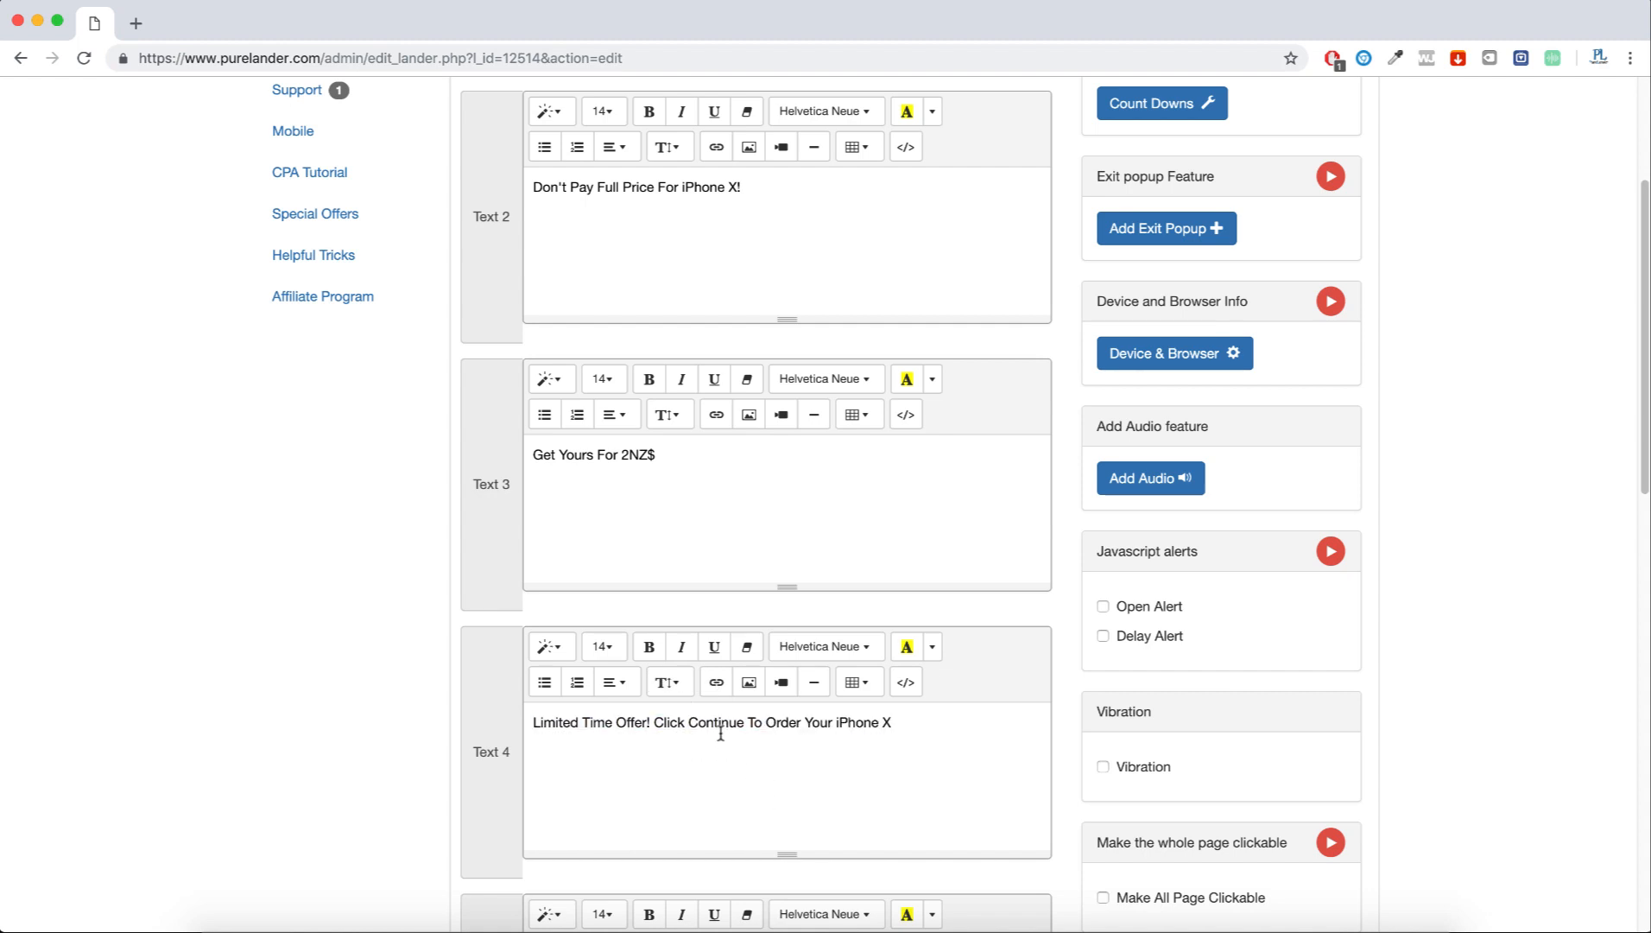
pyautogui.scroll(-3)
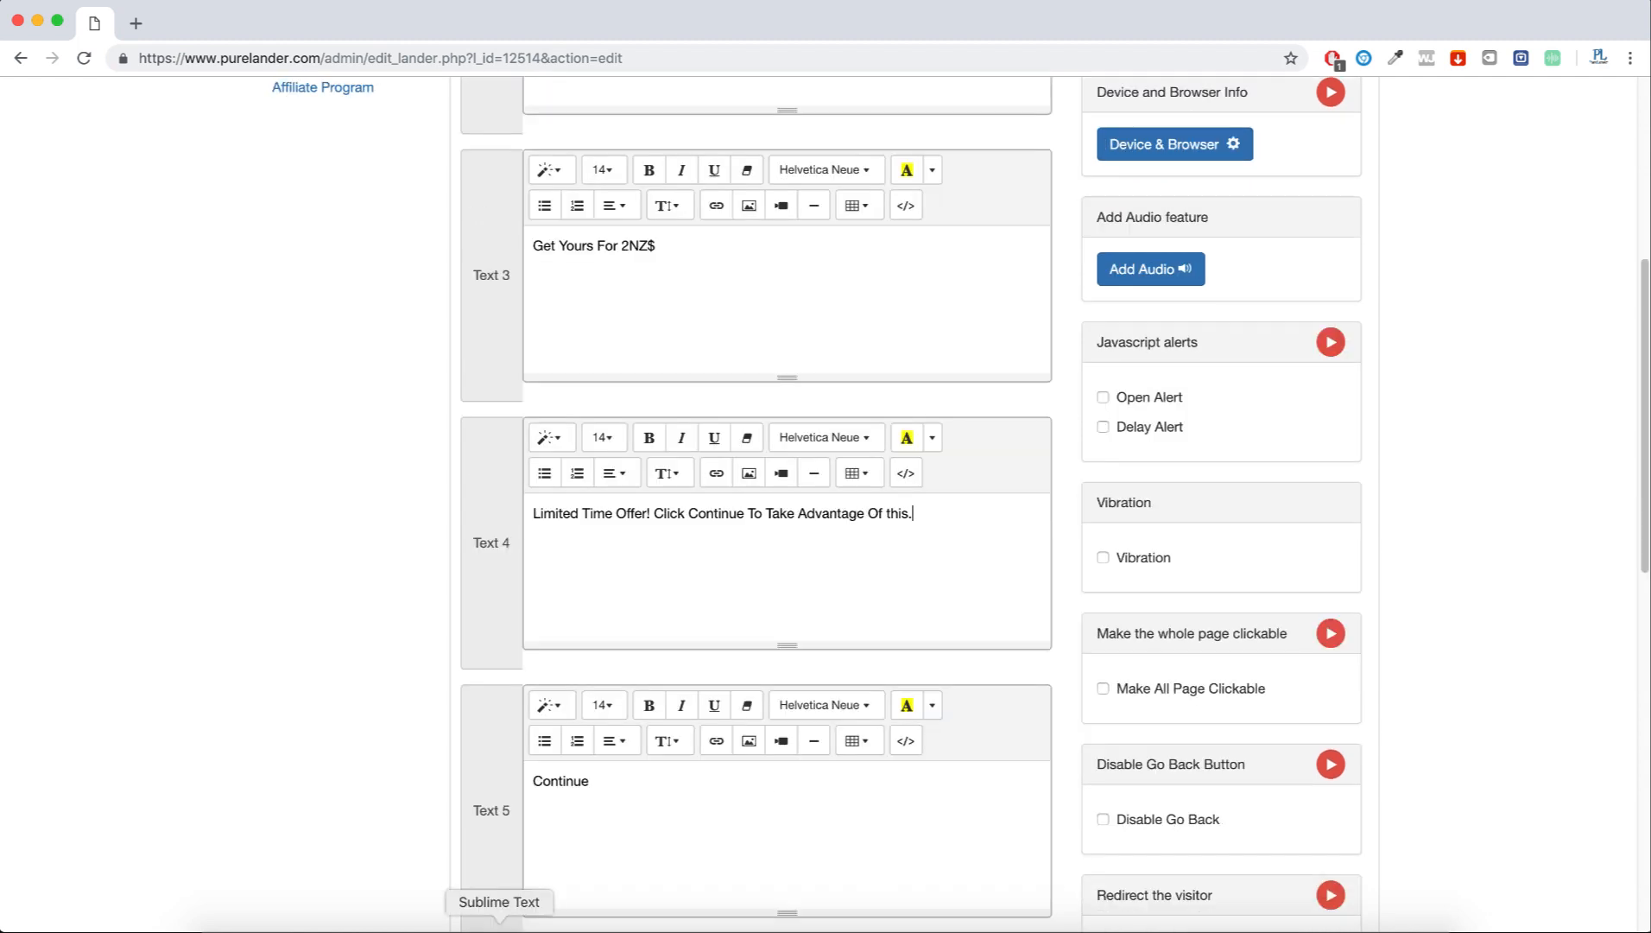
# Step: Fill the remaining text blocks from text.txt and select the current call to action link
pyautogui.click(499, 902)
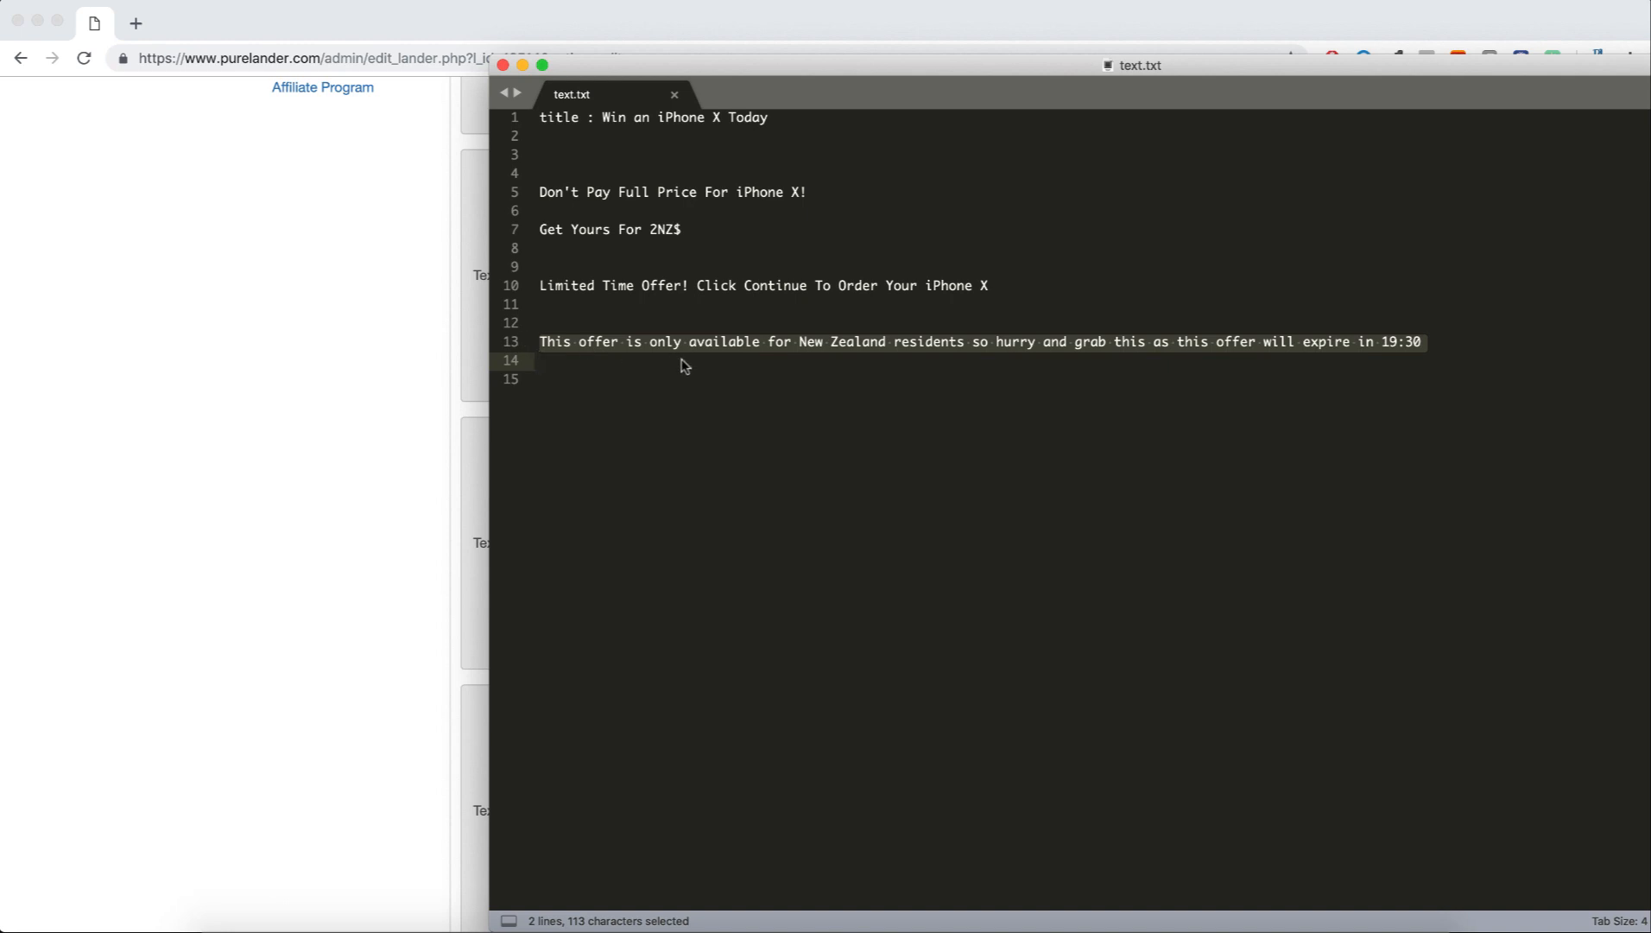
pyautogui.click(1420, 341)
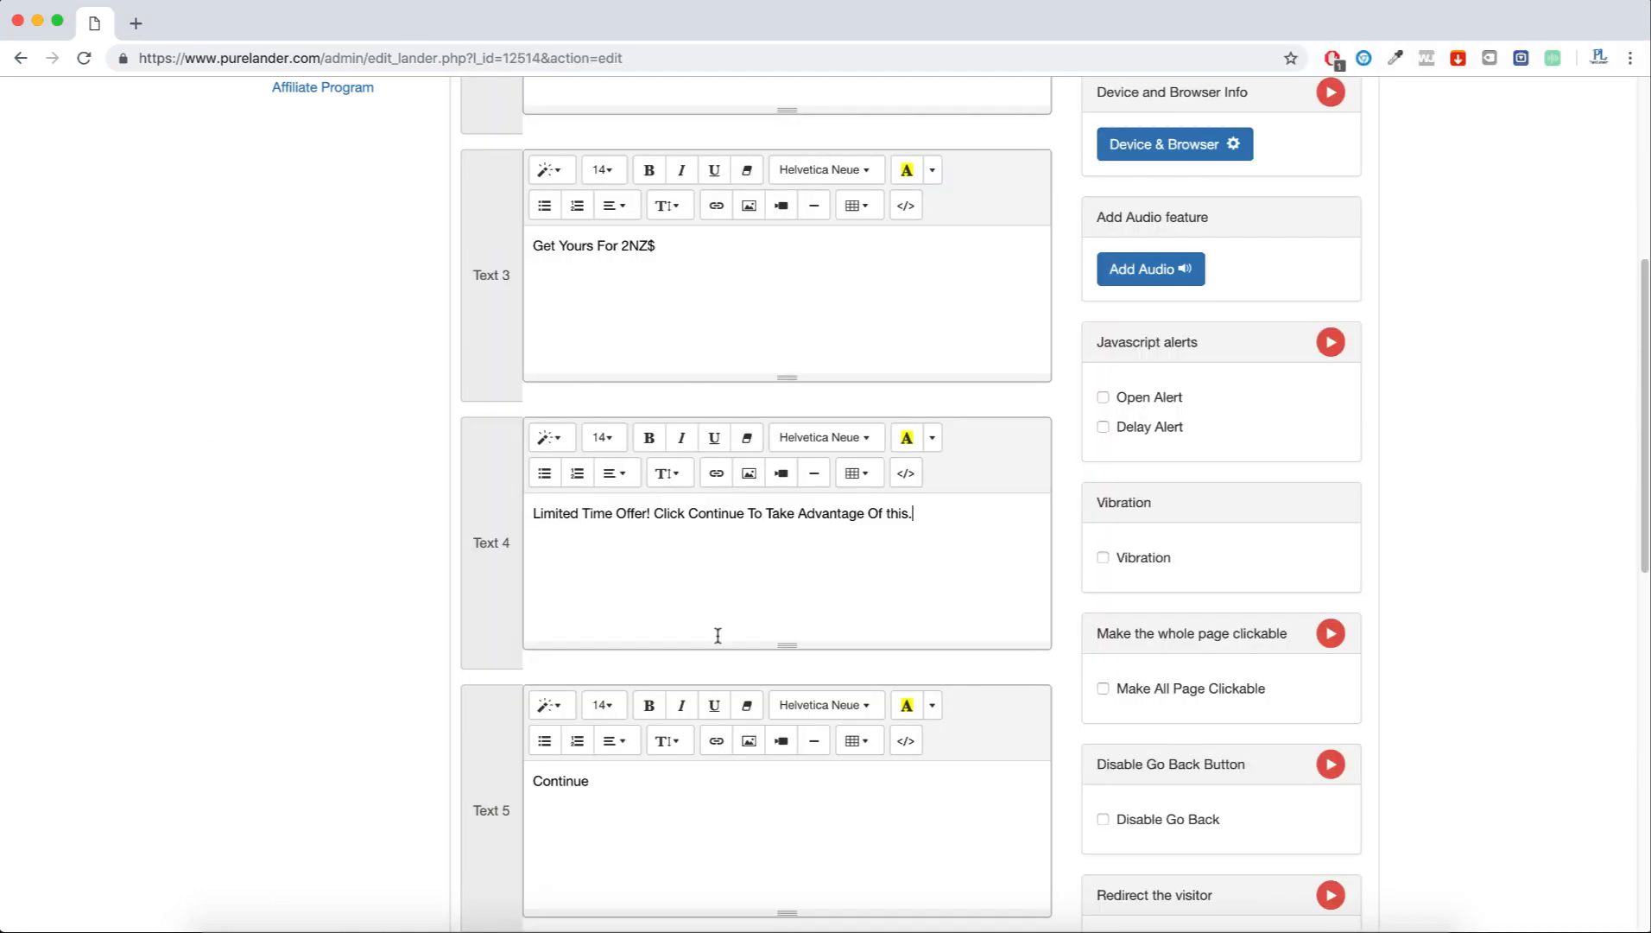
pyautogui.scroll(-3)
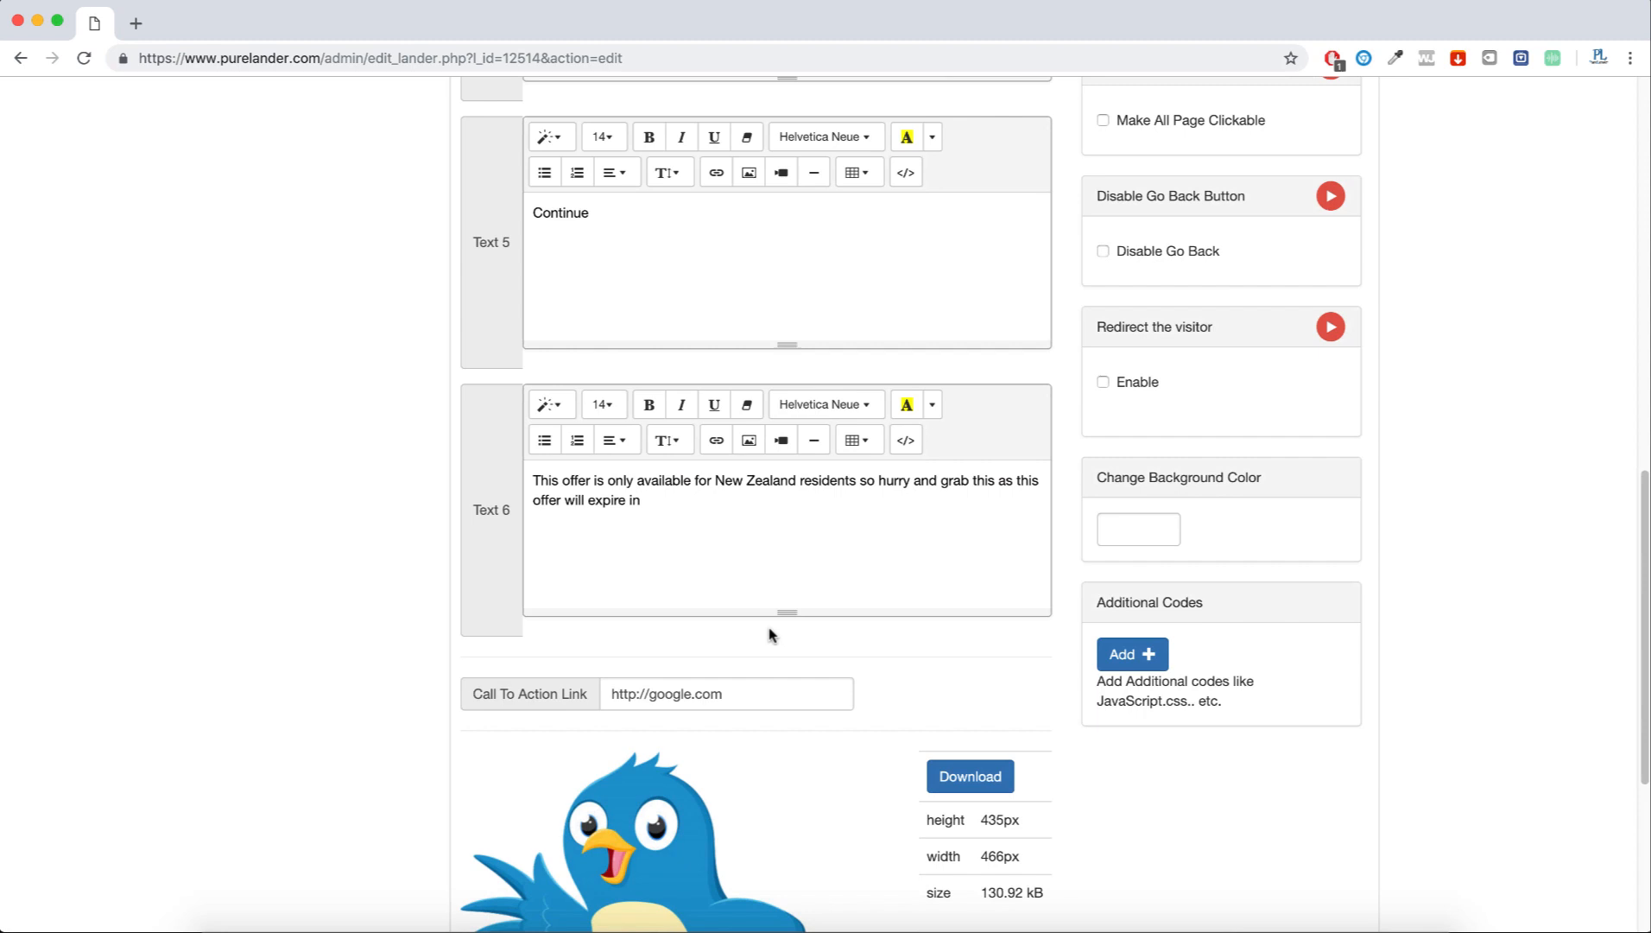
pyautogui.click(727, 693)
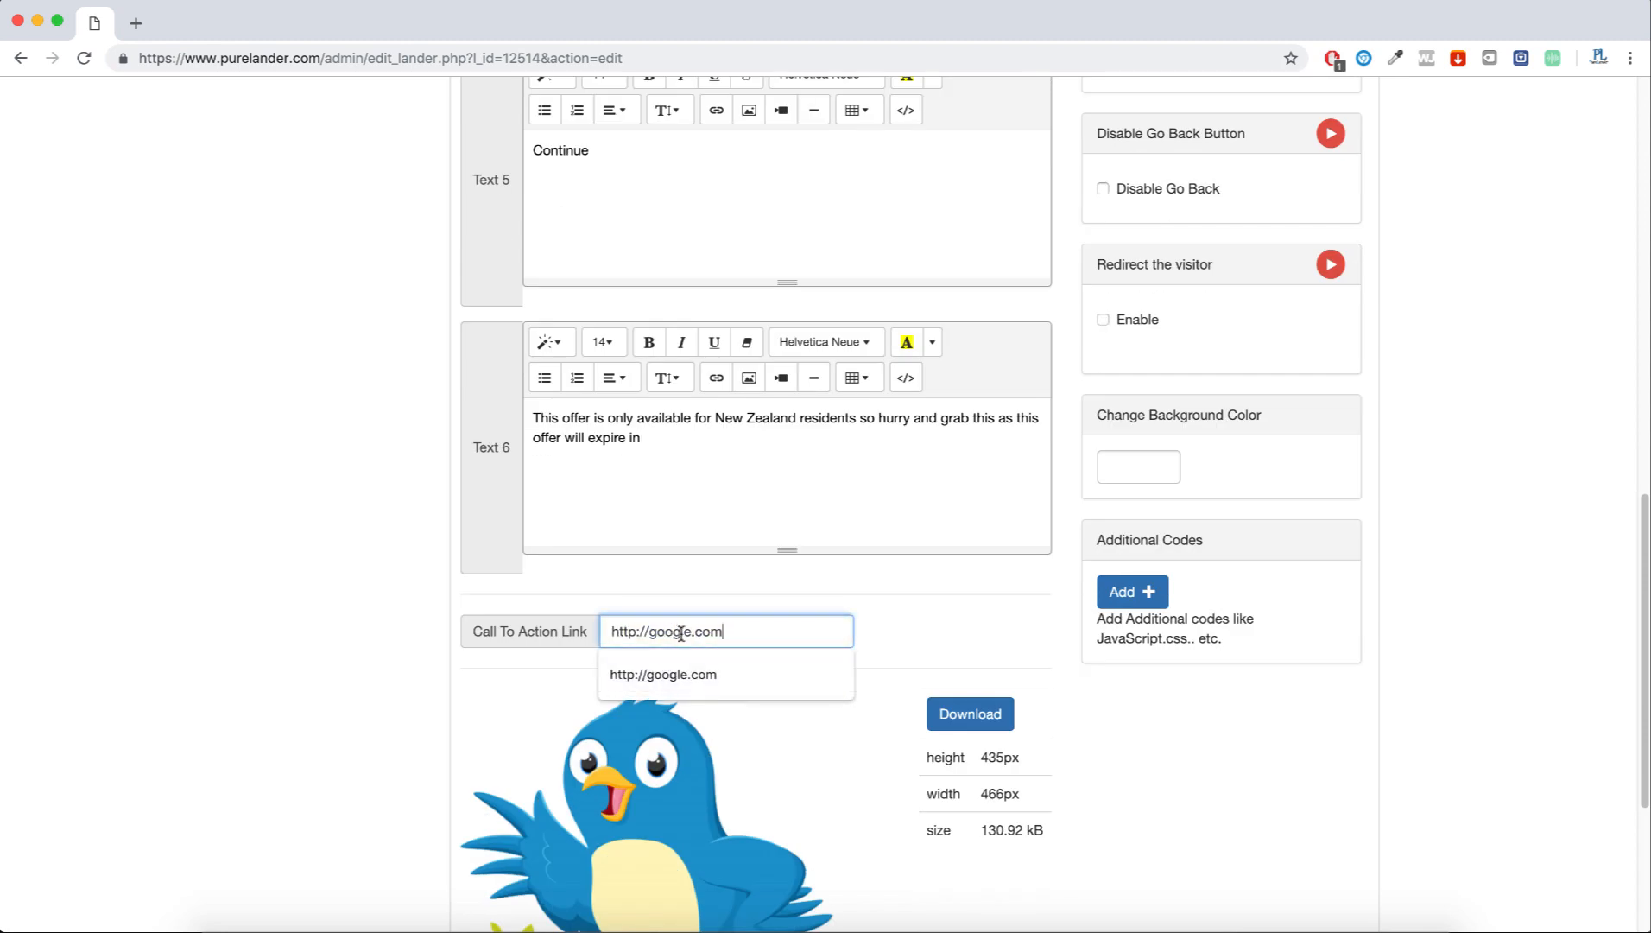
pyautogui.doubleClick(665, 630)
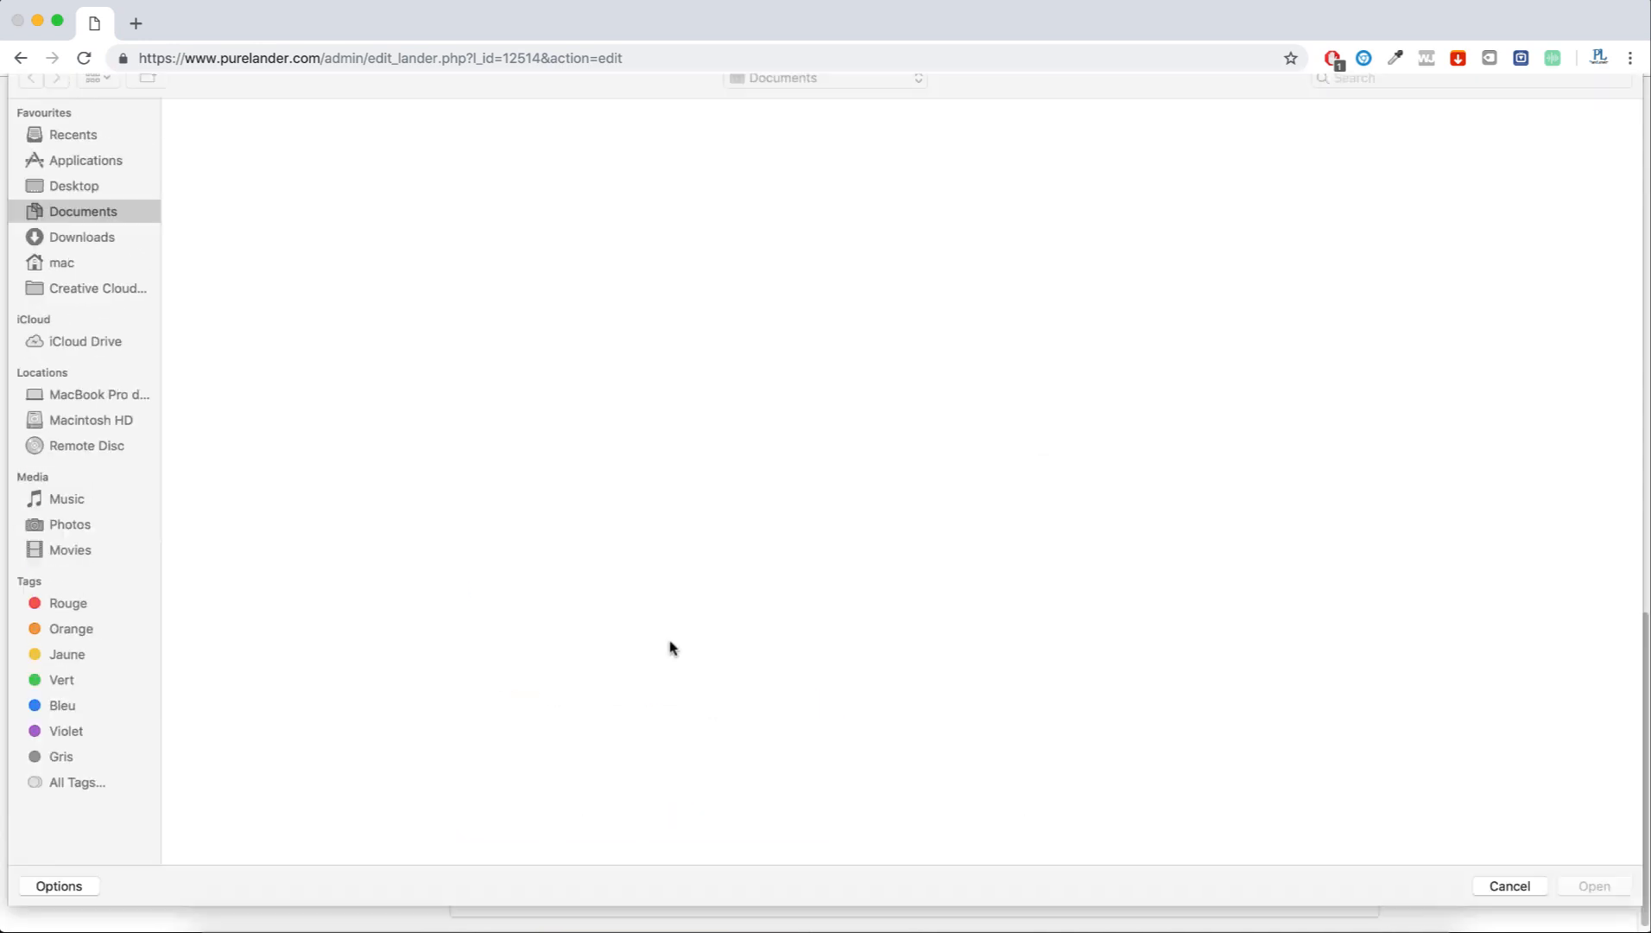
# Step: Replace Picture 1 with img.png from the Desktop, update the lander, and preview it
pyautogui.click(74, 202)
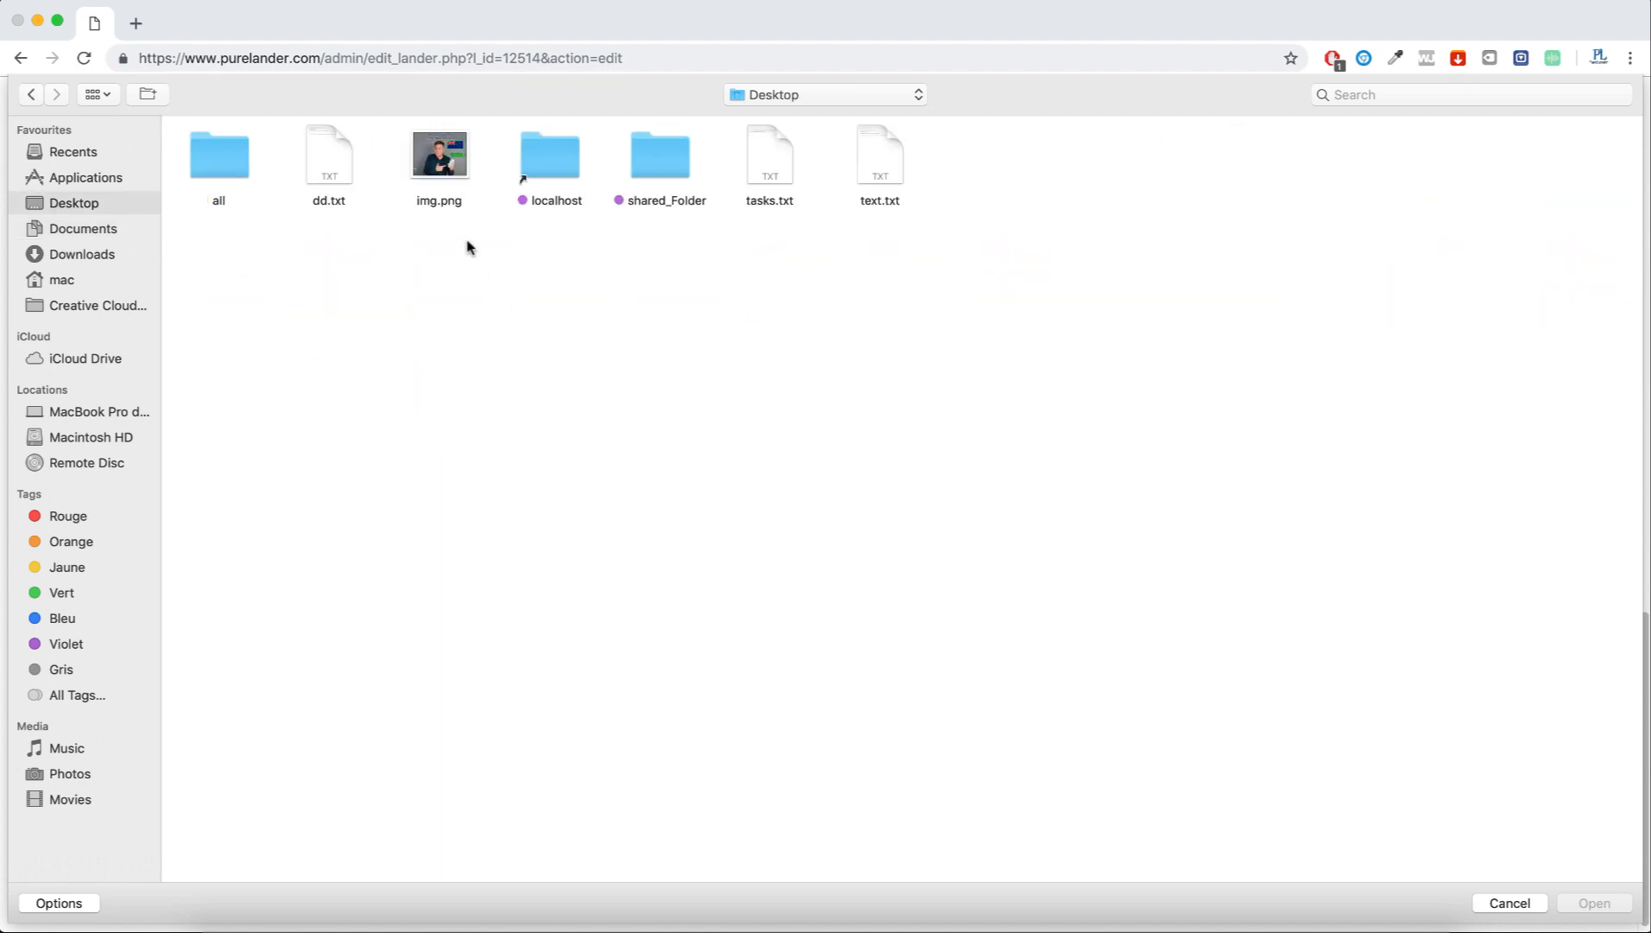
pyautogui.click(1593, 901)
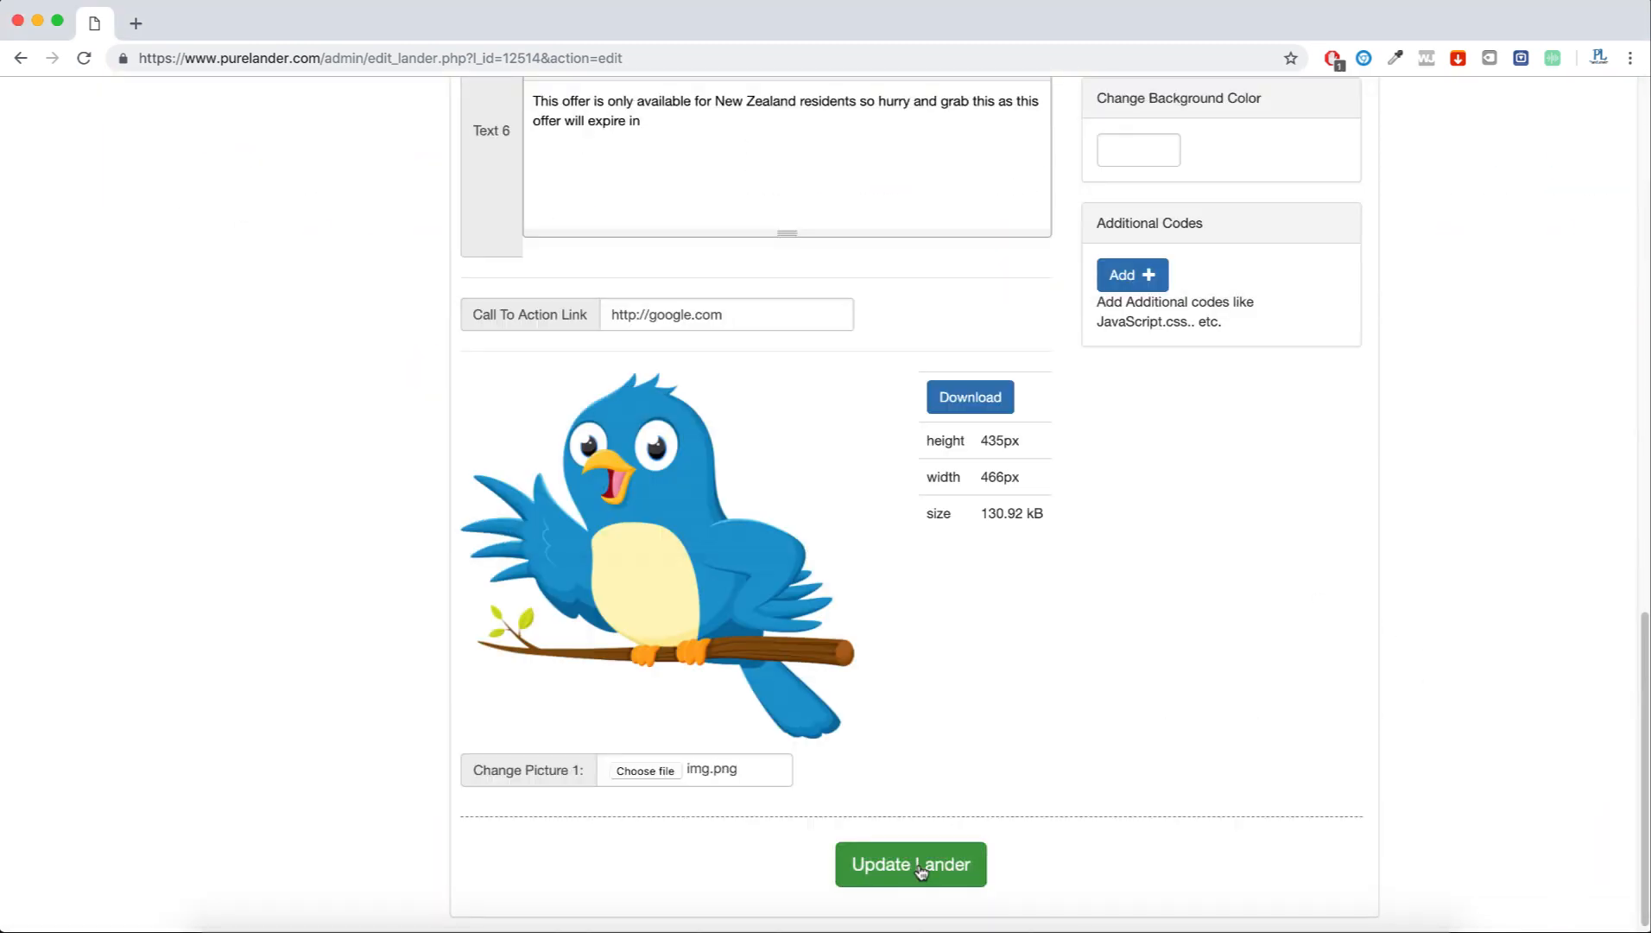
pyautogui.click(908, 864)
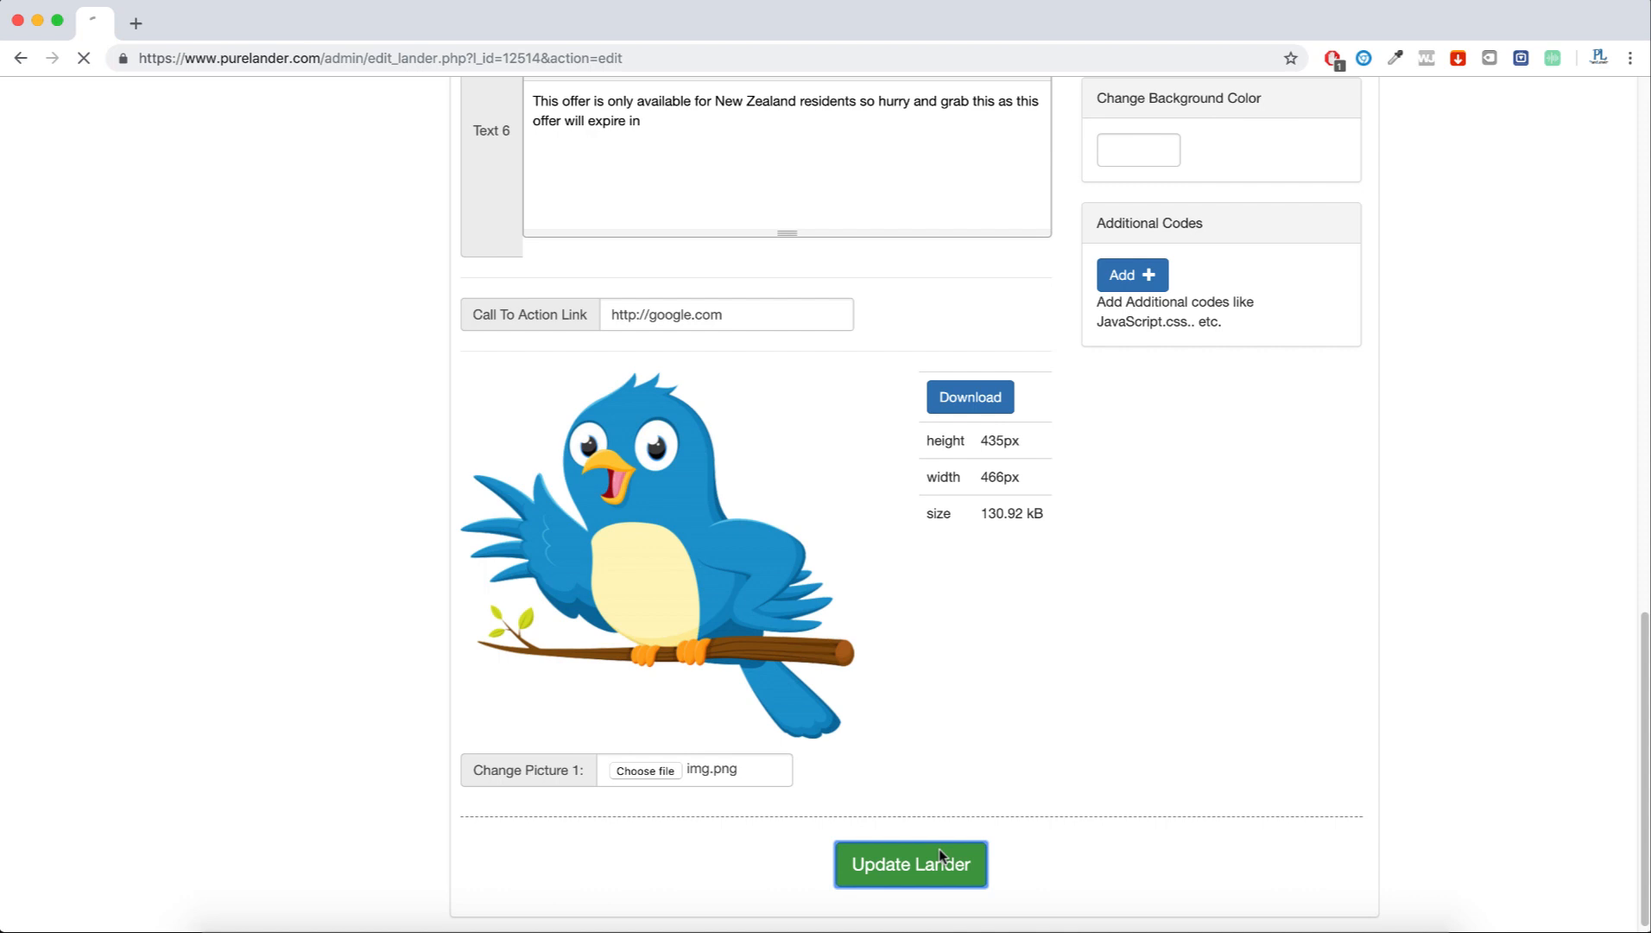
pyautogui.click(910, 864)
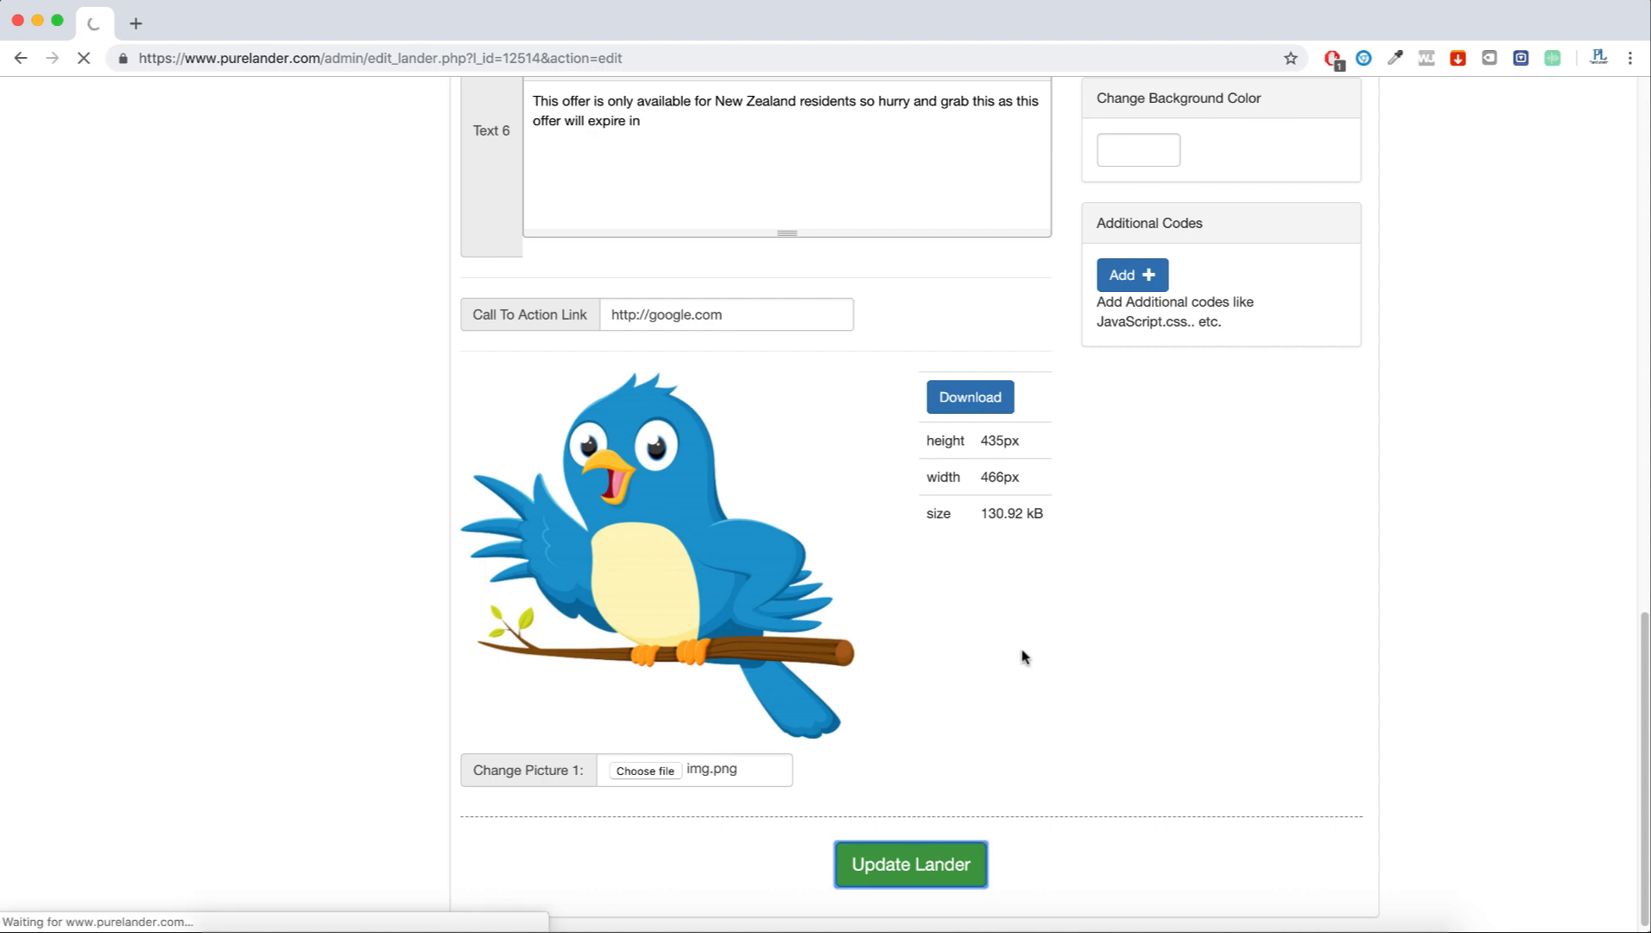
pyautogui.click(909, 864)
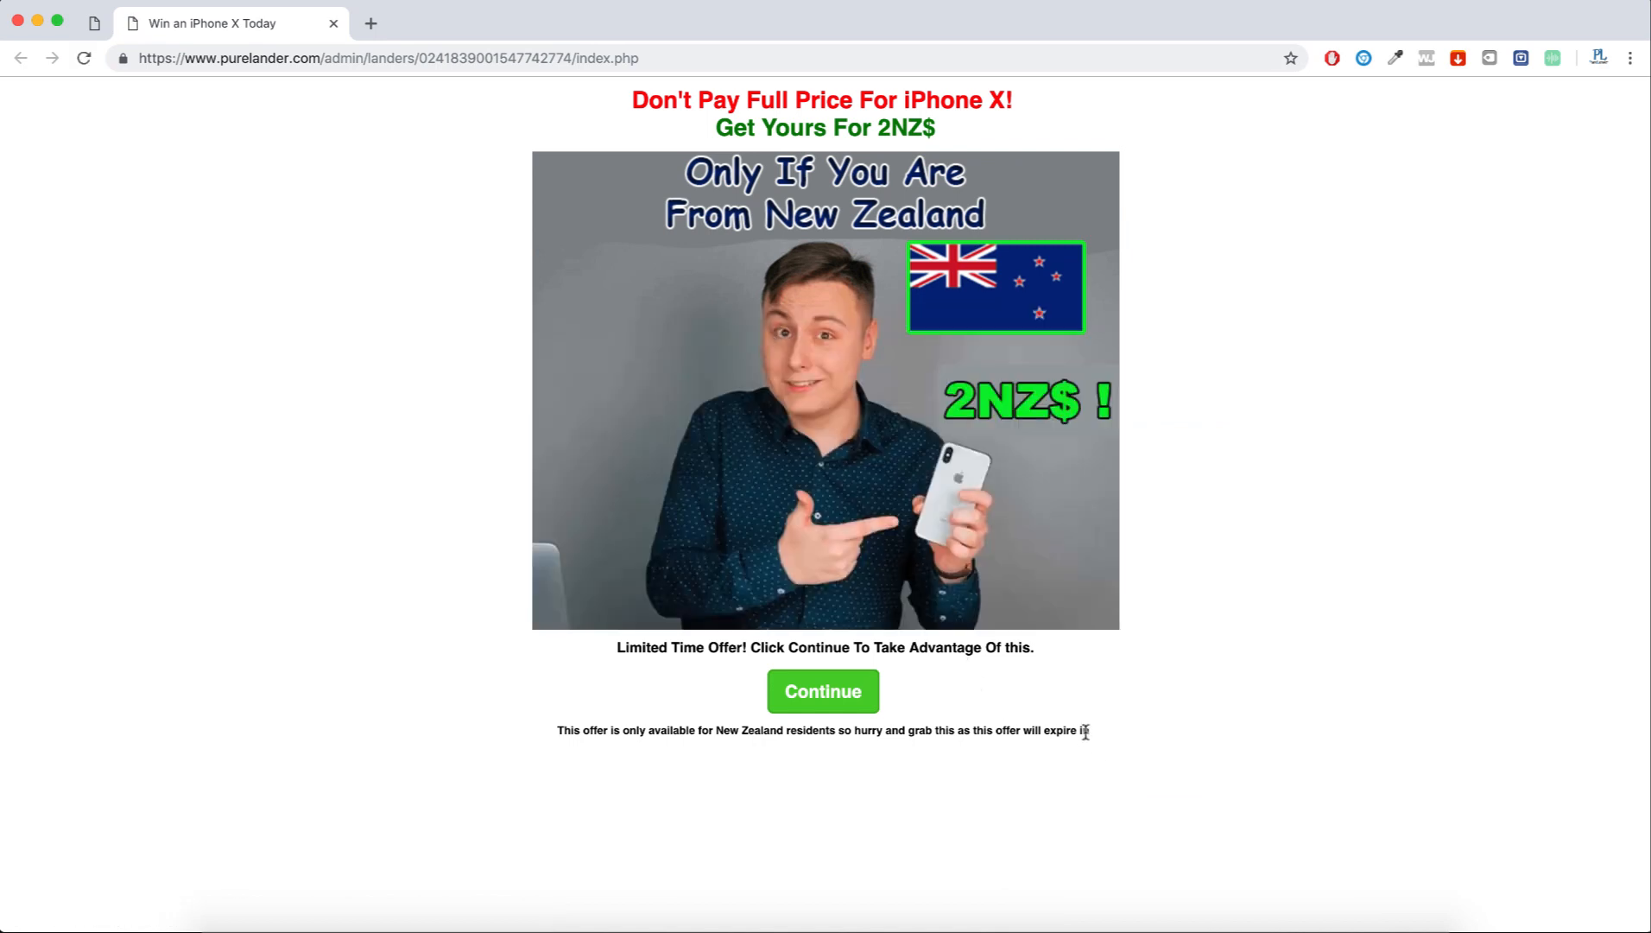
pyautogui.doubleClick(1004, 729)
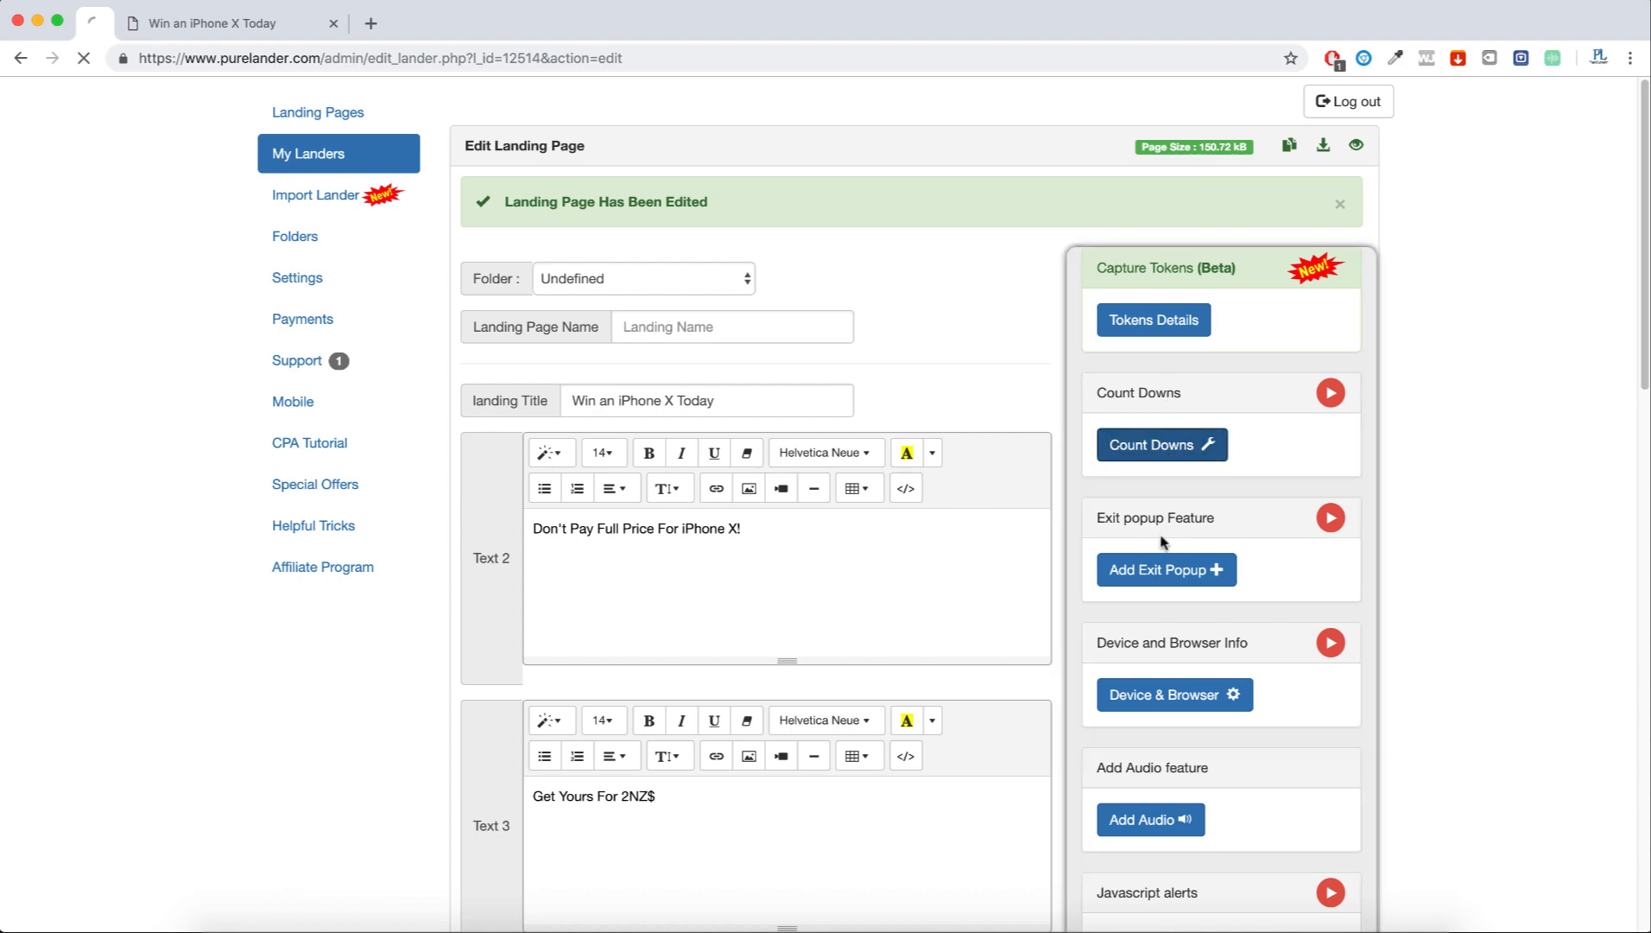
# Step: Add a 400-second countdown {count_down1} with a chosen style in Manage Count Downs
pyautogui.click(1161, 444)
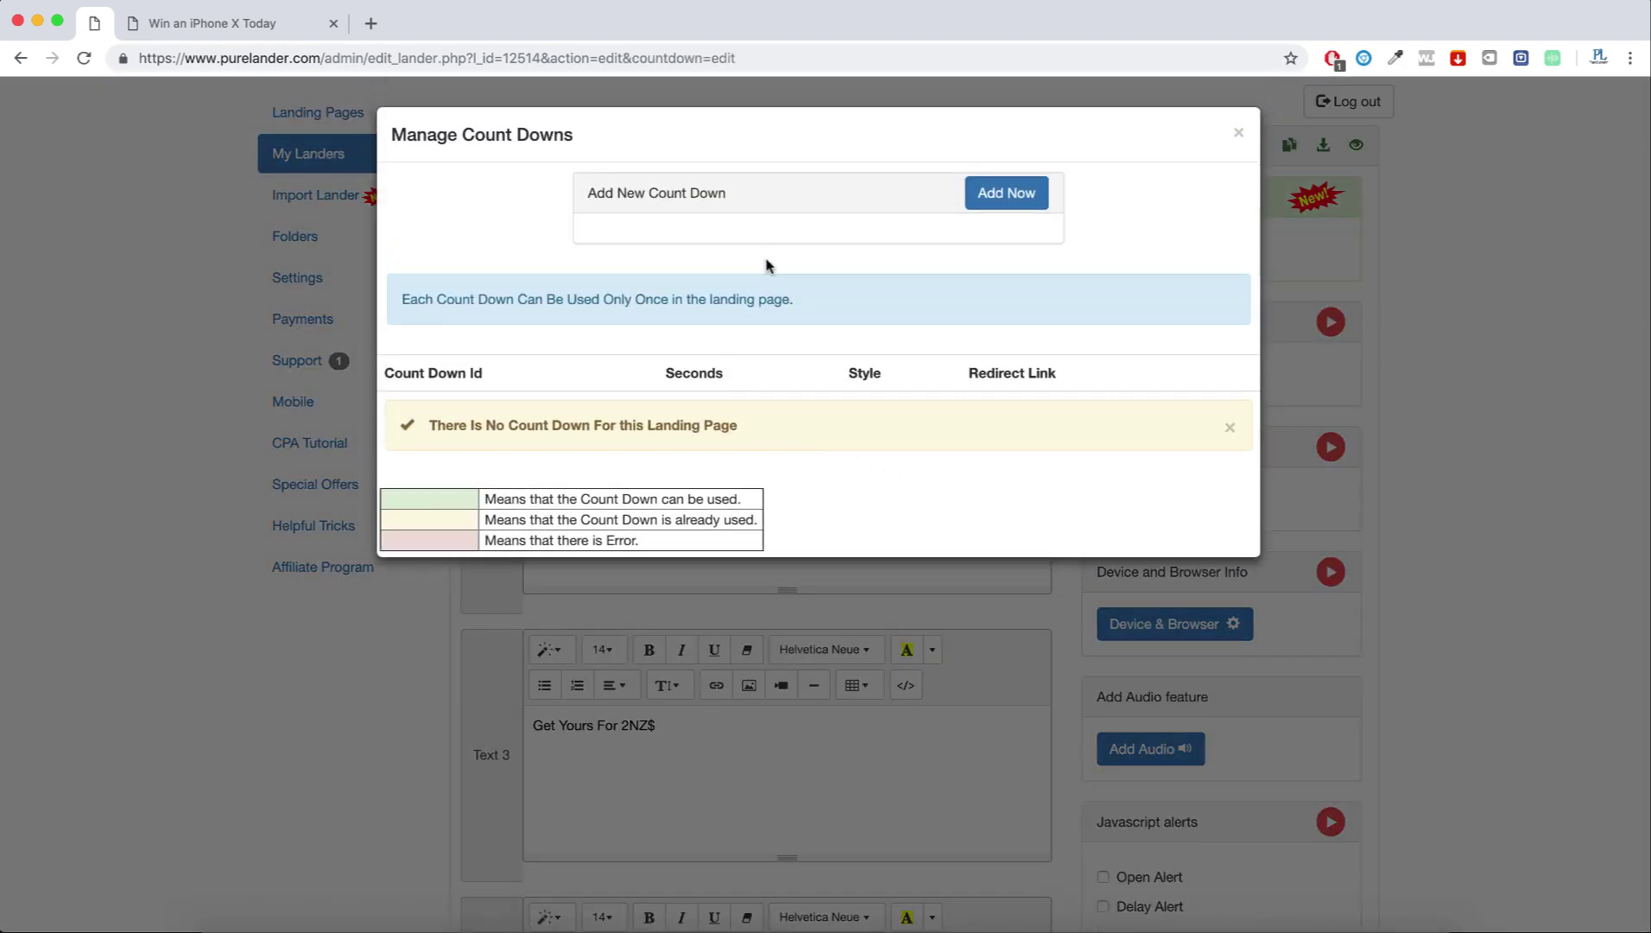
pyautogui.click(1004, 193)
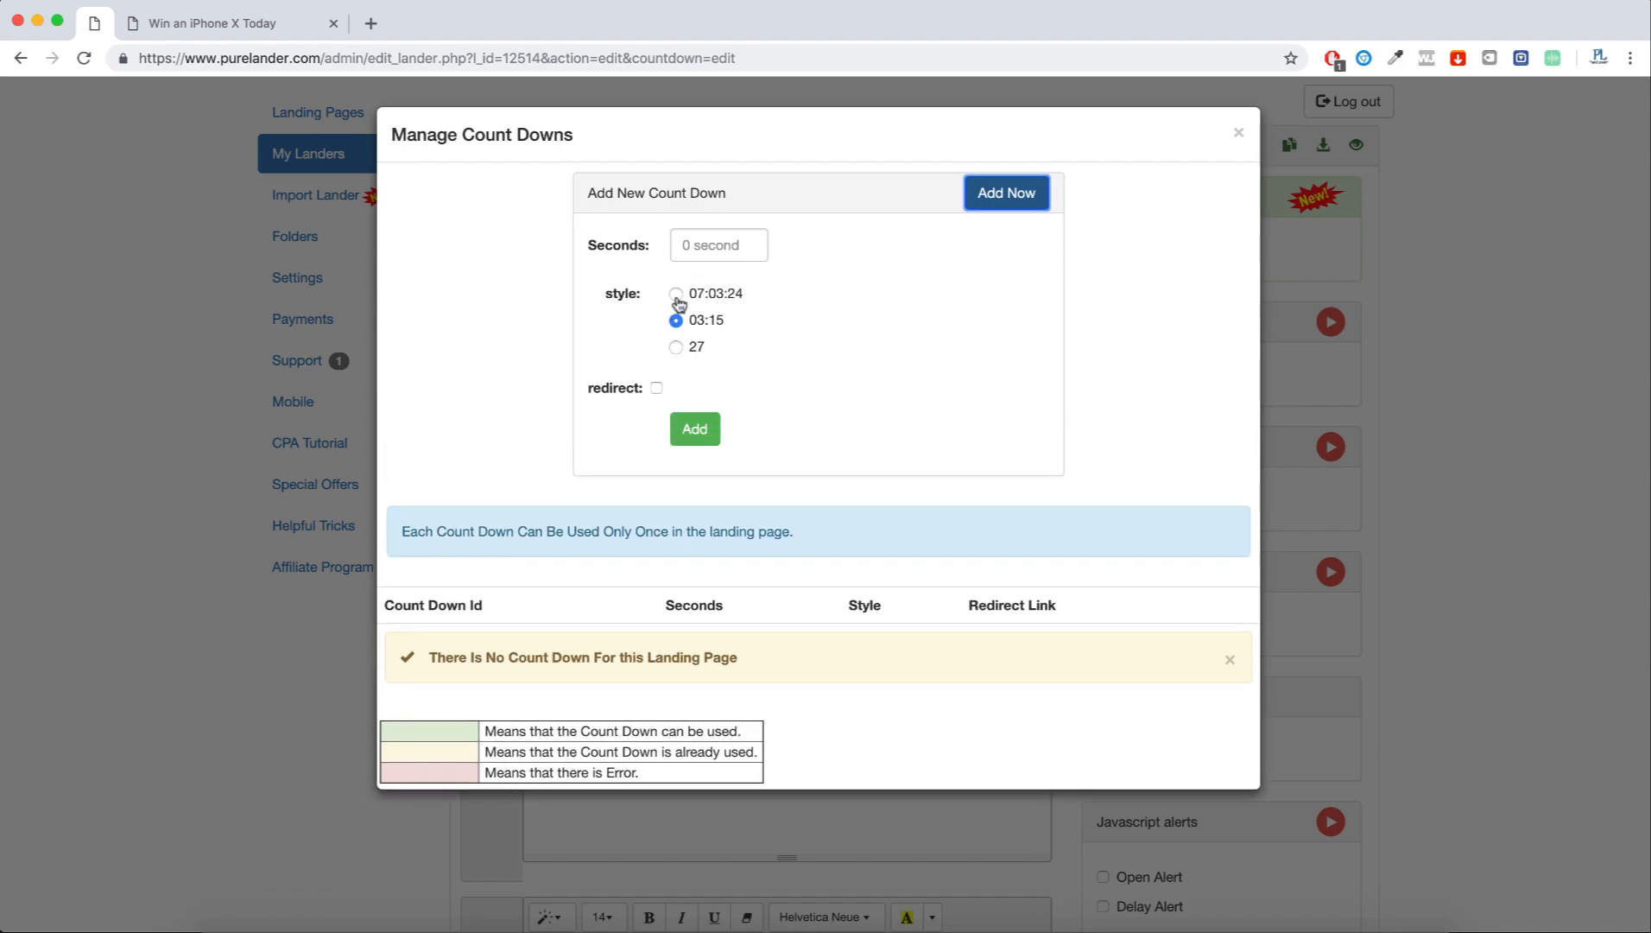
pyautogui.click(719, 244)
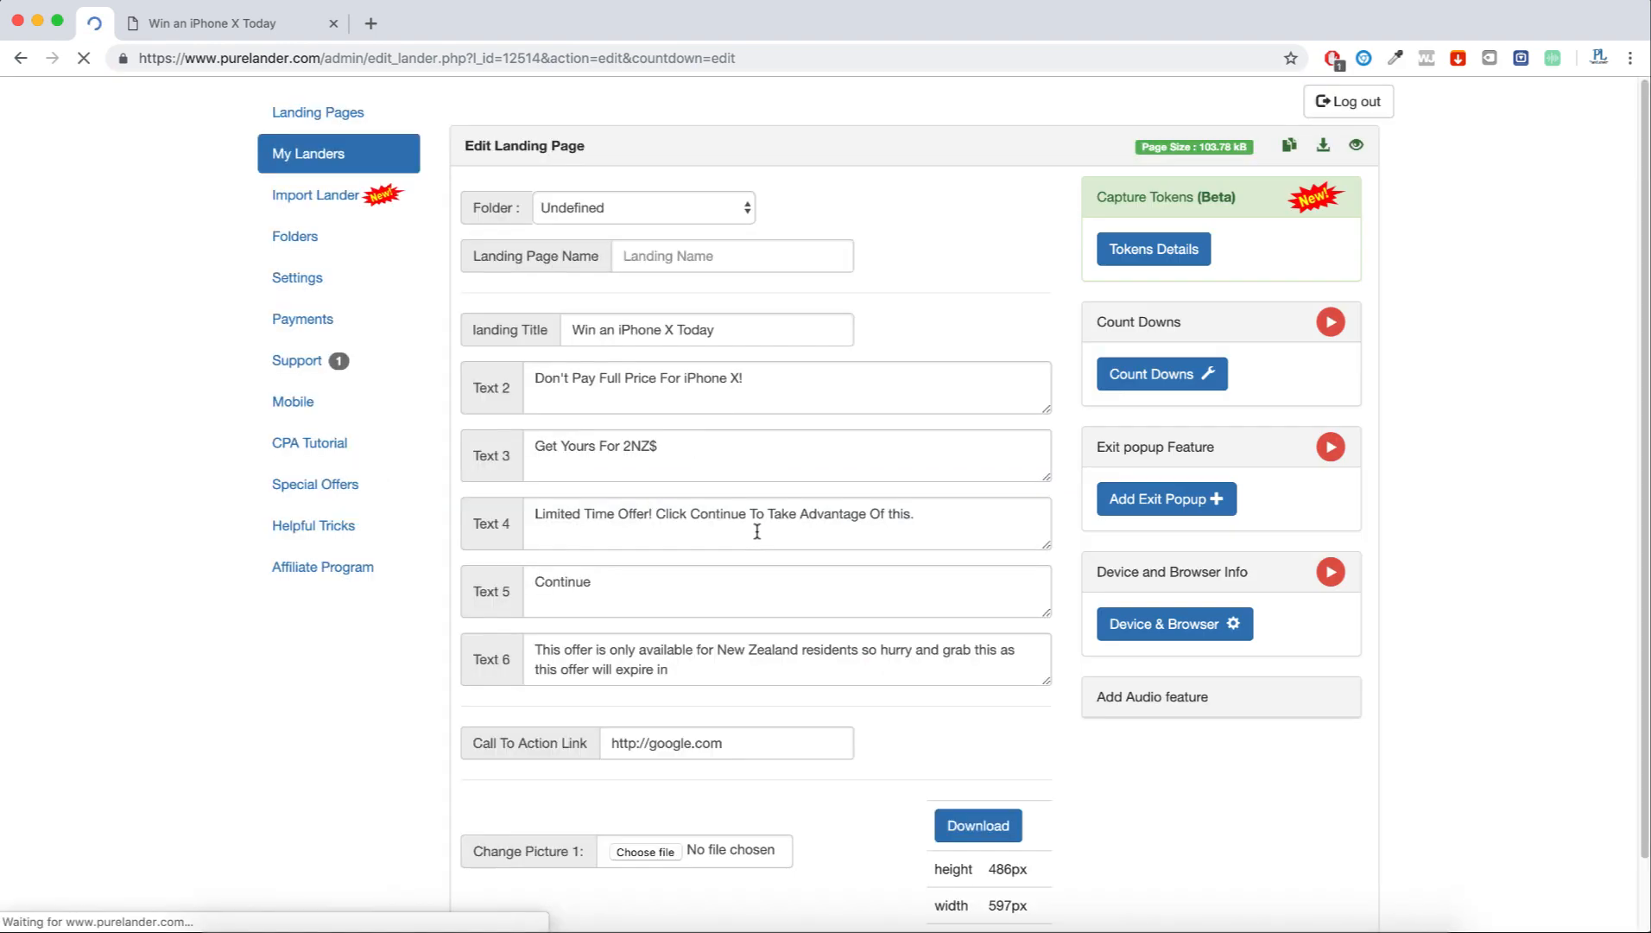
pyautogui.click(1159, 373)
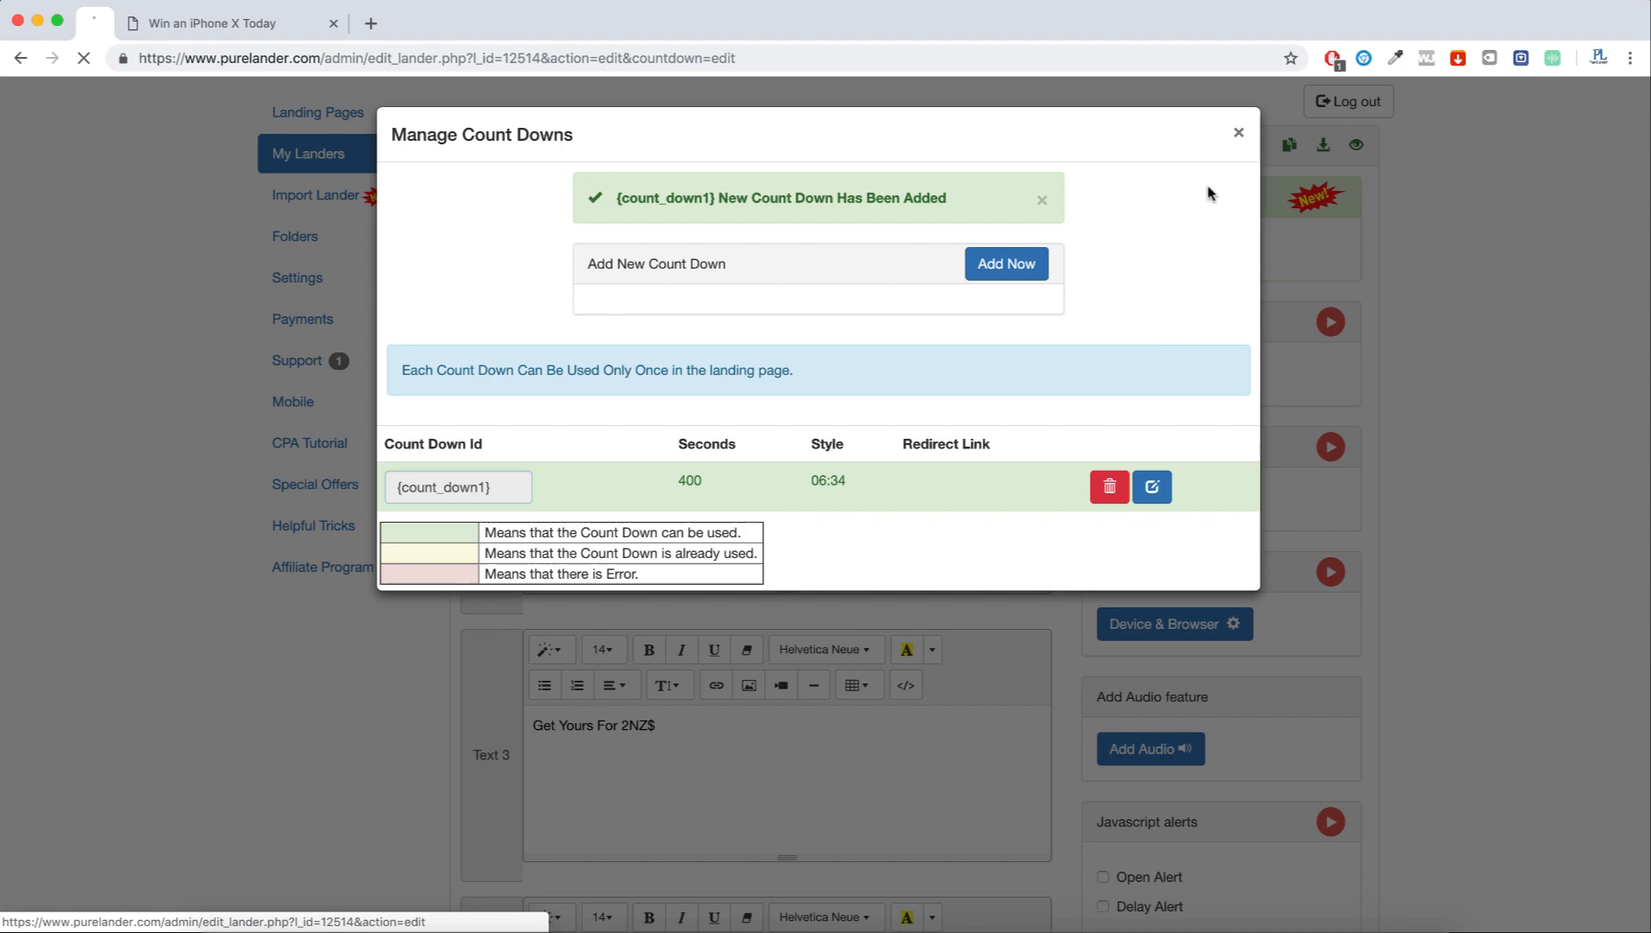
pyautogui.click(1237, 133)
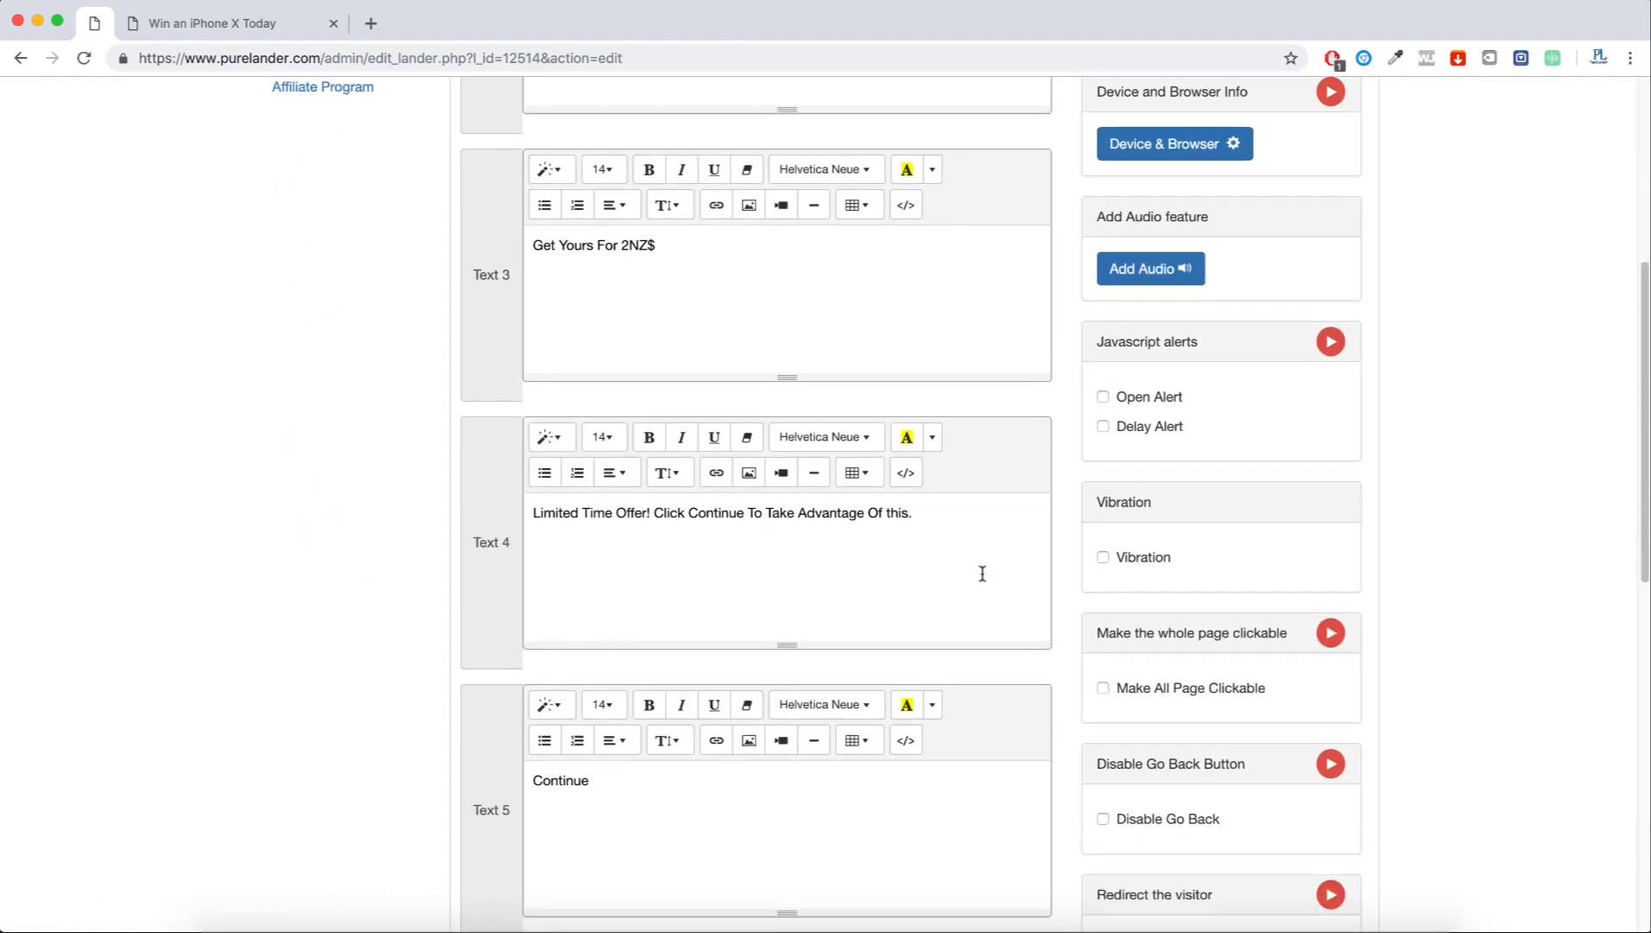
# Step: Append {count_down1} to Text 6 after 'will expire in' and colour it red
pyautogui.scroll(-3)
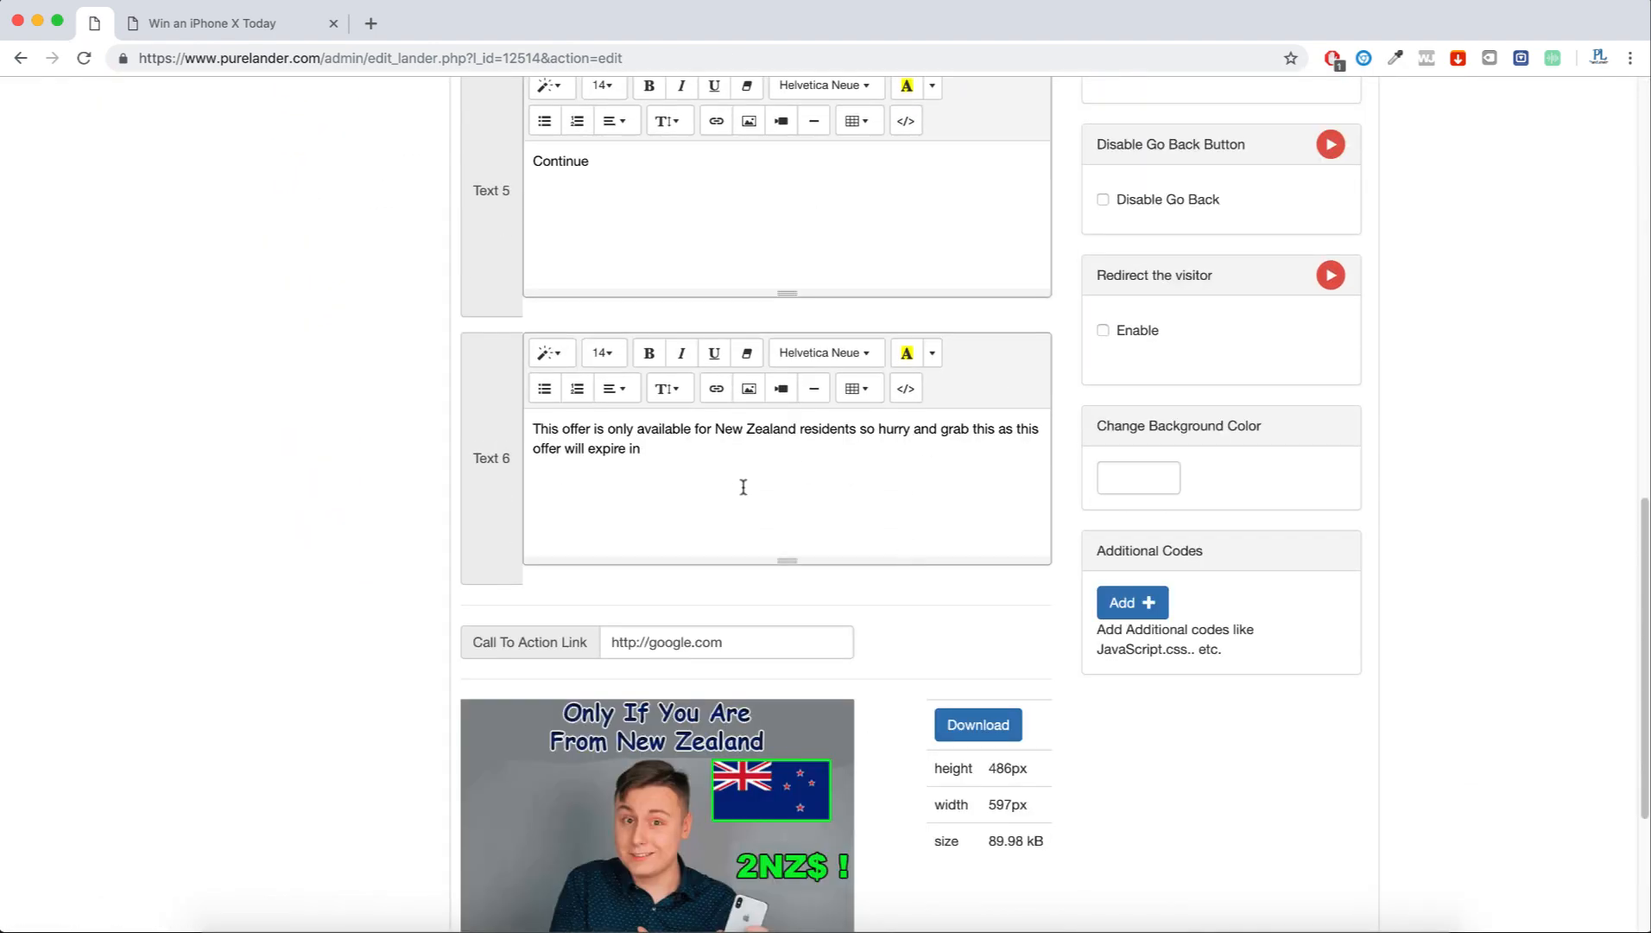
pyautogui.write('{count_down1}')
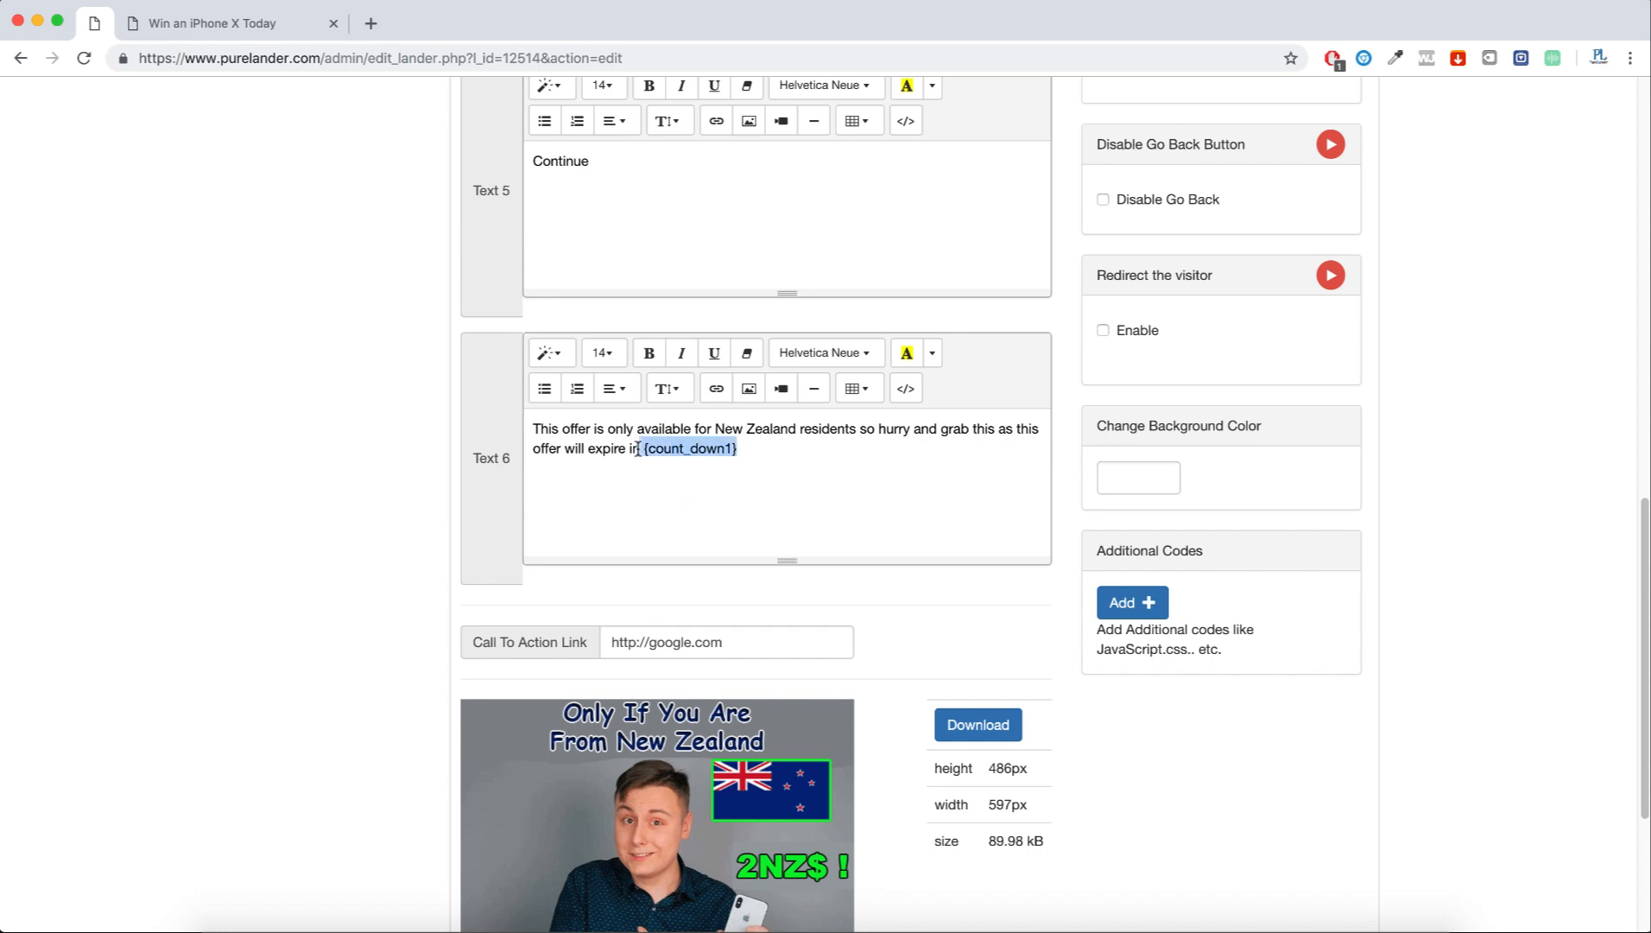
pyautogui.click(931, 353)
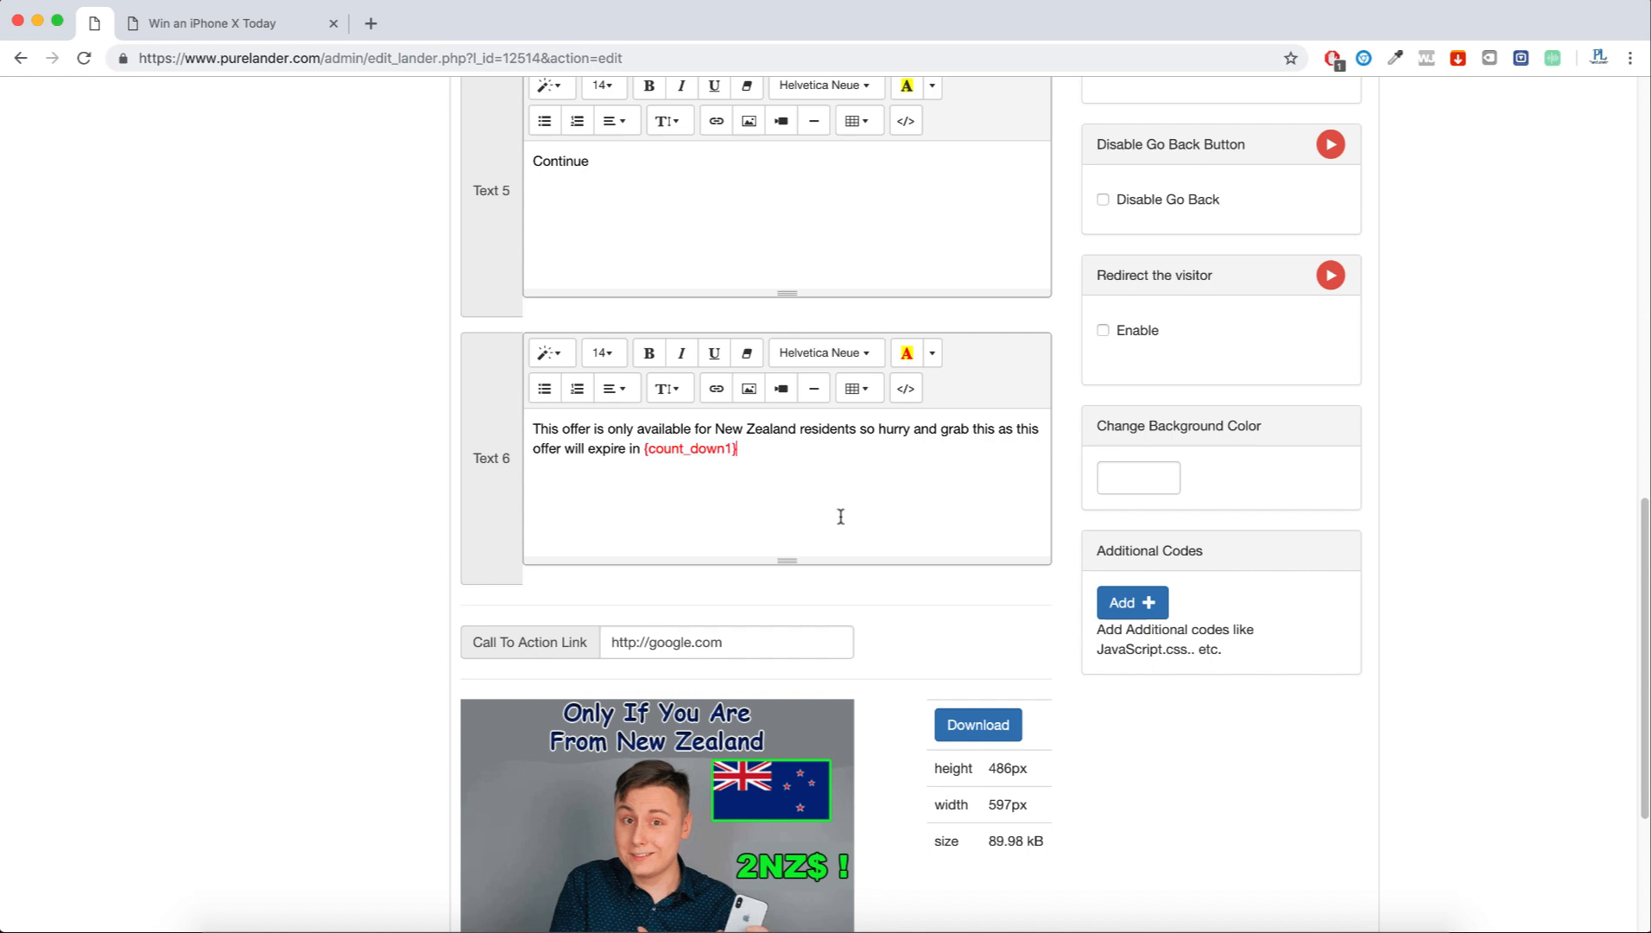
pyautogui.moveTo(1346, 608)
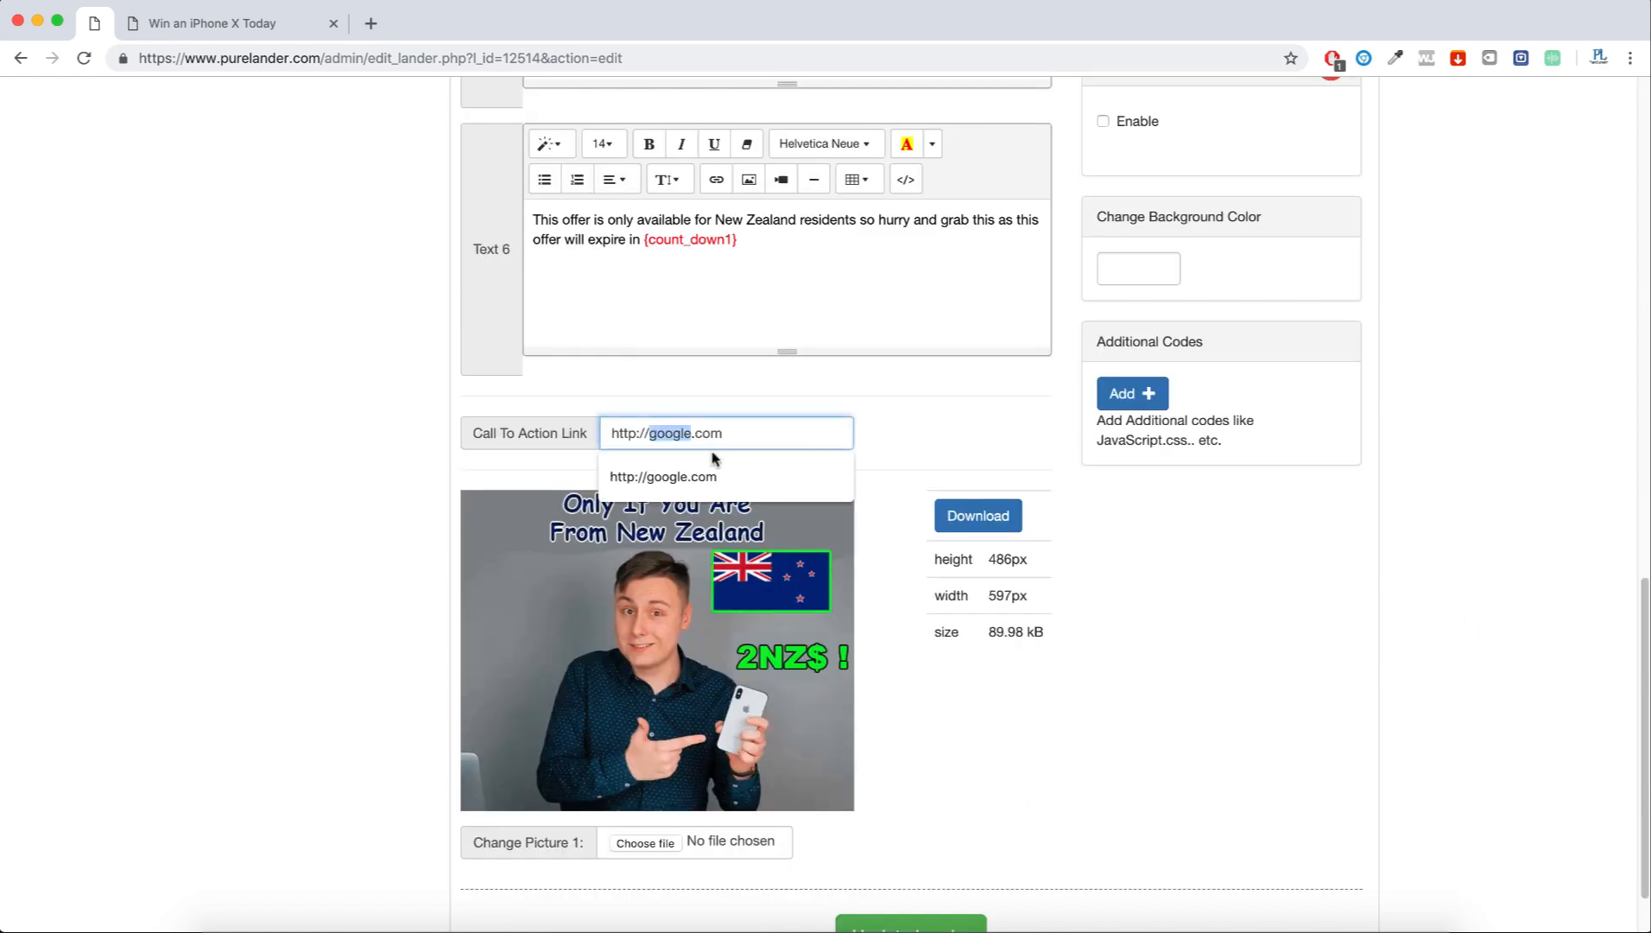
pyautogui.moveTo(753, 394)
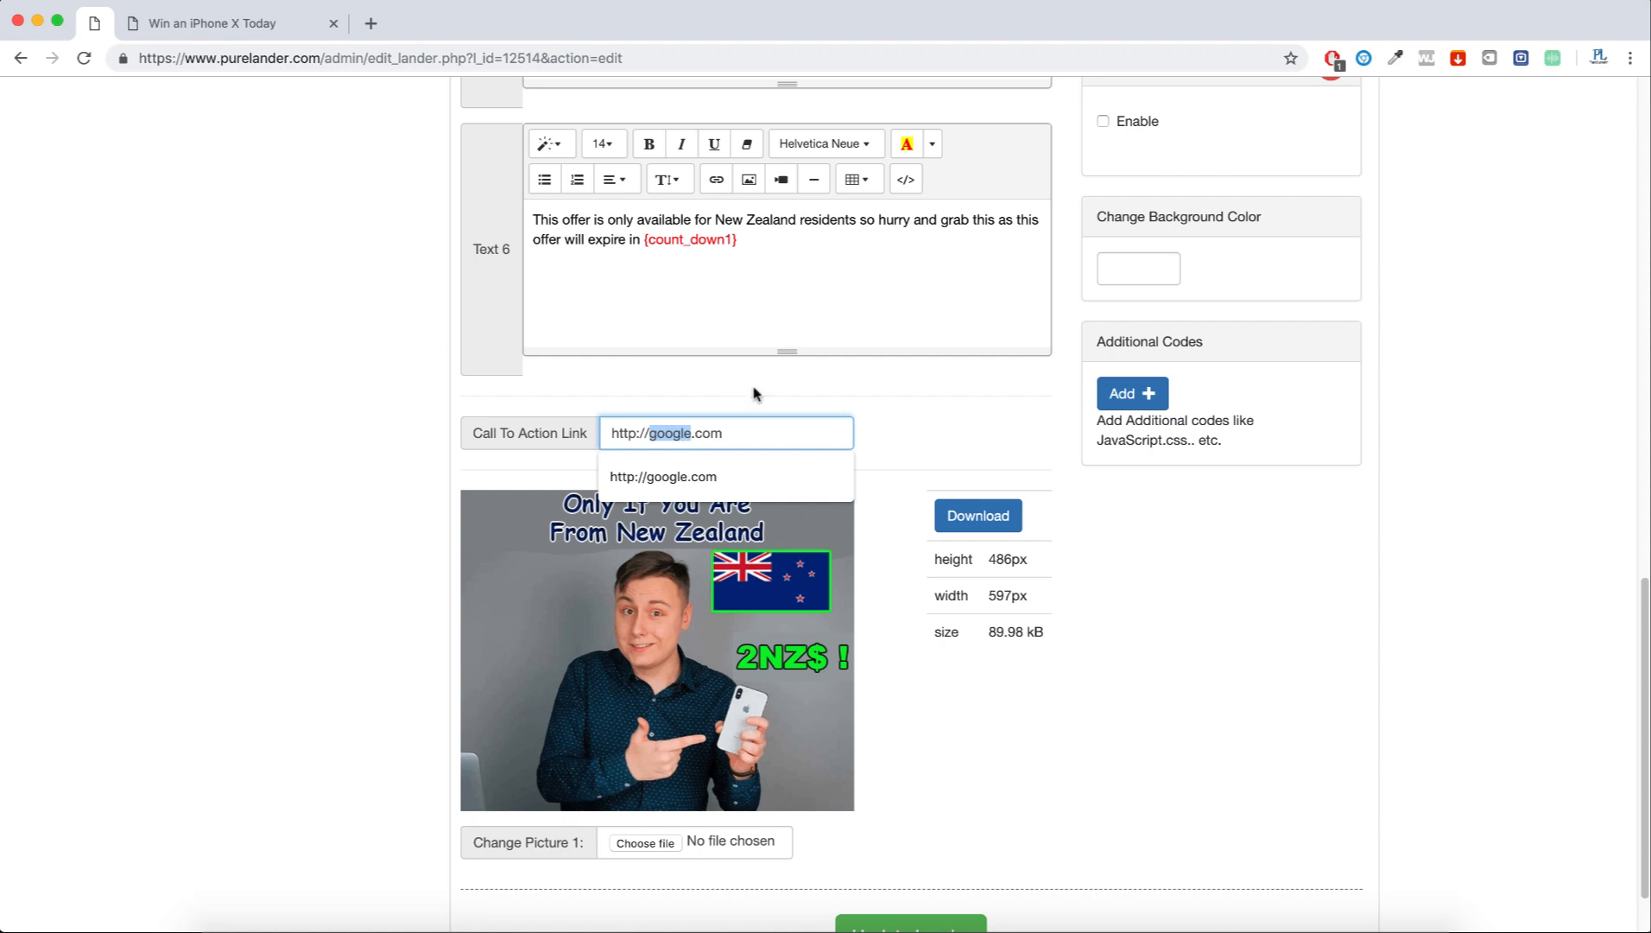
pyautogui.scroll(-3)
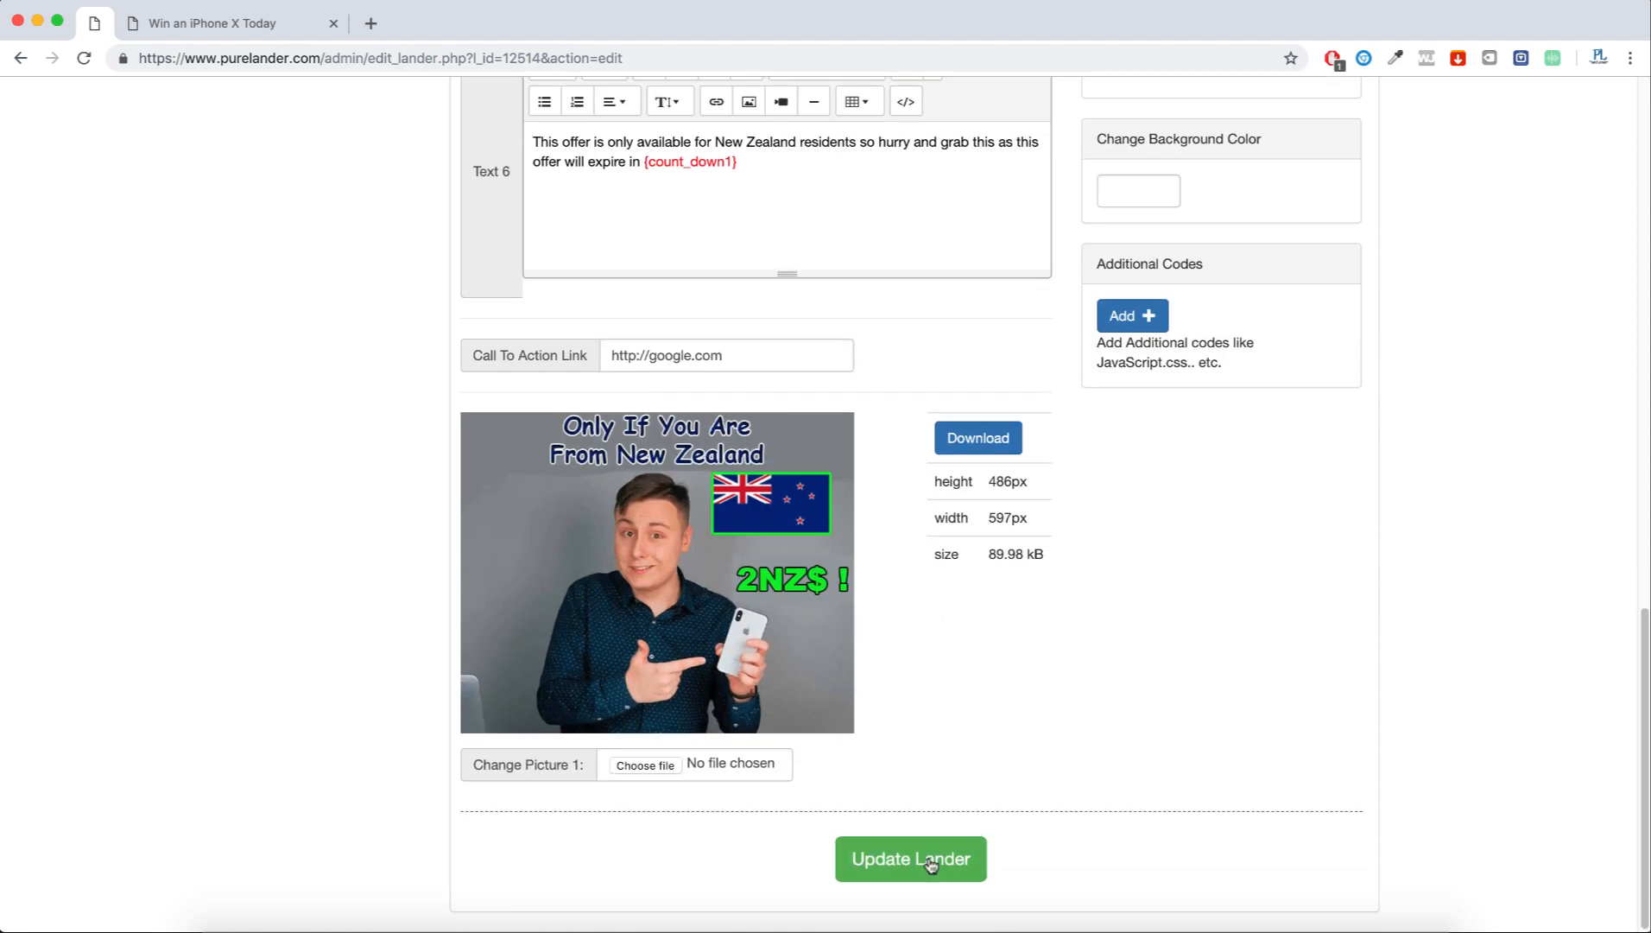
pyautogui.click(910, 859)
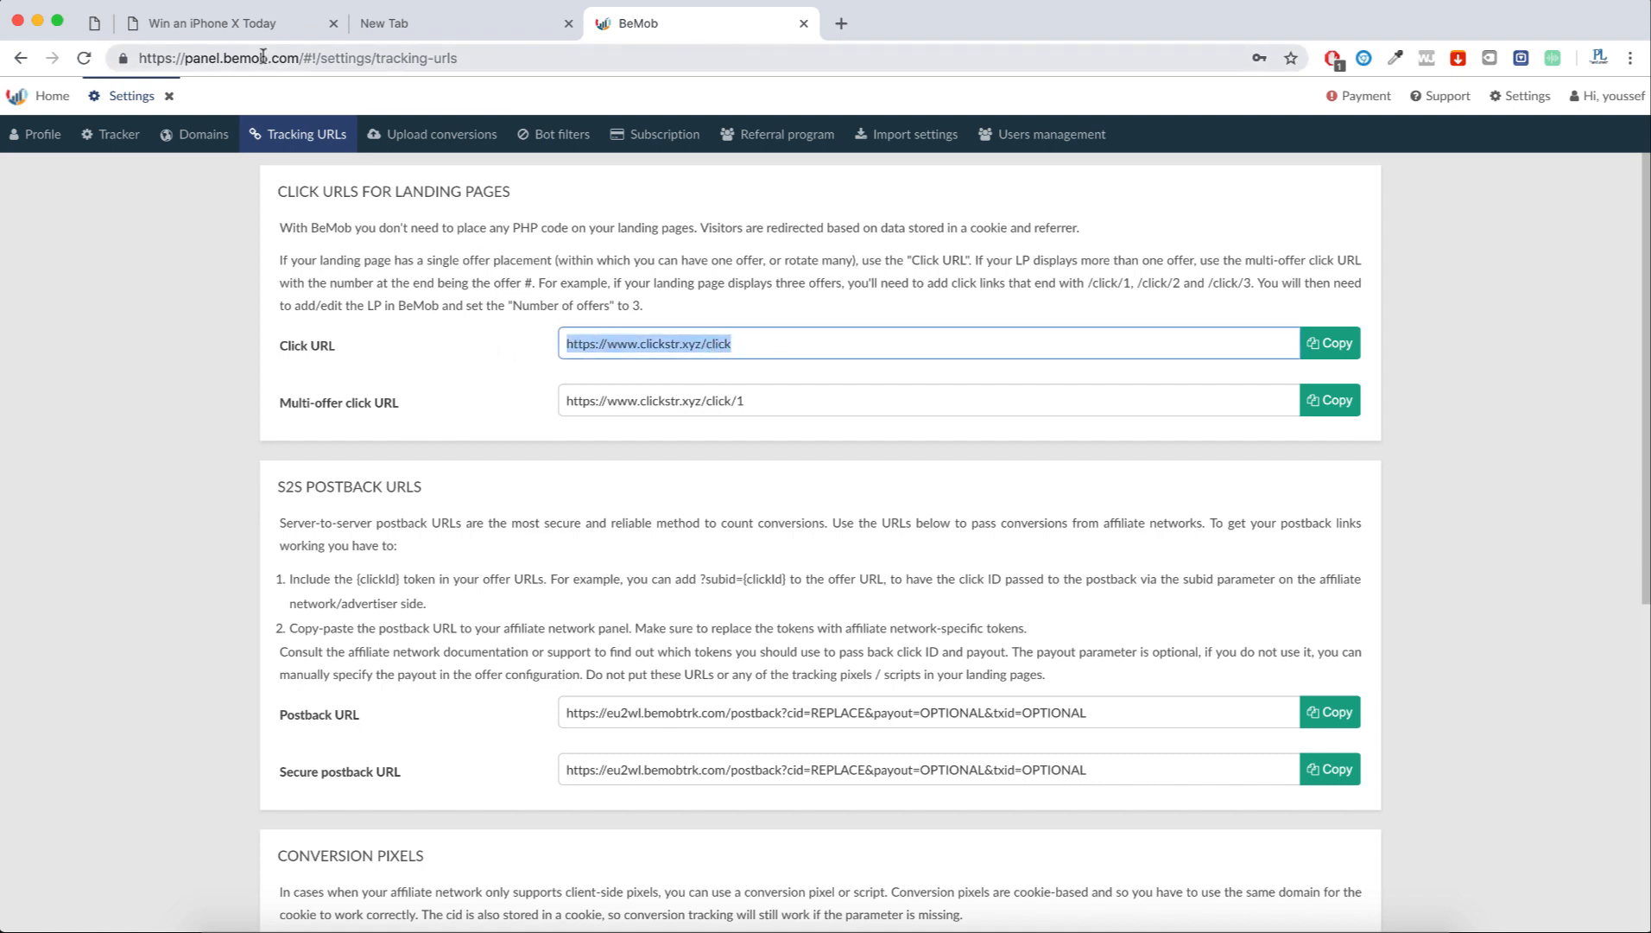
pyautogui.moveTo(499, 314)
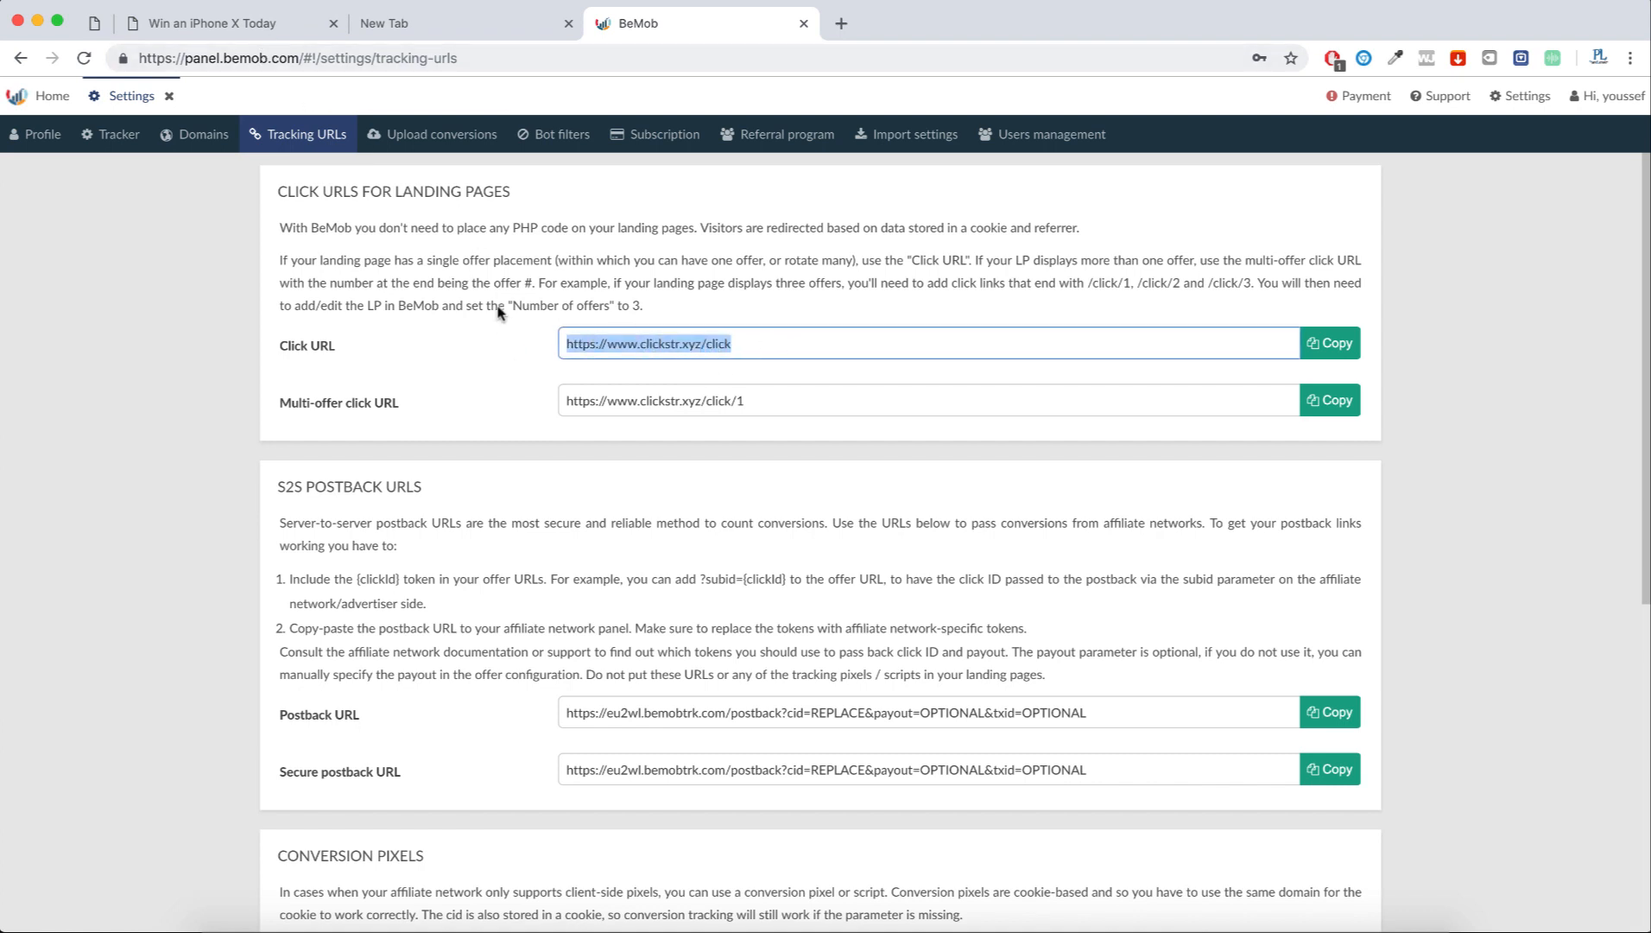
pyautogui.click(210, 22)
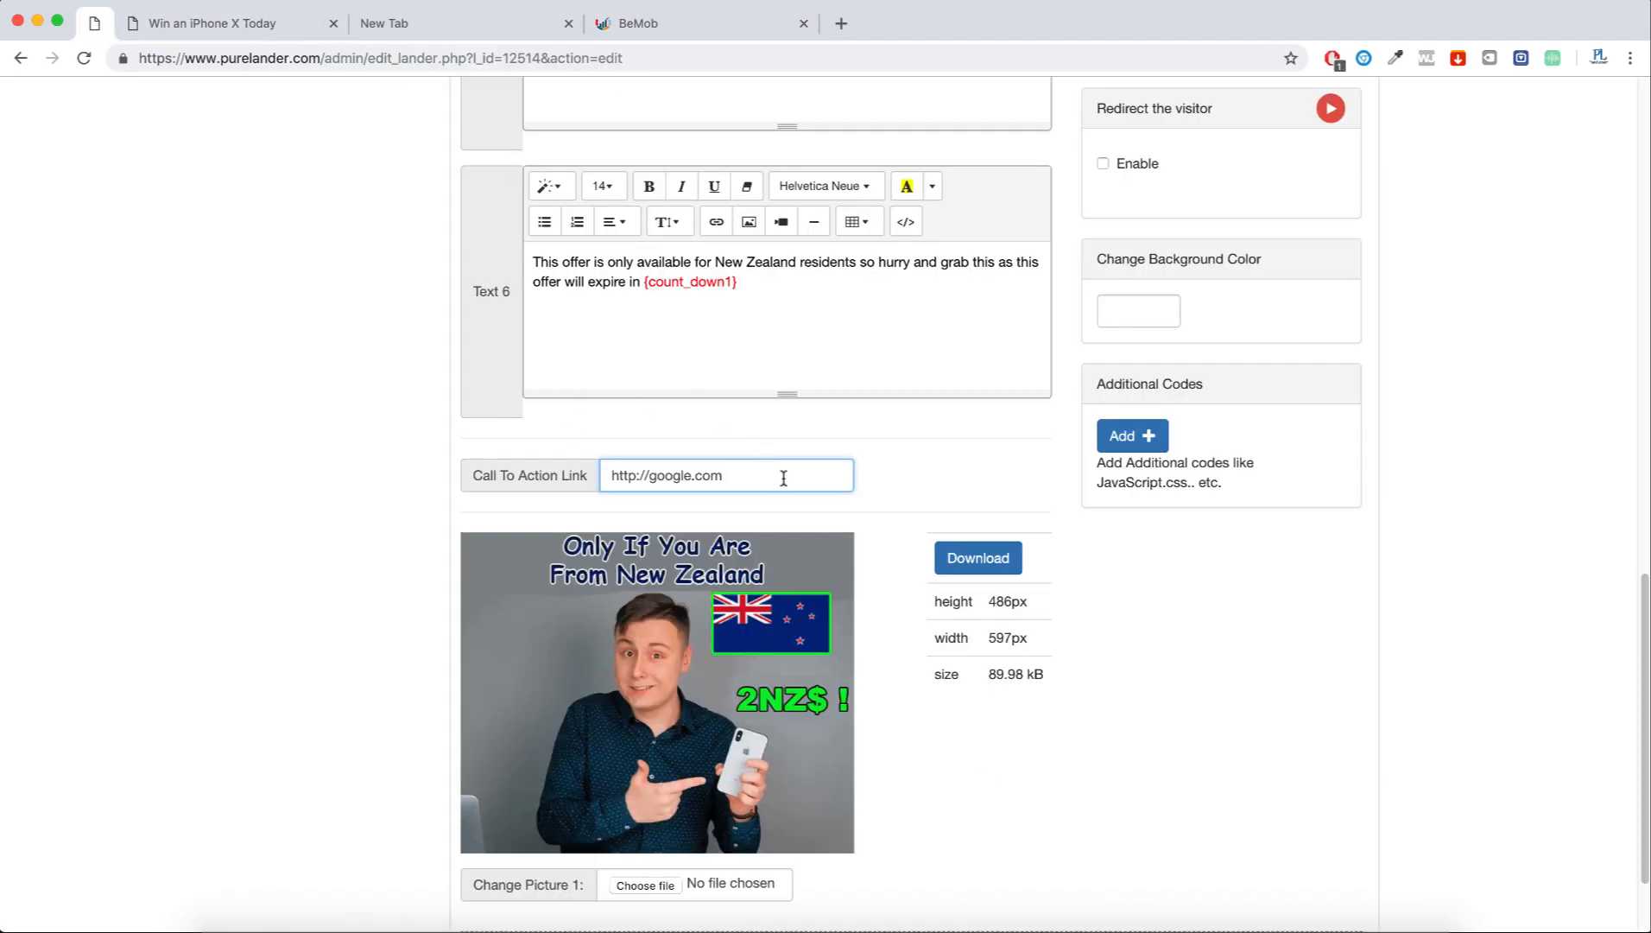
pyautogui.write('https://www.clickstr.xyz/click')
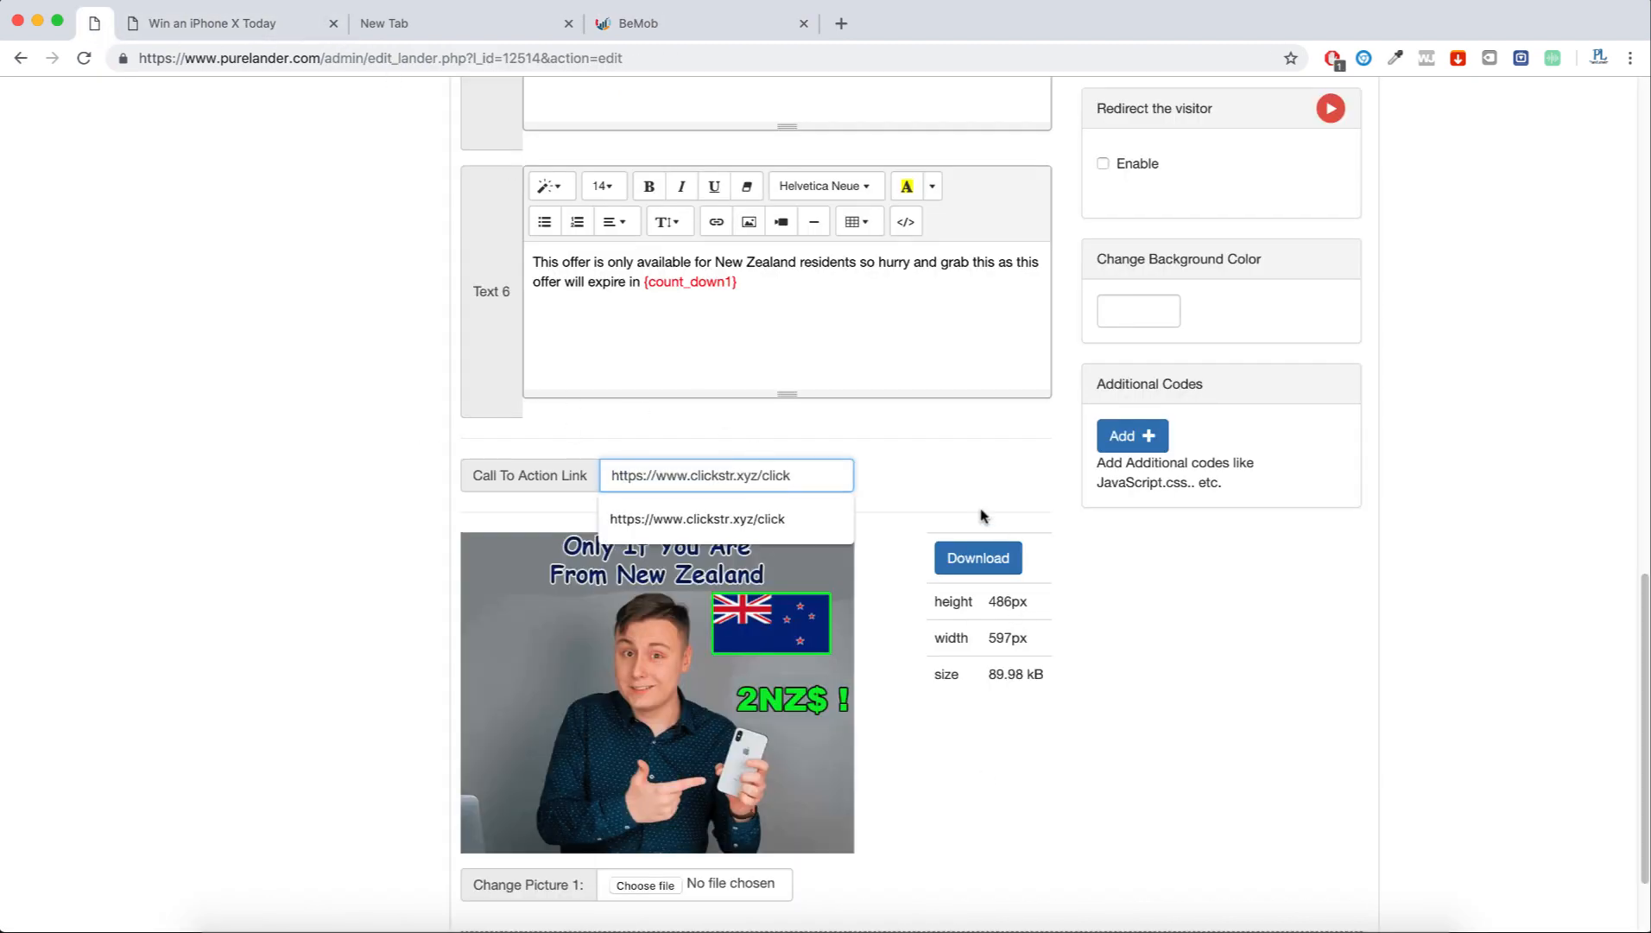
pyautogui.scroll(-3)
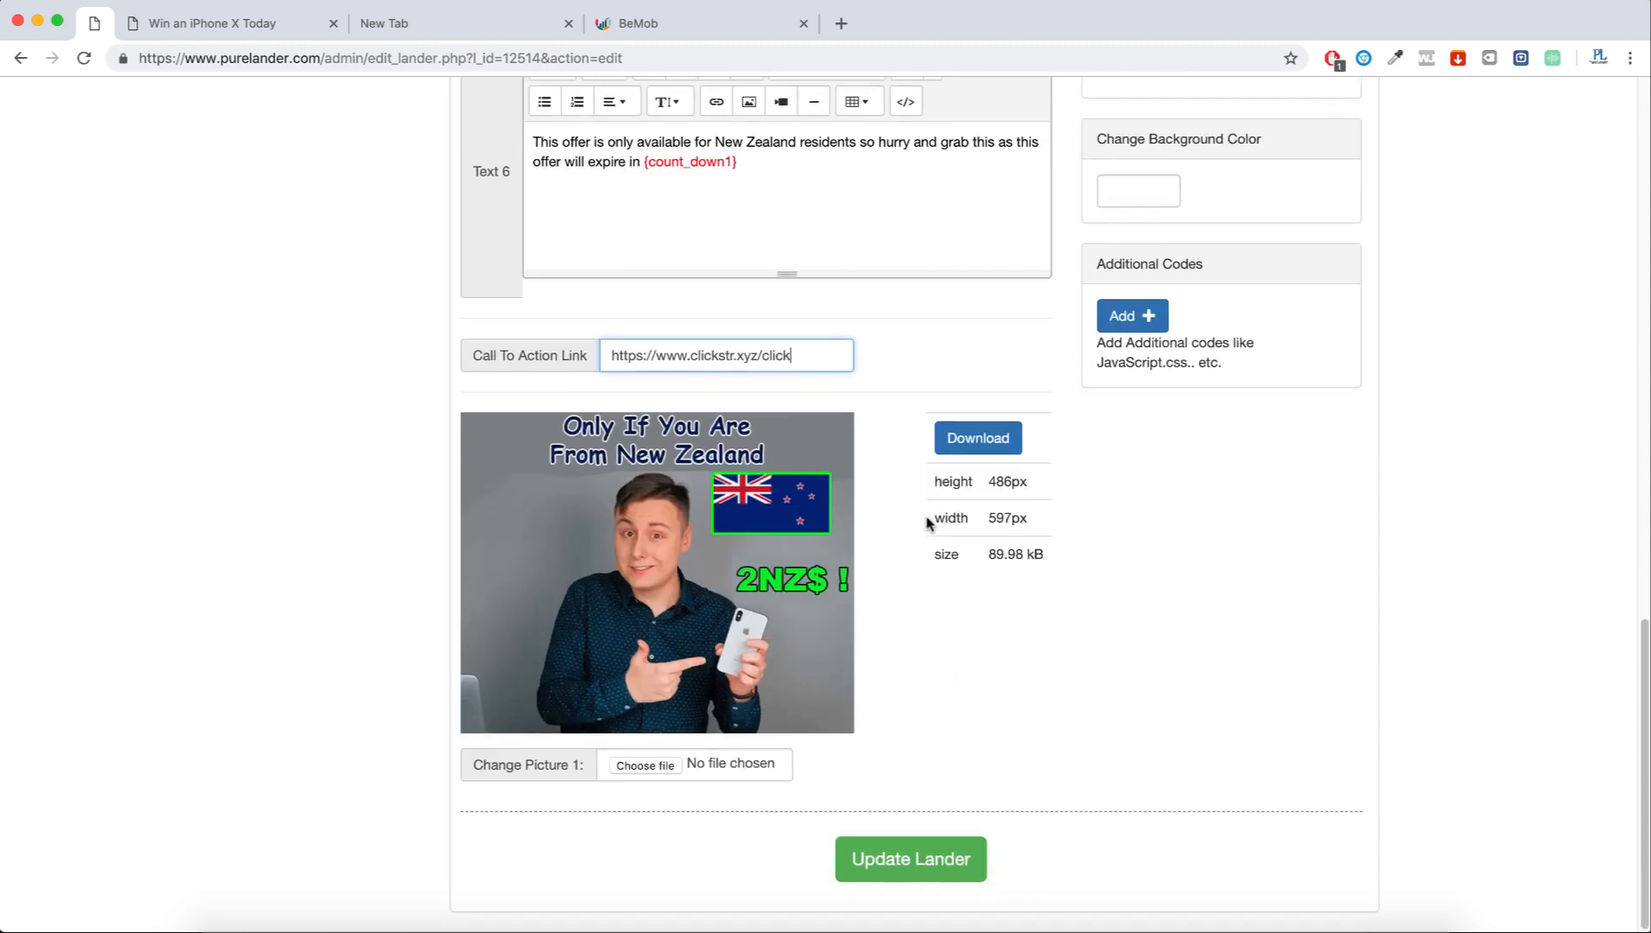
pyautogui.click(911, 858)
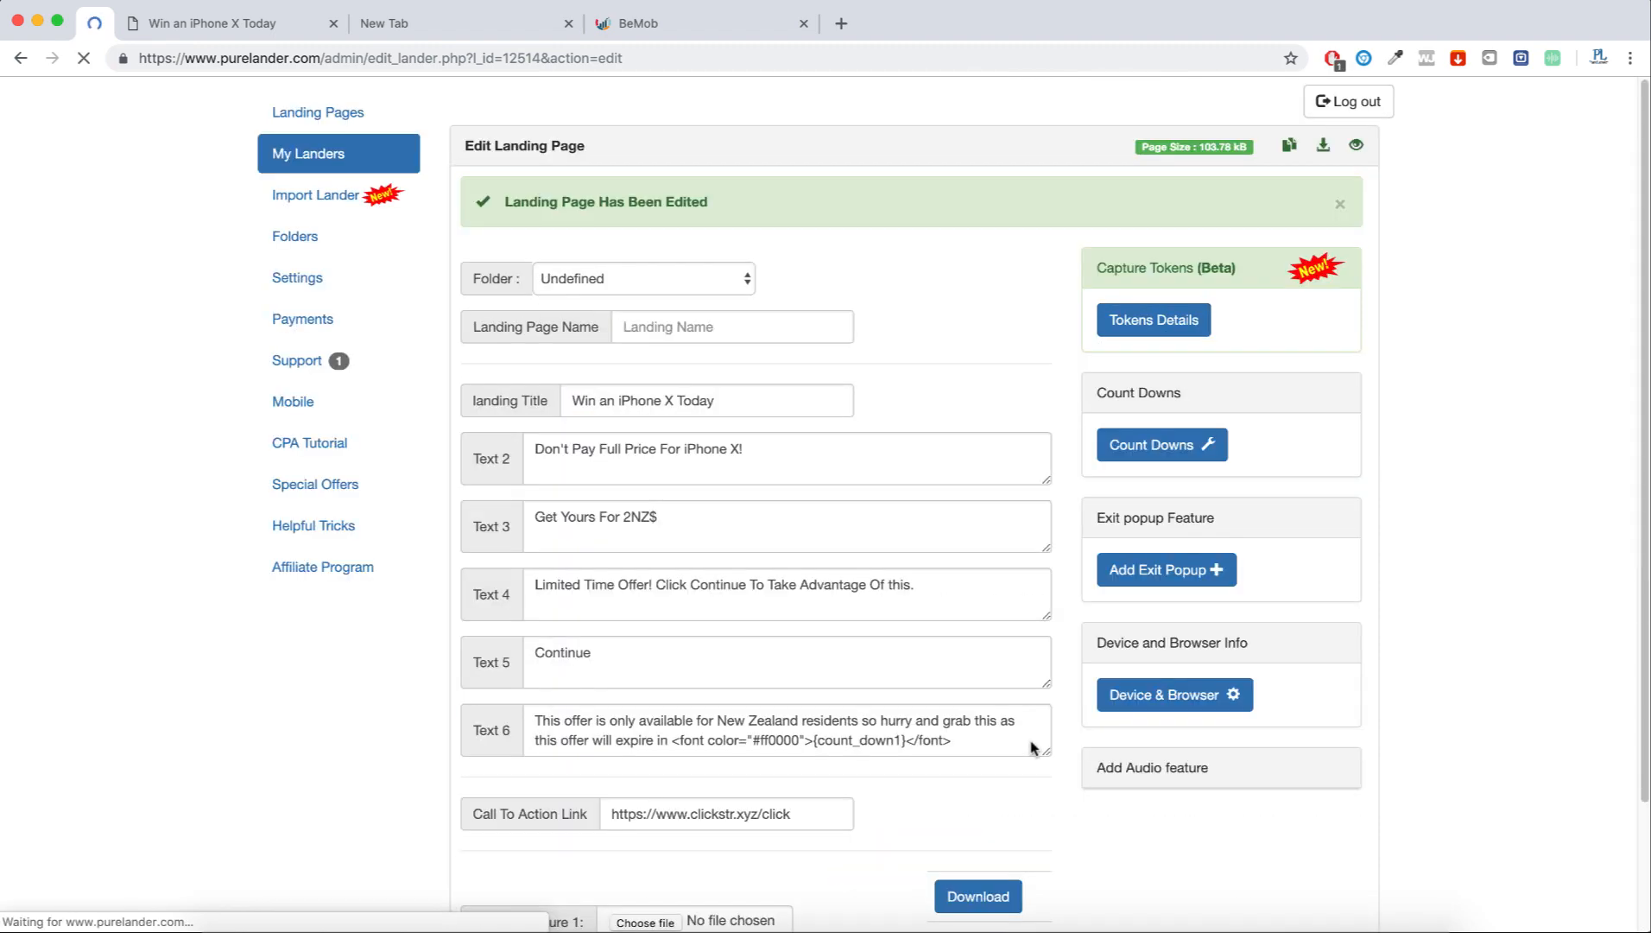
pyautogui.scroll(-3)
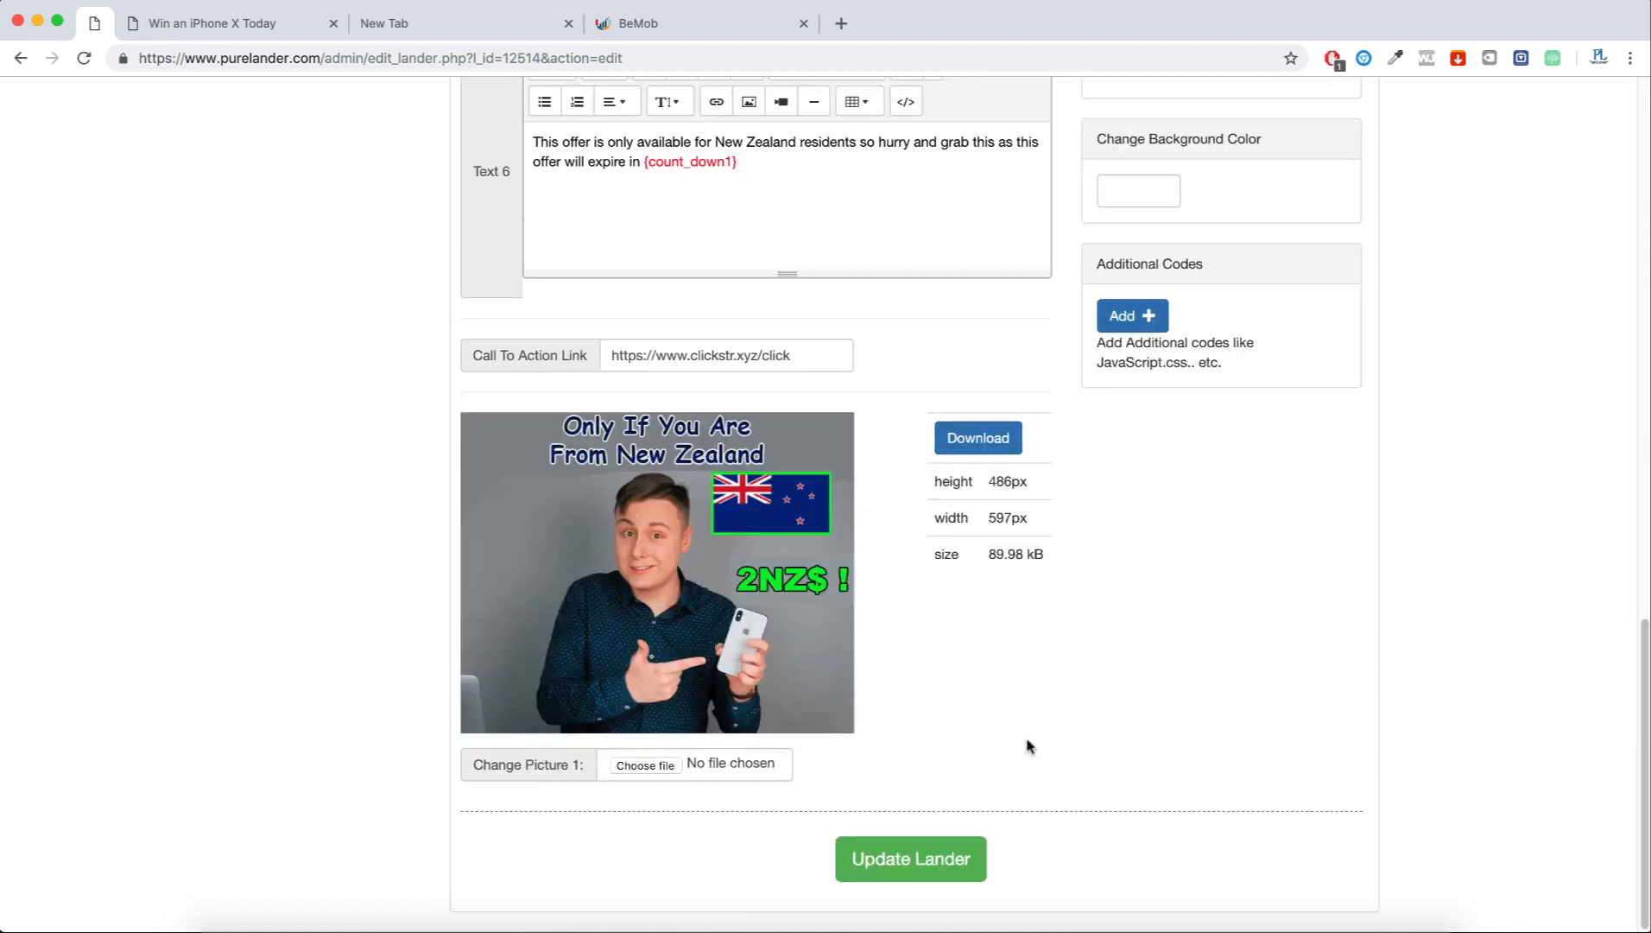
# Step: Download the landing page as a zip and open the downloaded file's options
pyautogui.click(909, 859)
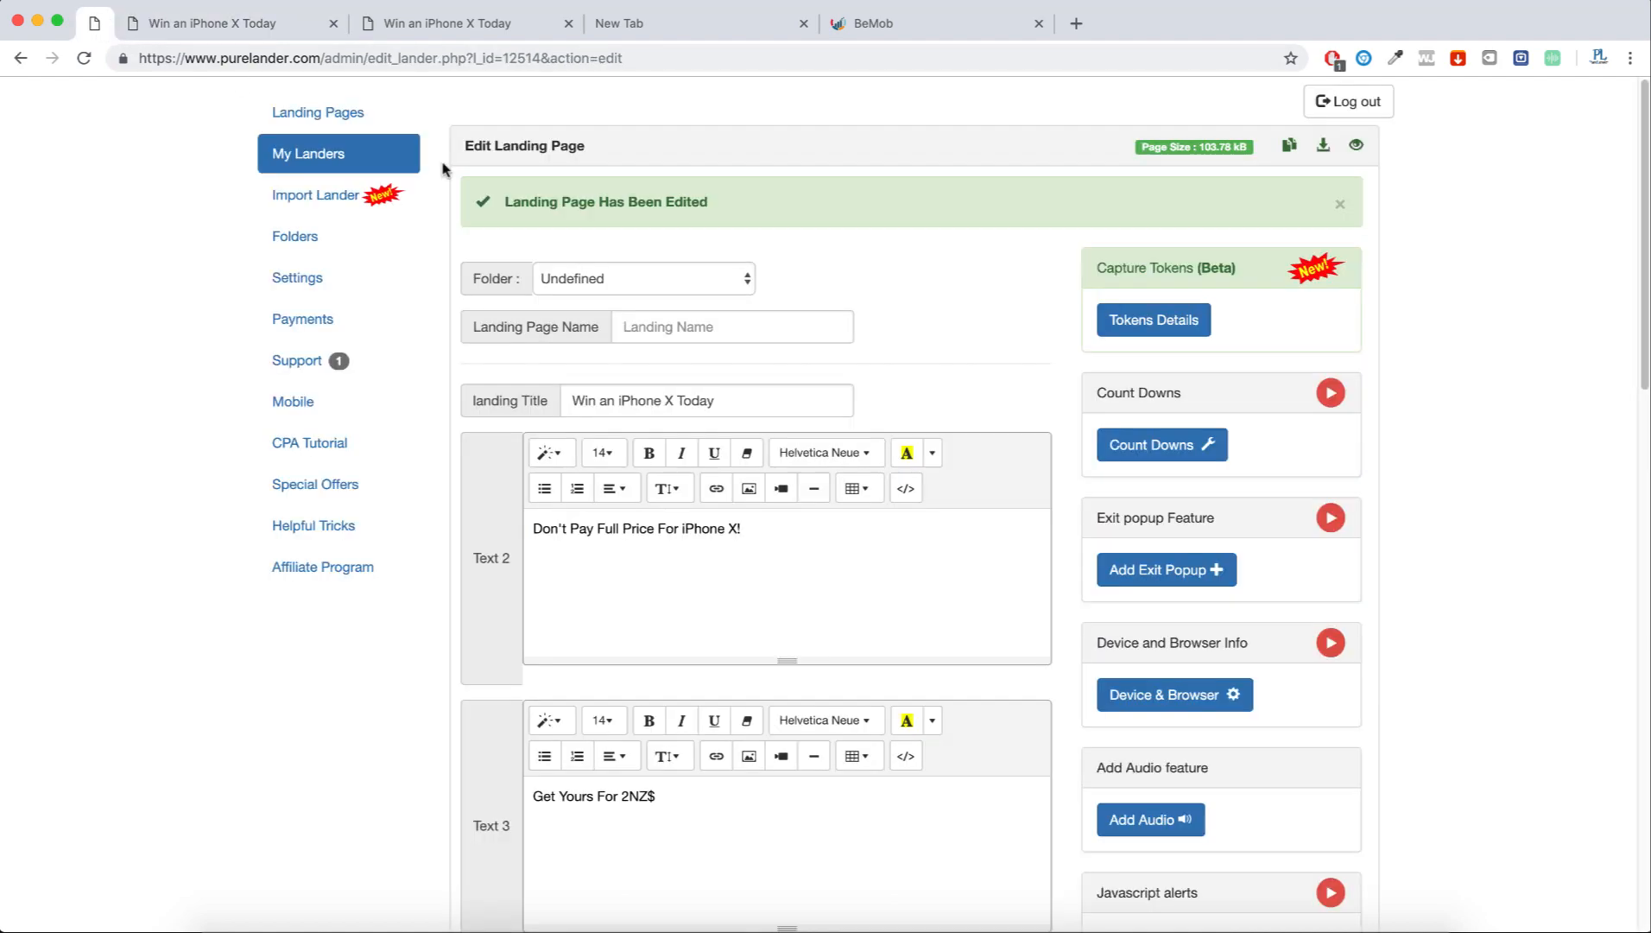
pyautogui.click(1323, 145)
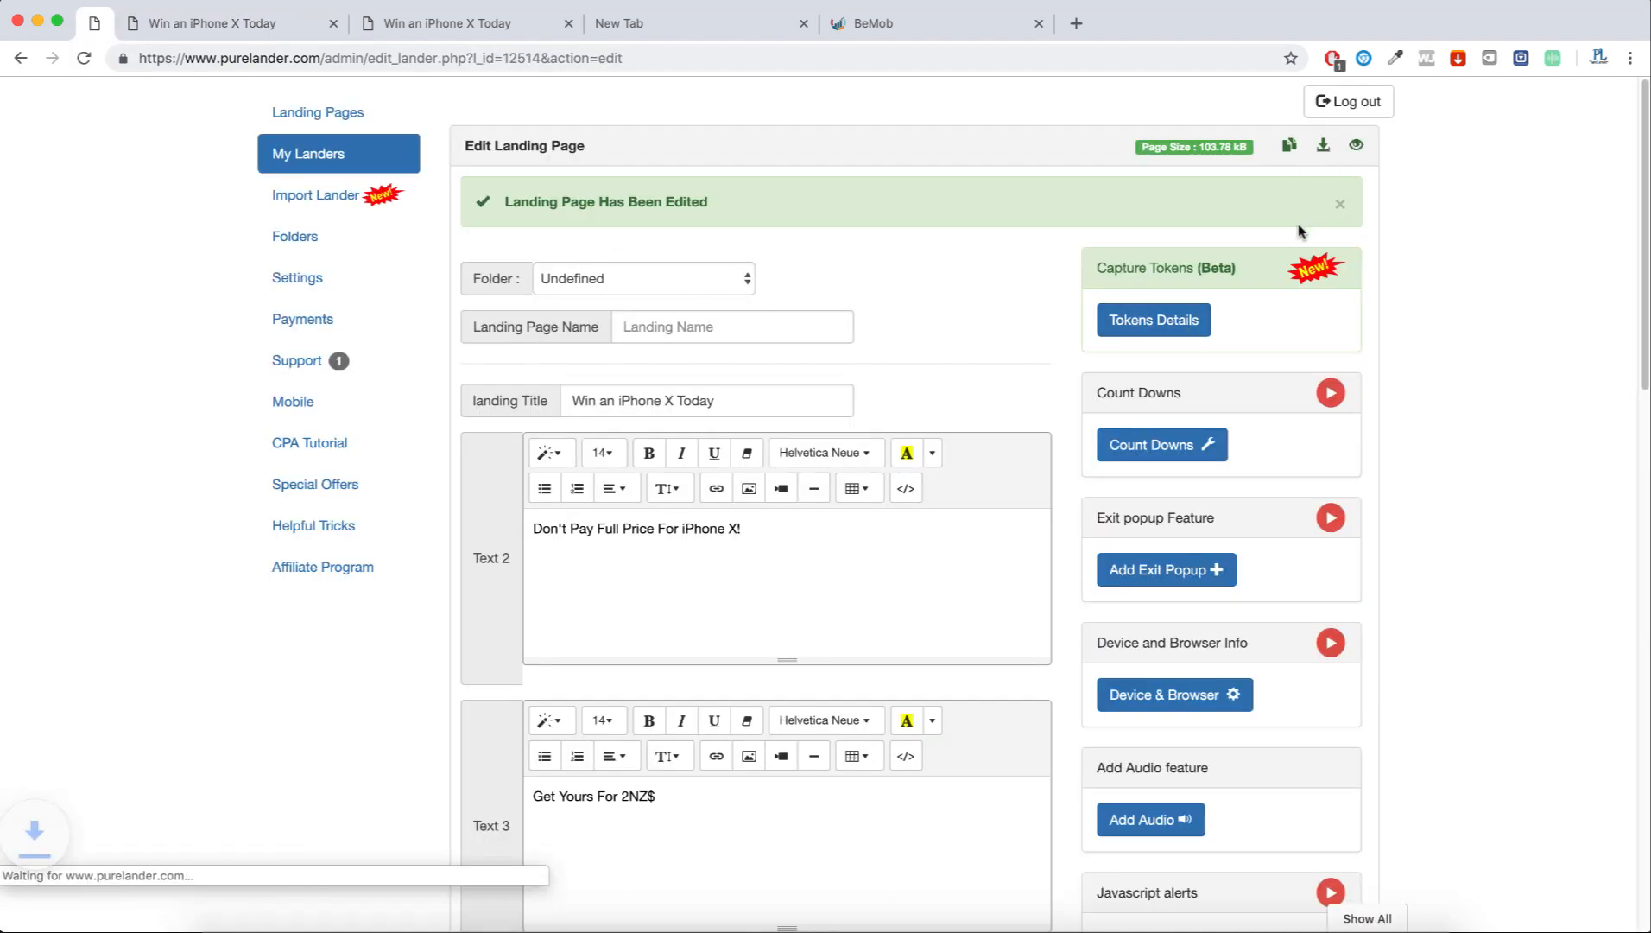
pyautogui.click(200, 910)
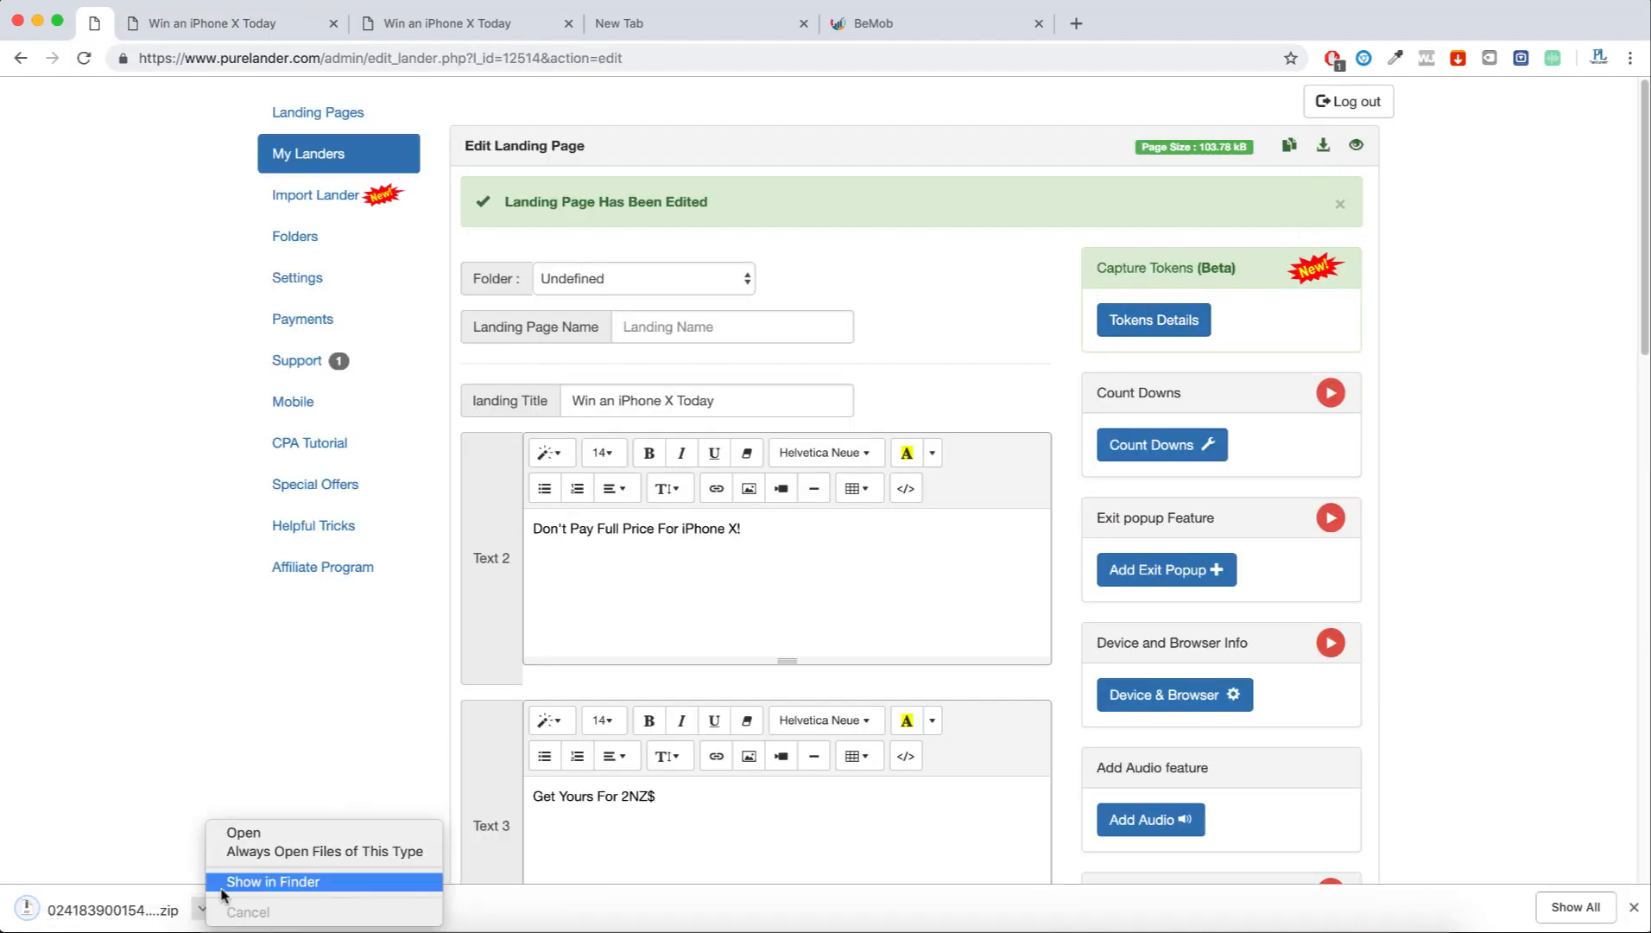
pyautogui.moveTo(295, 826)
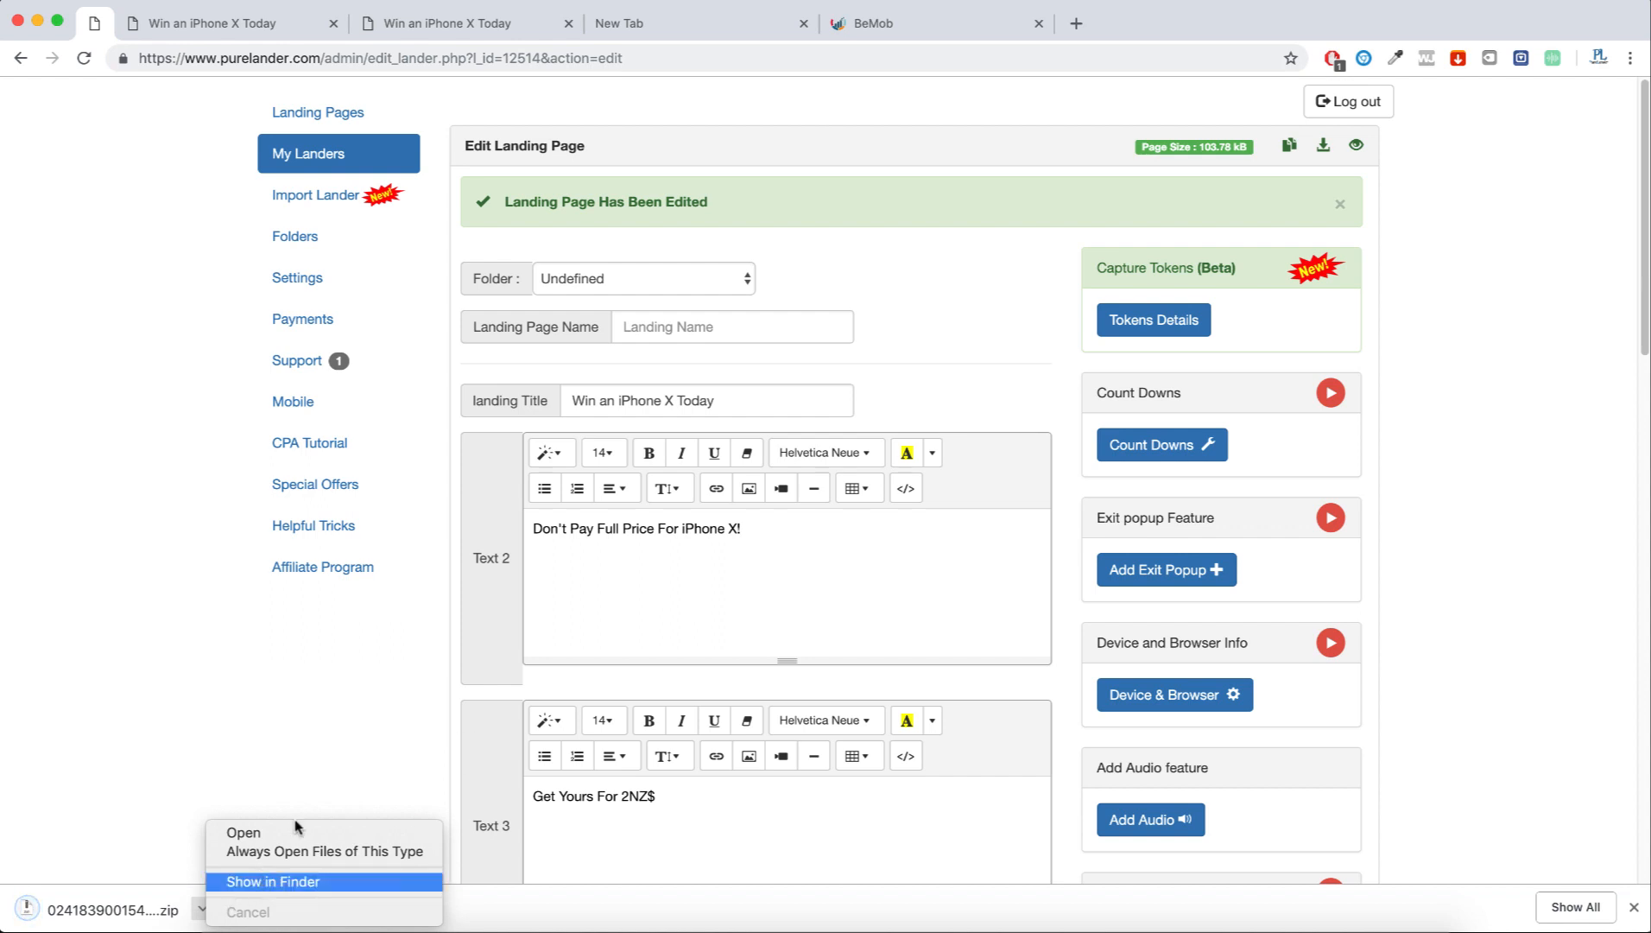
pyautogui.moveTo(42, 30)
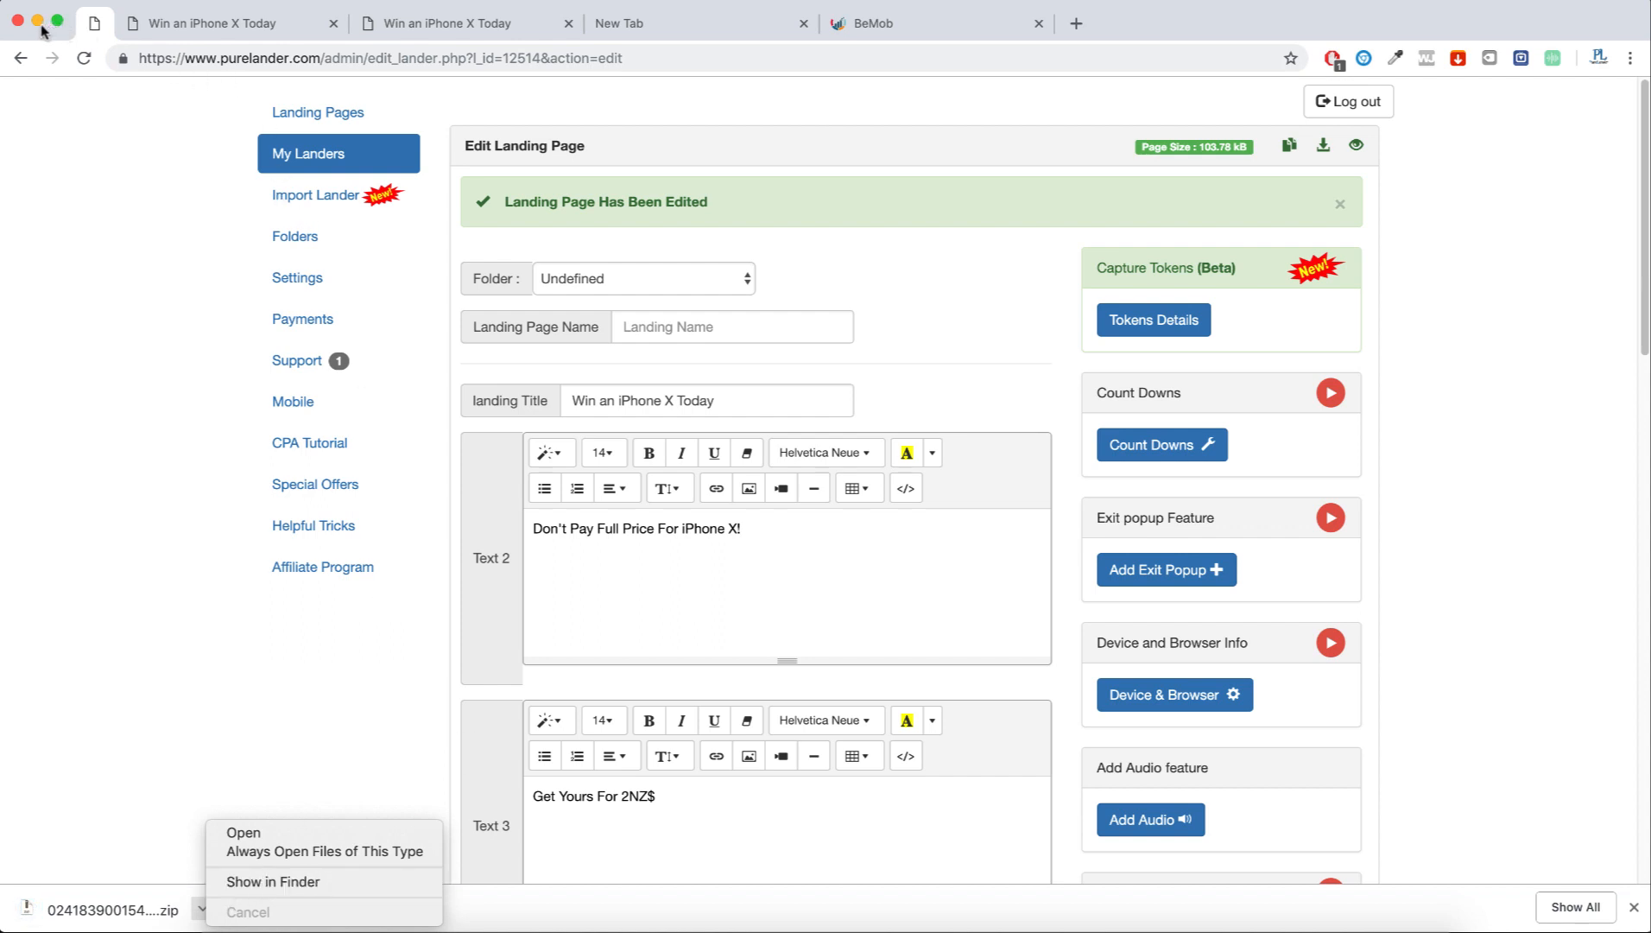
pyautogui.moveTo(39, 45)
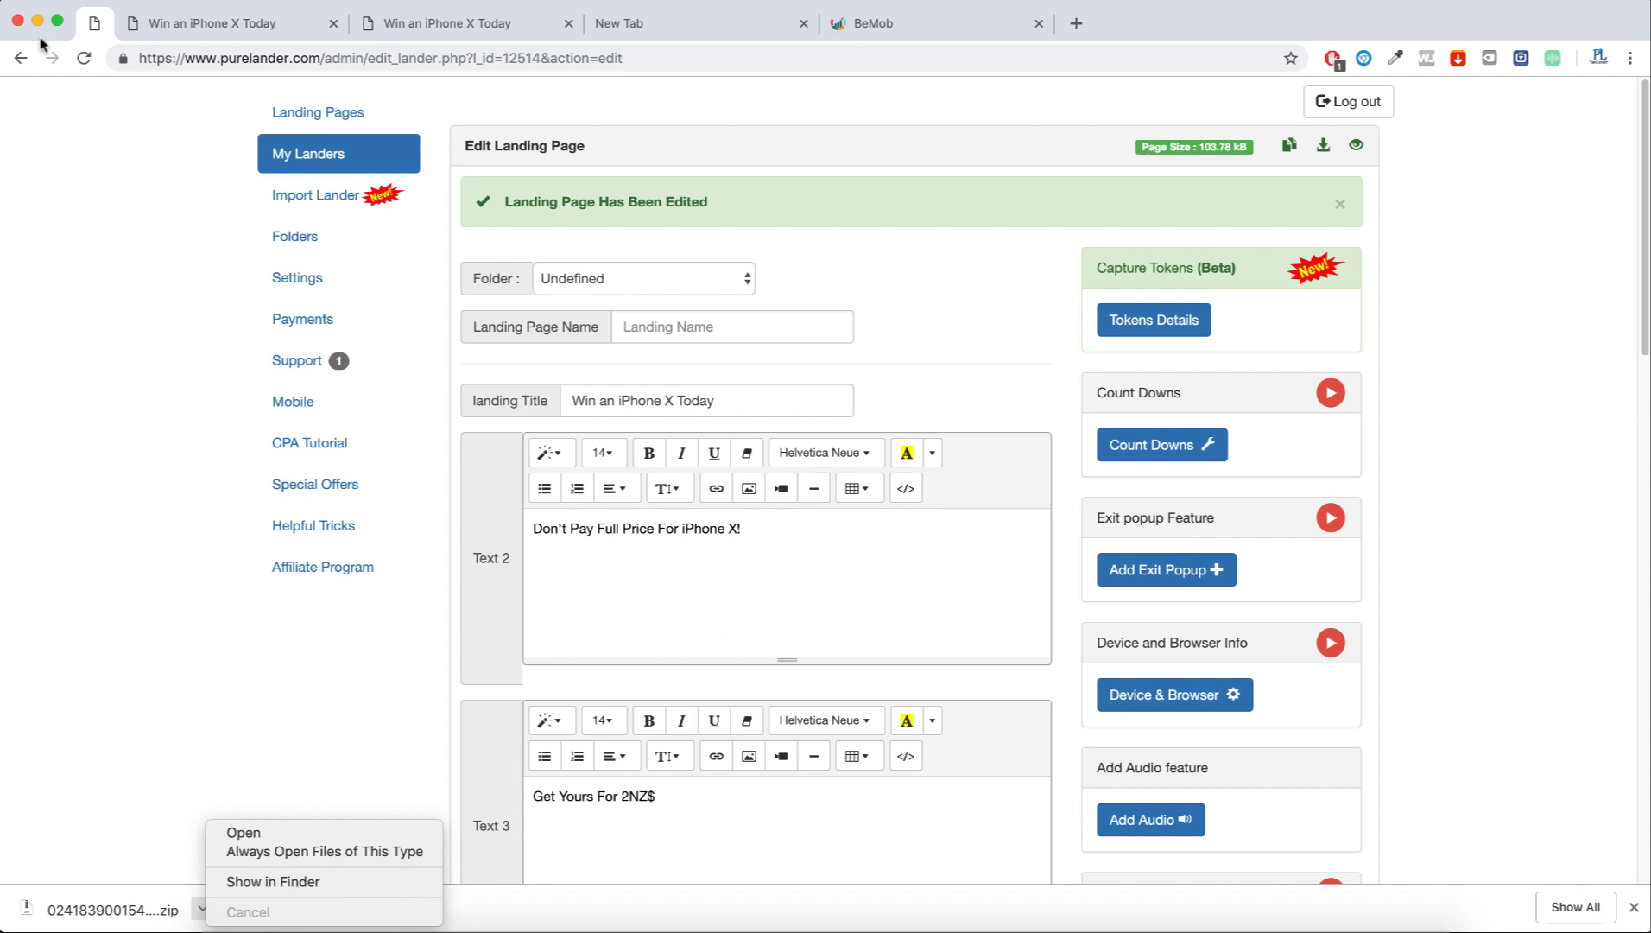